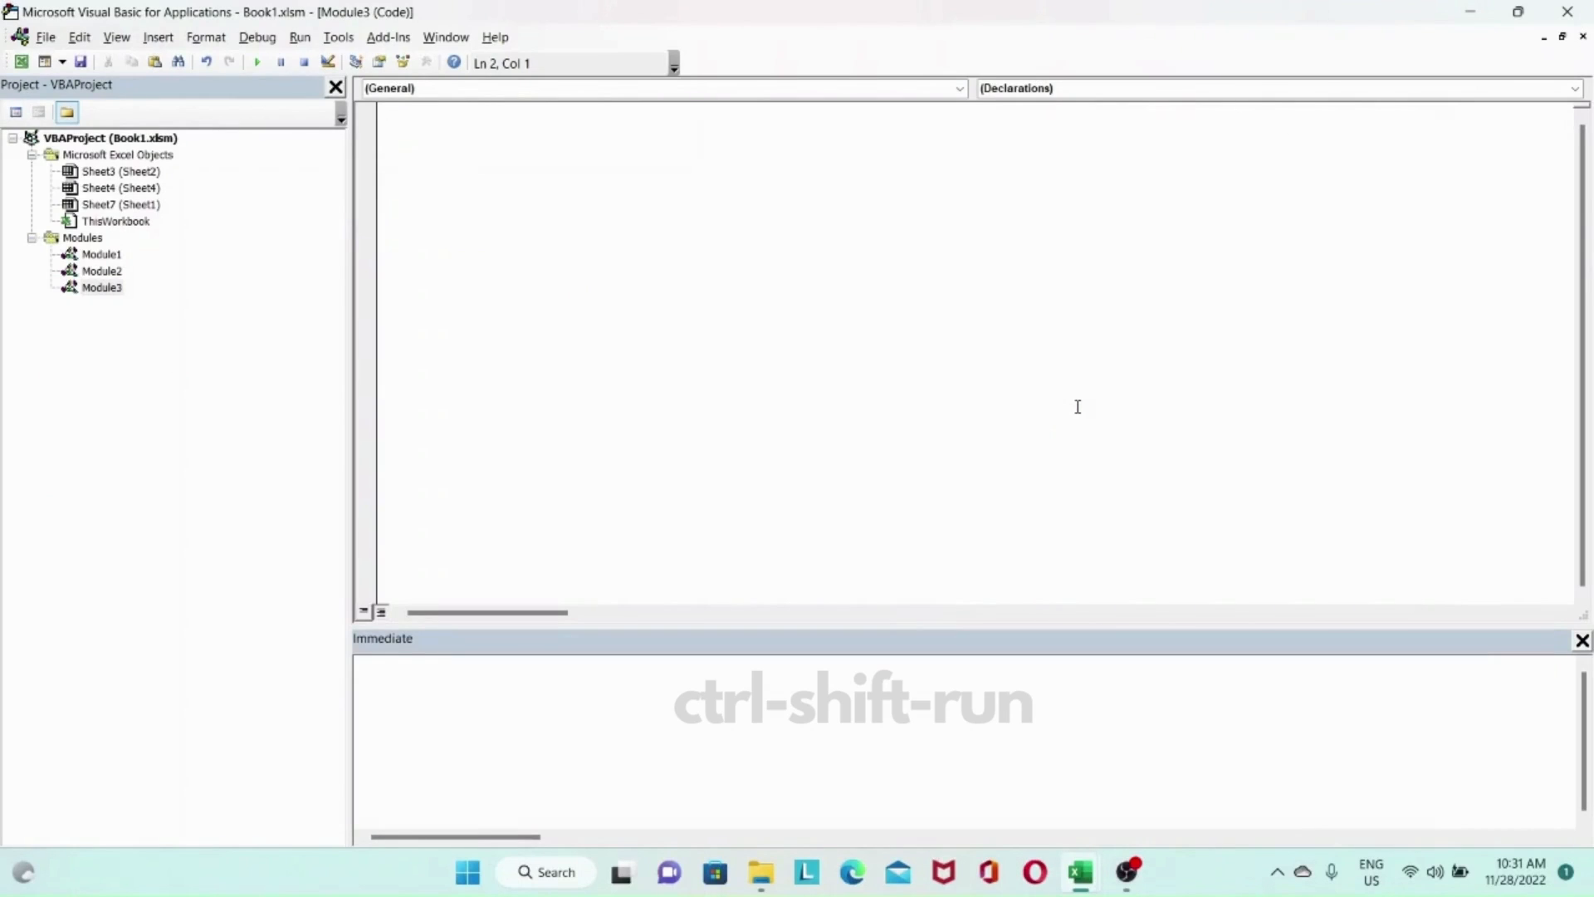
Declare Function area(x As Long, y As Long) As Long with its End Function line.
left_click(386, 127)
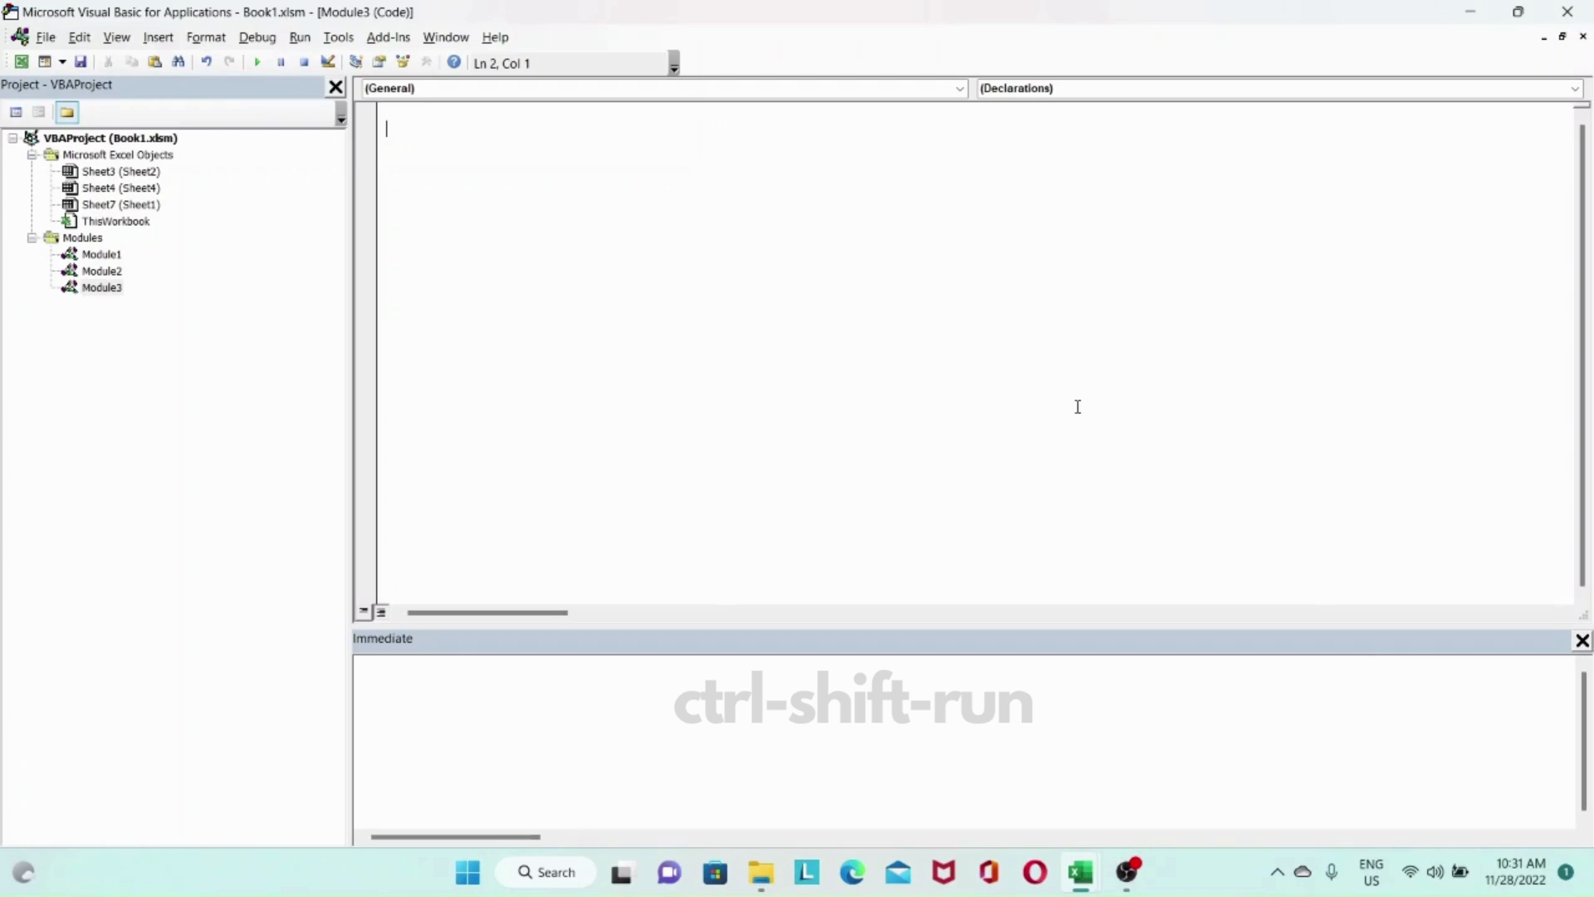
type("F")
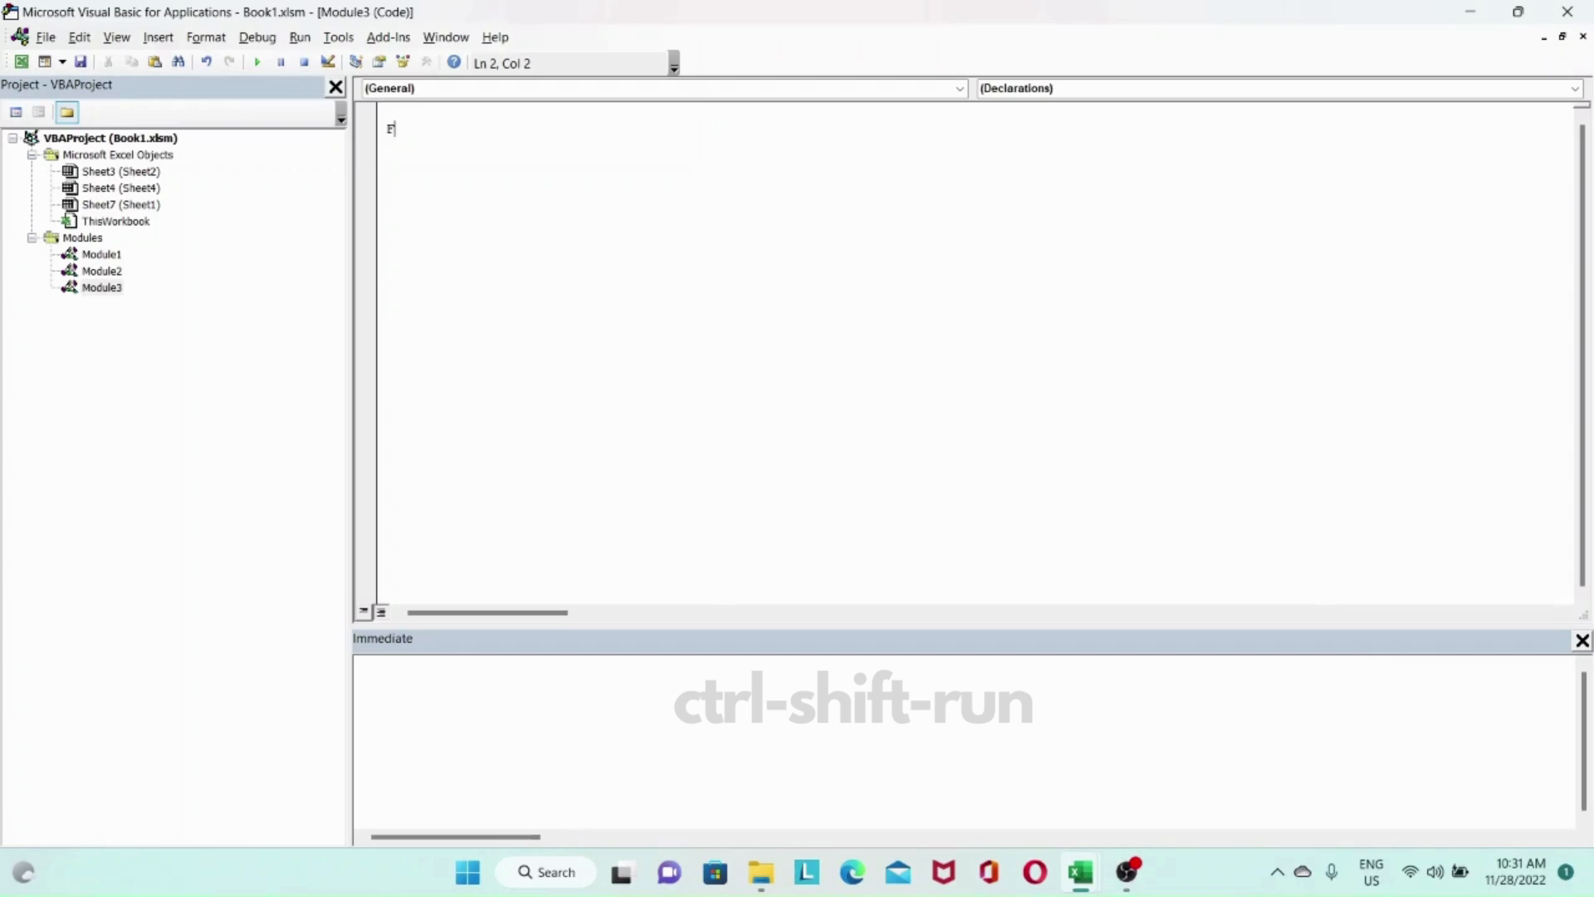
type("unction")
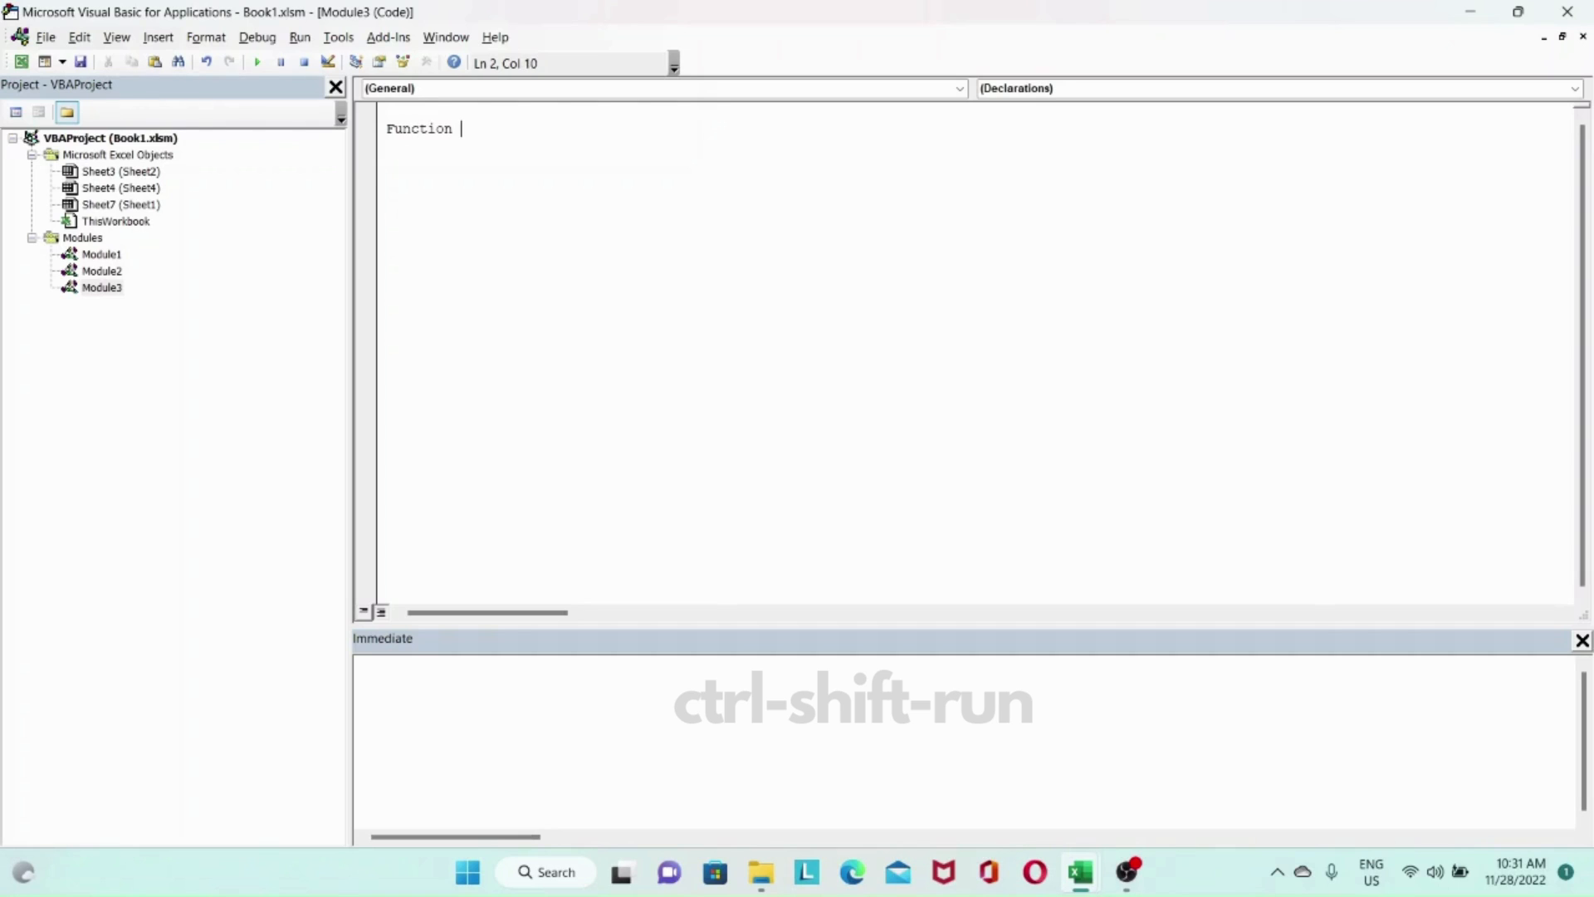
type("area")
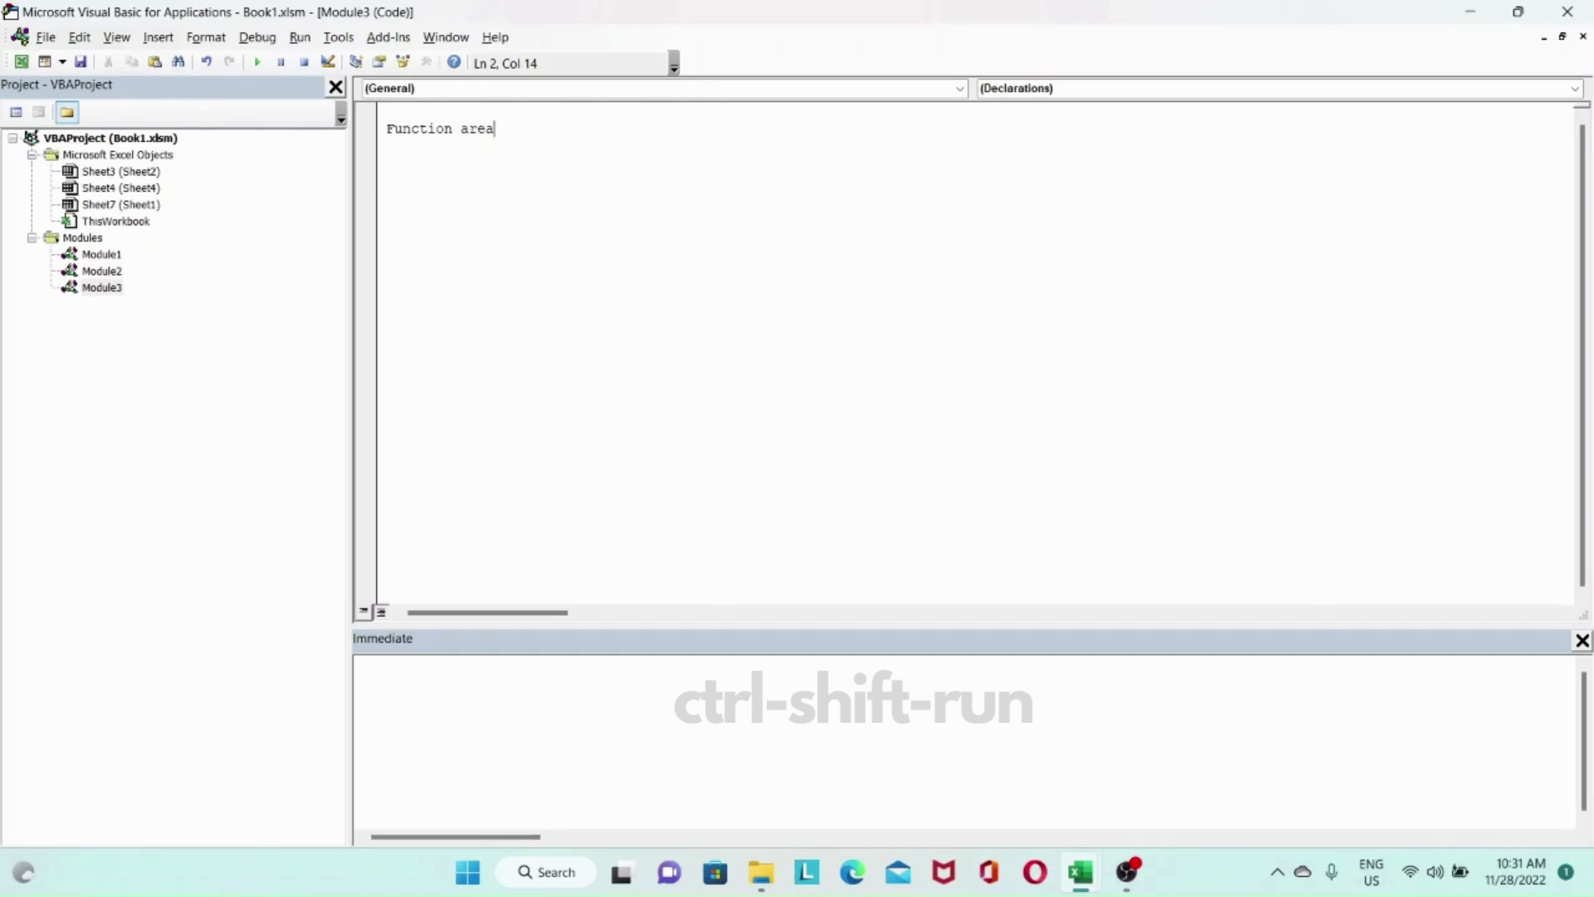
type("()")
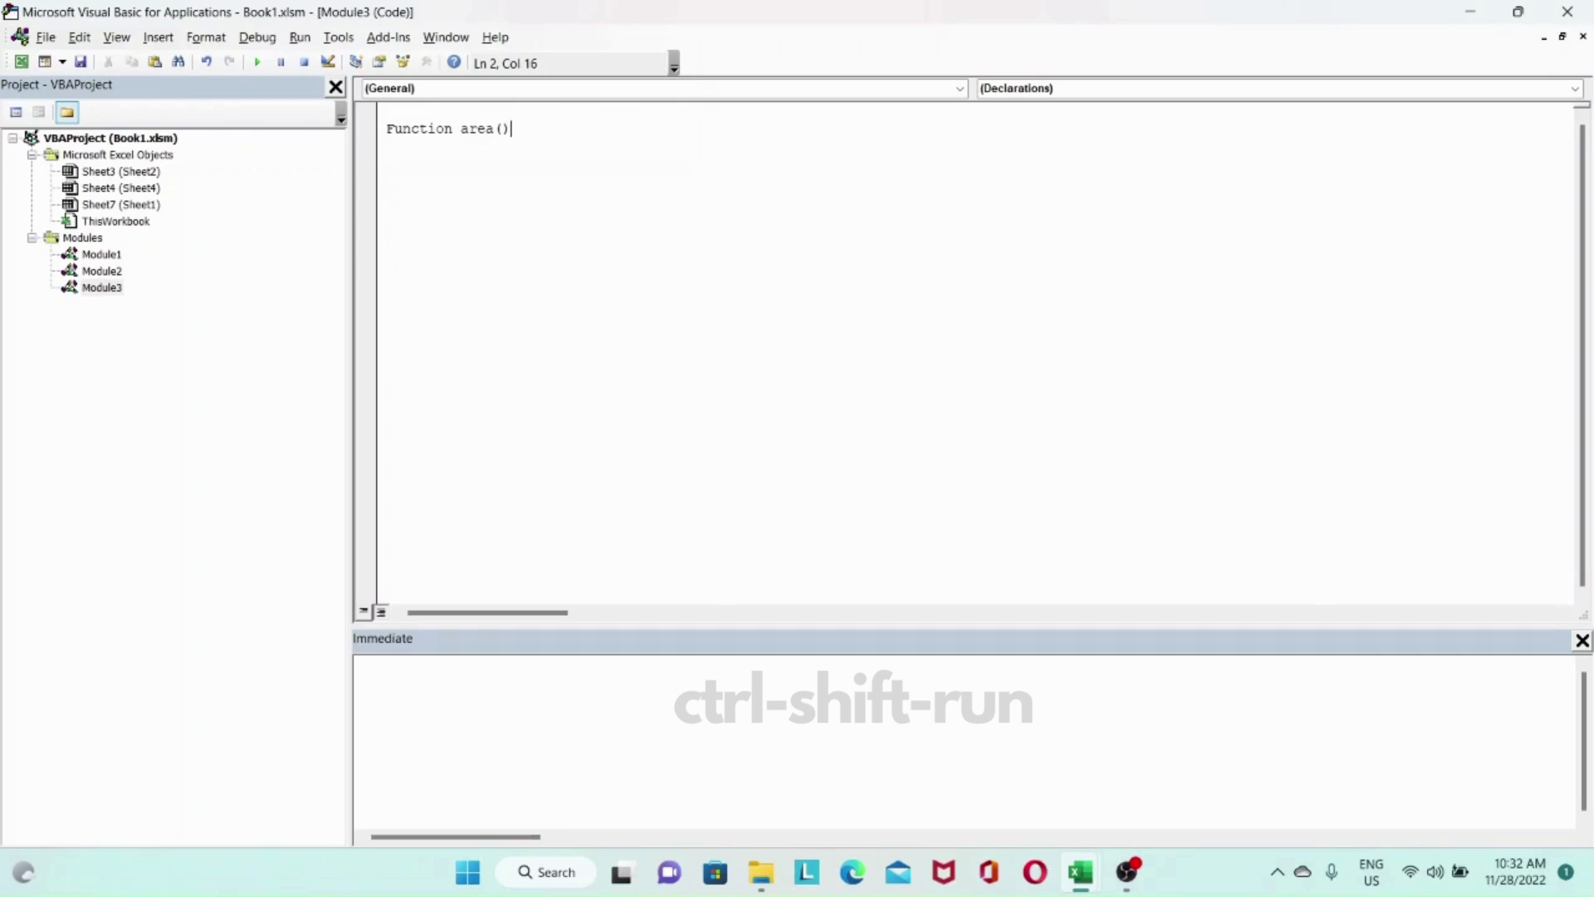
type("as long")
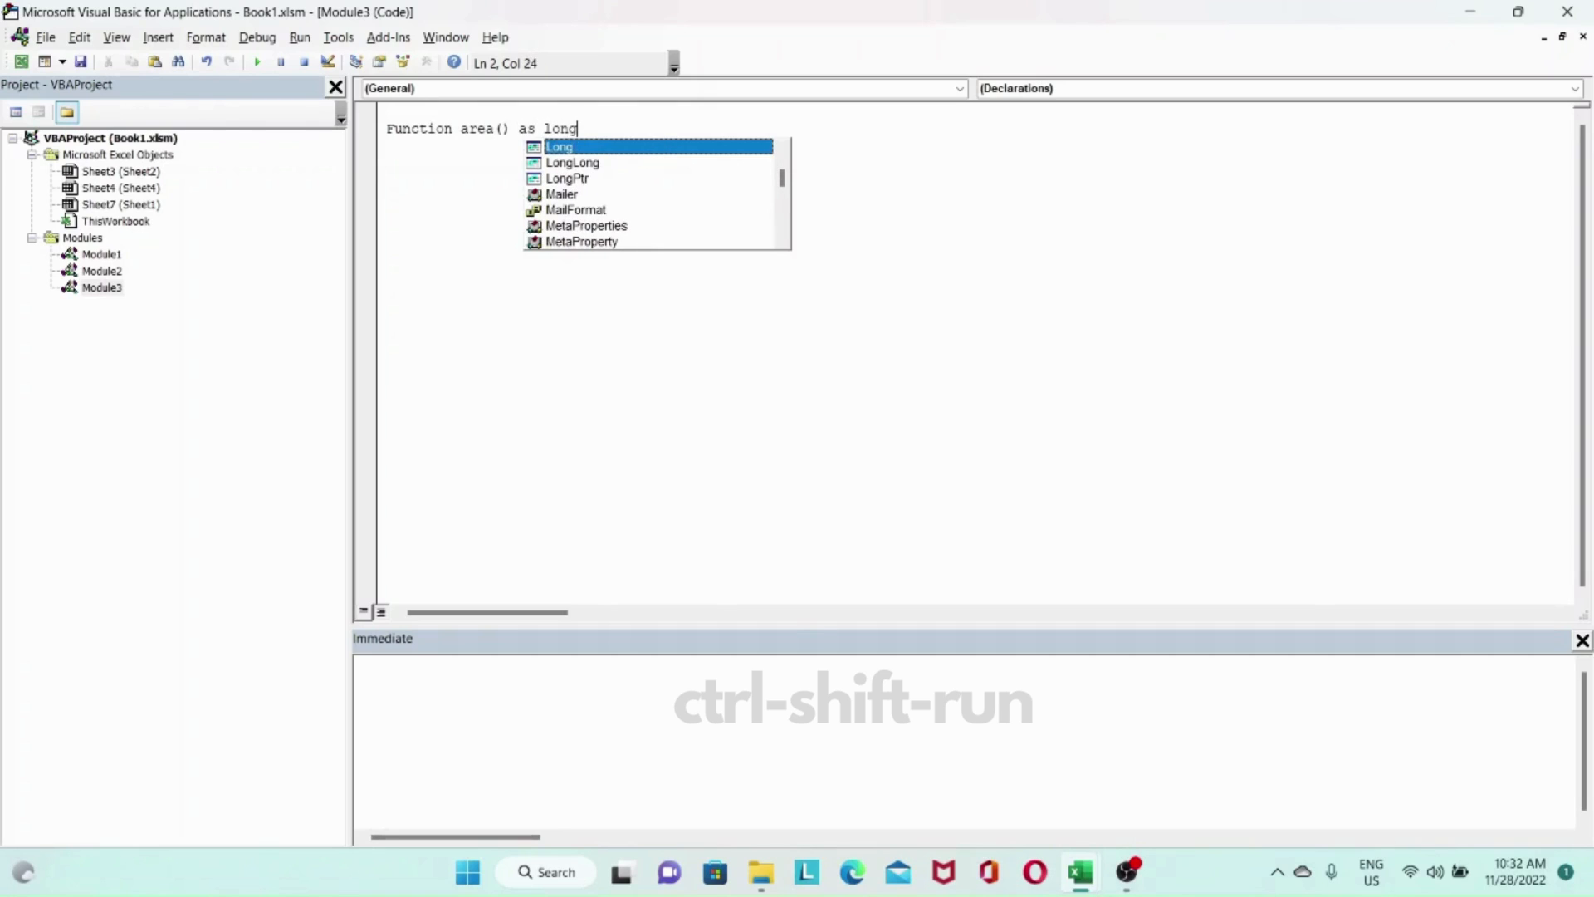
key("enter")
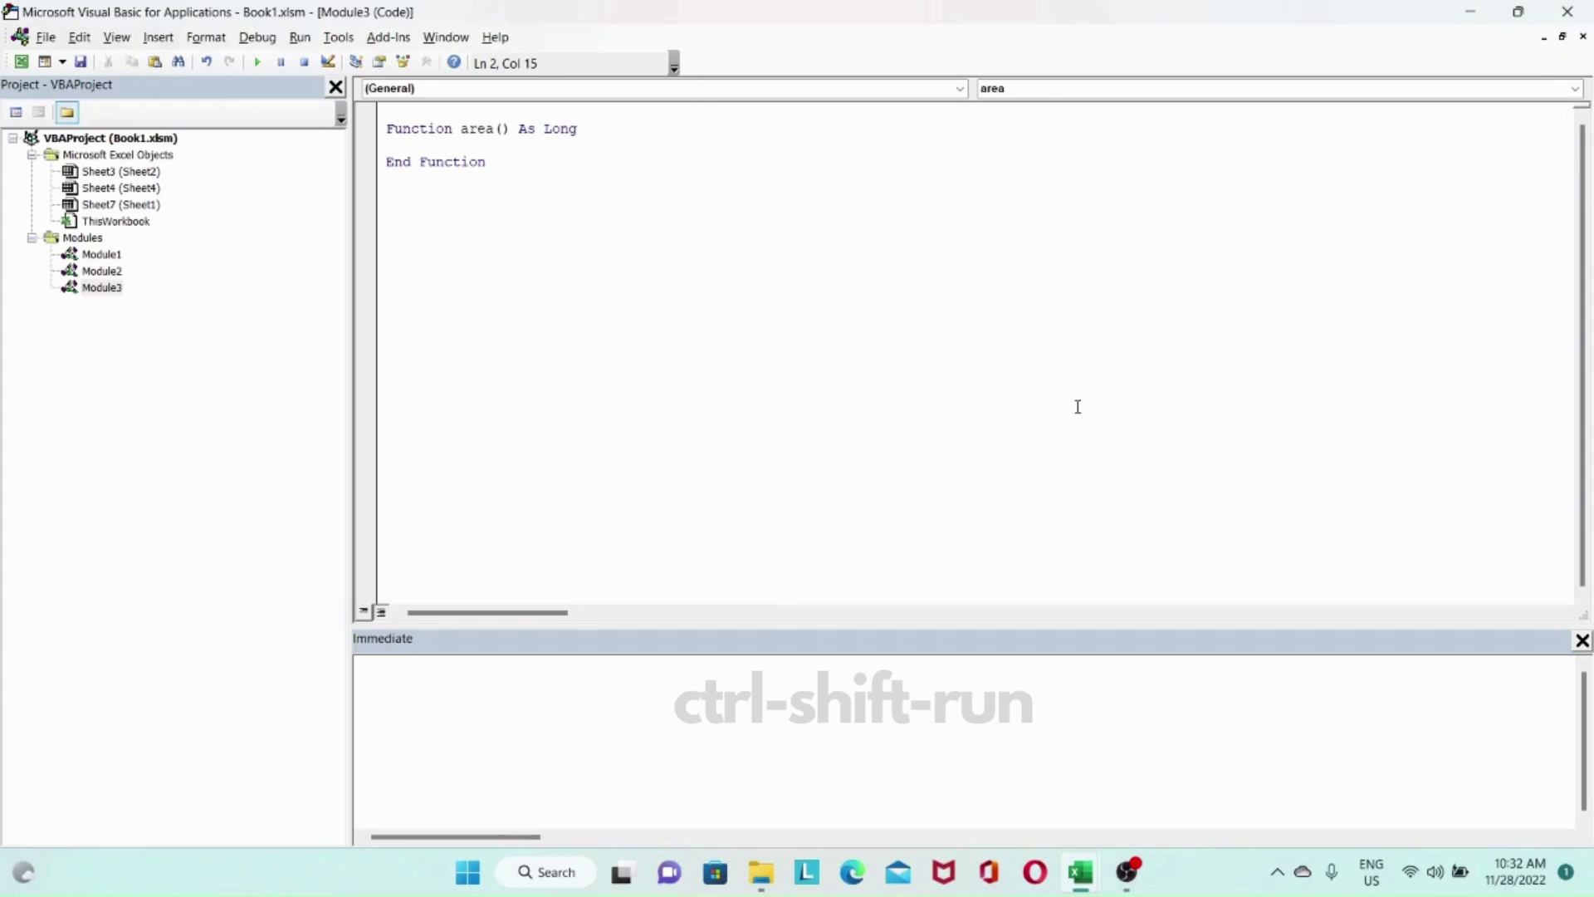
type("x as Long,")
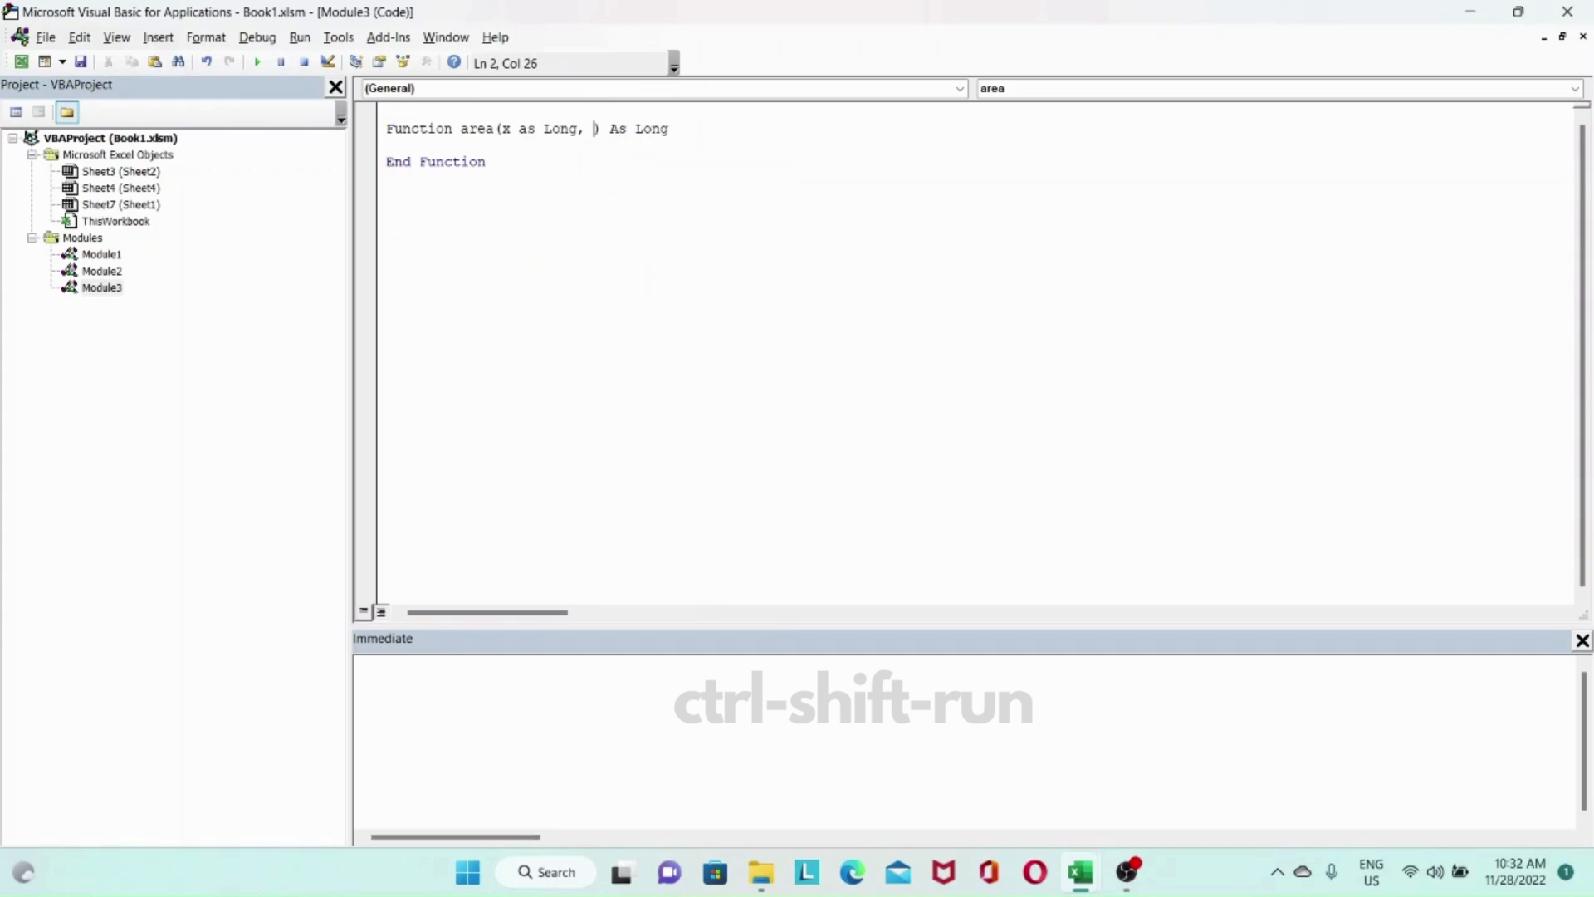
type("y as")
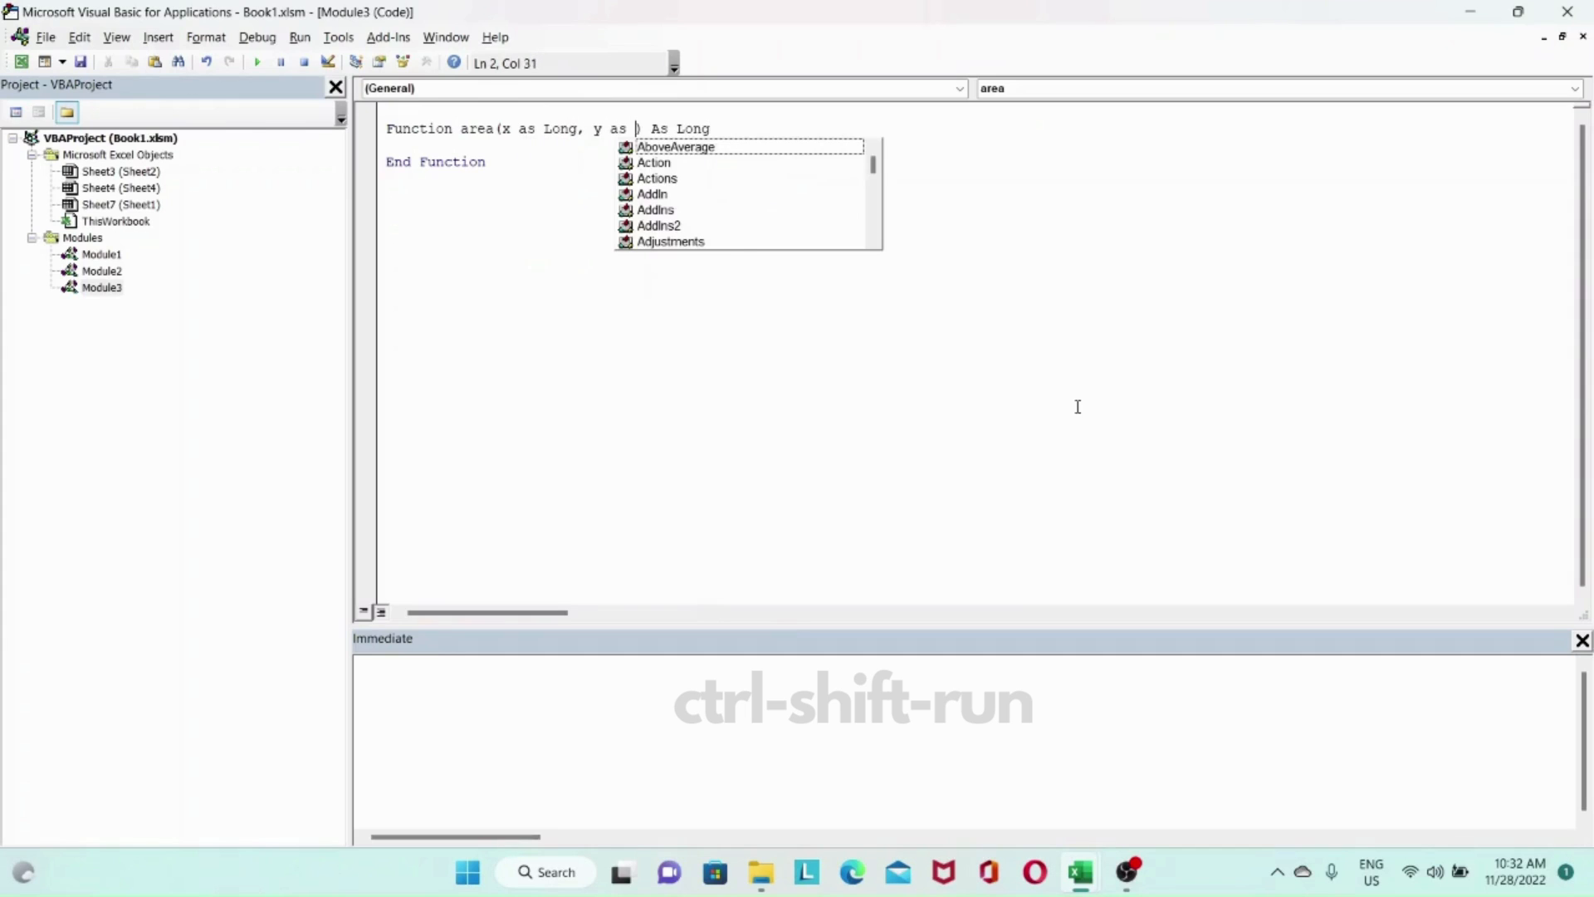
type("Long")
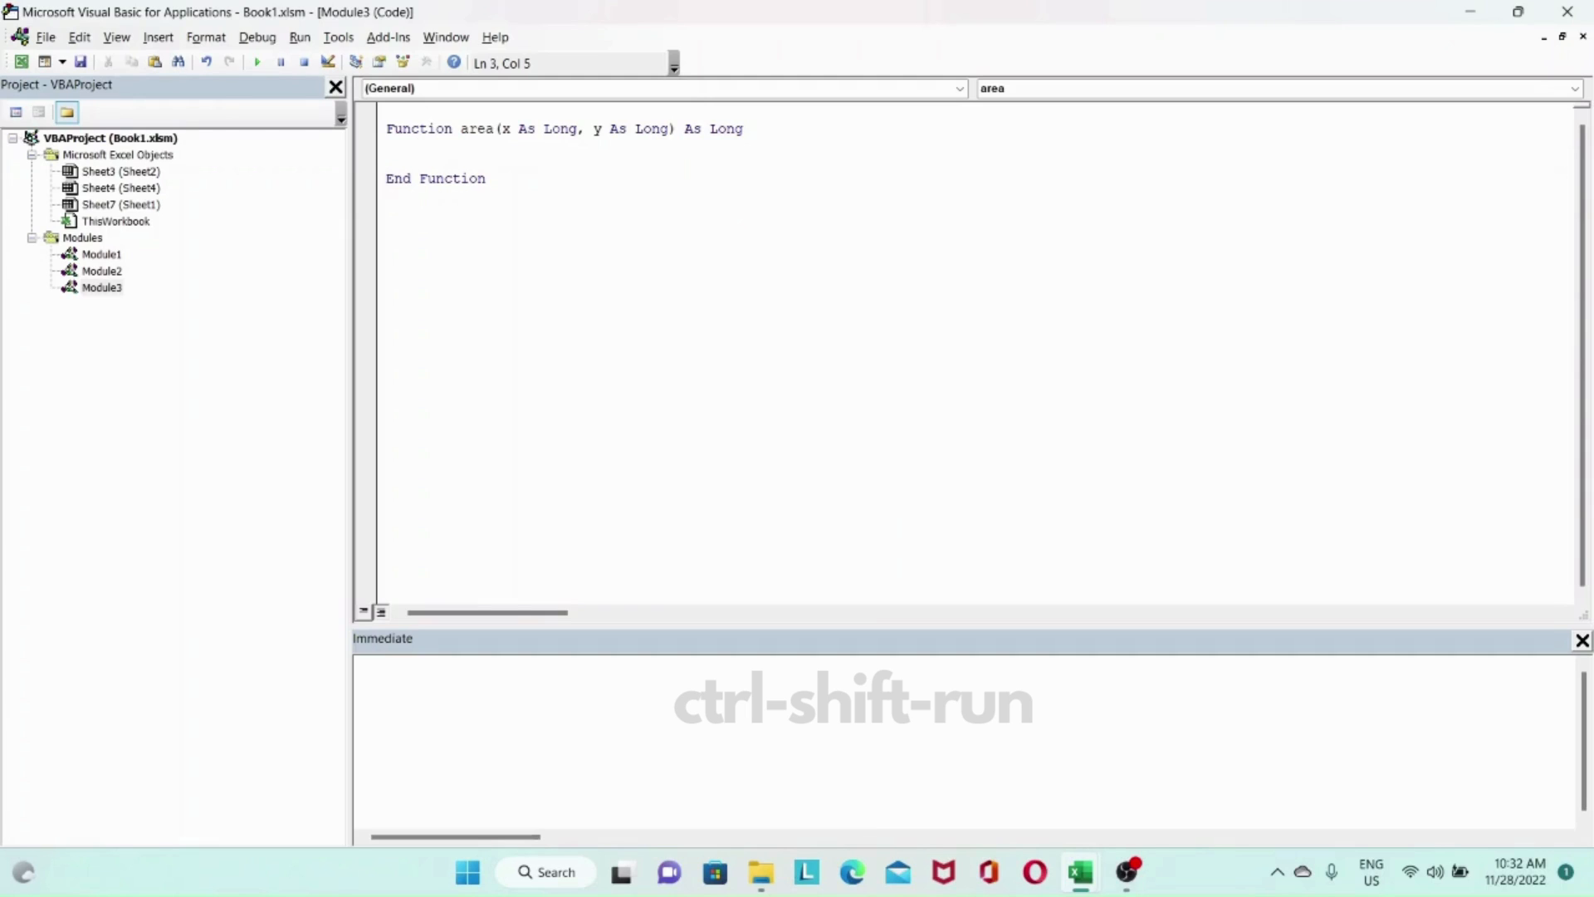
Write the function body area = x * y.
left_click(419, 145)
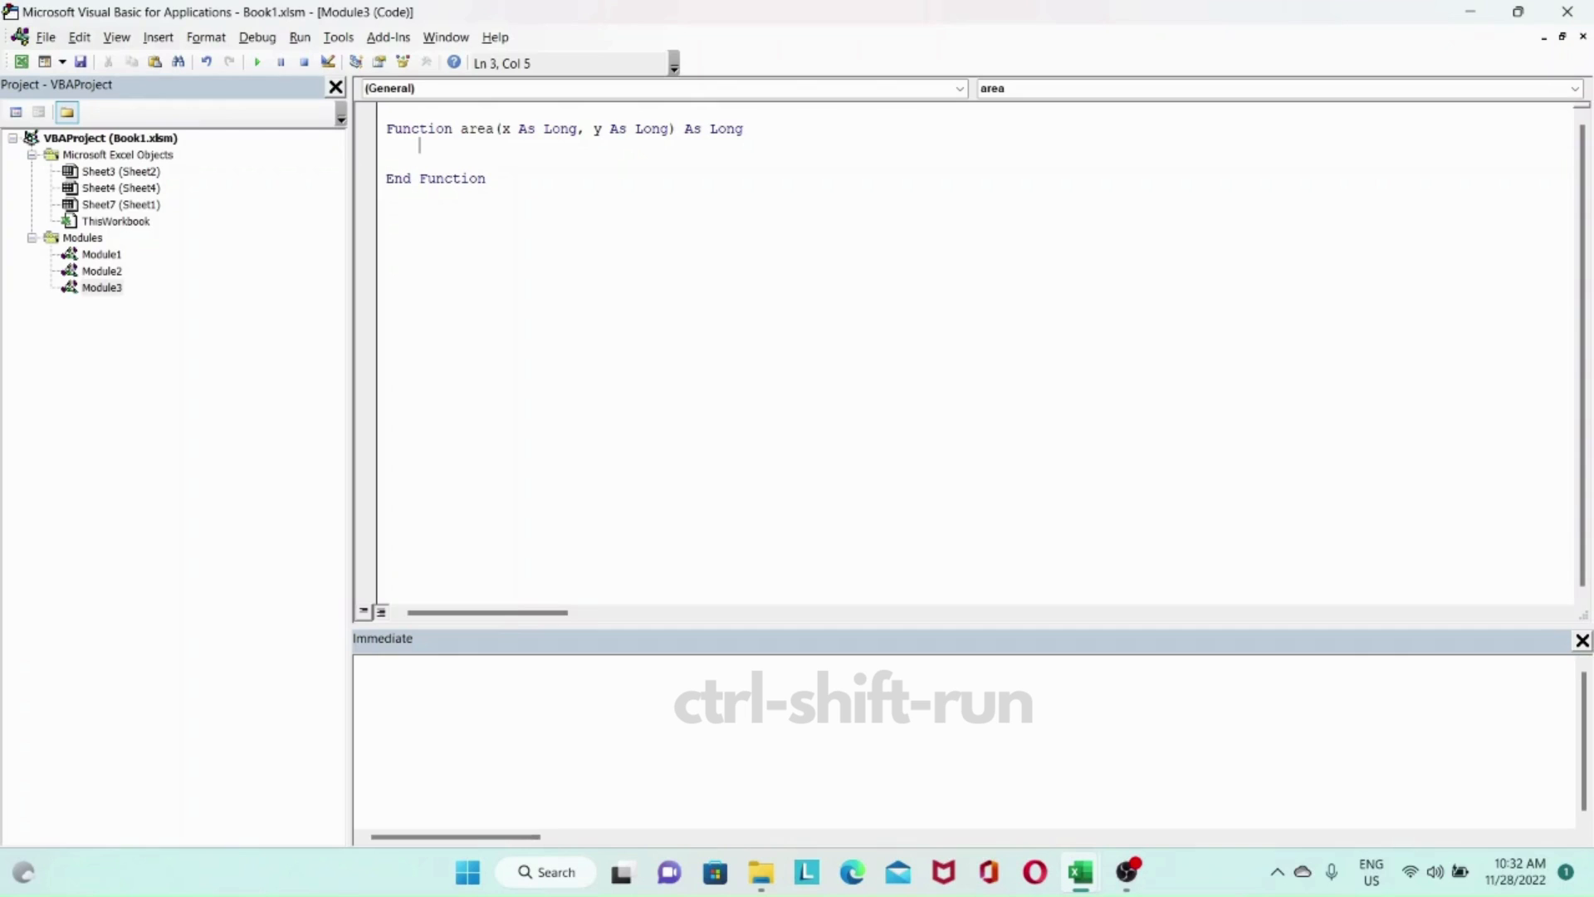
type("are =")
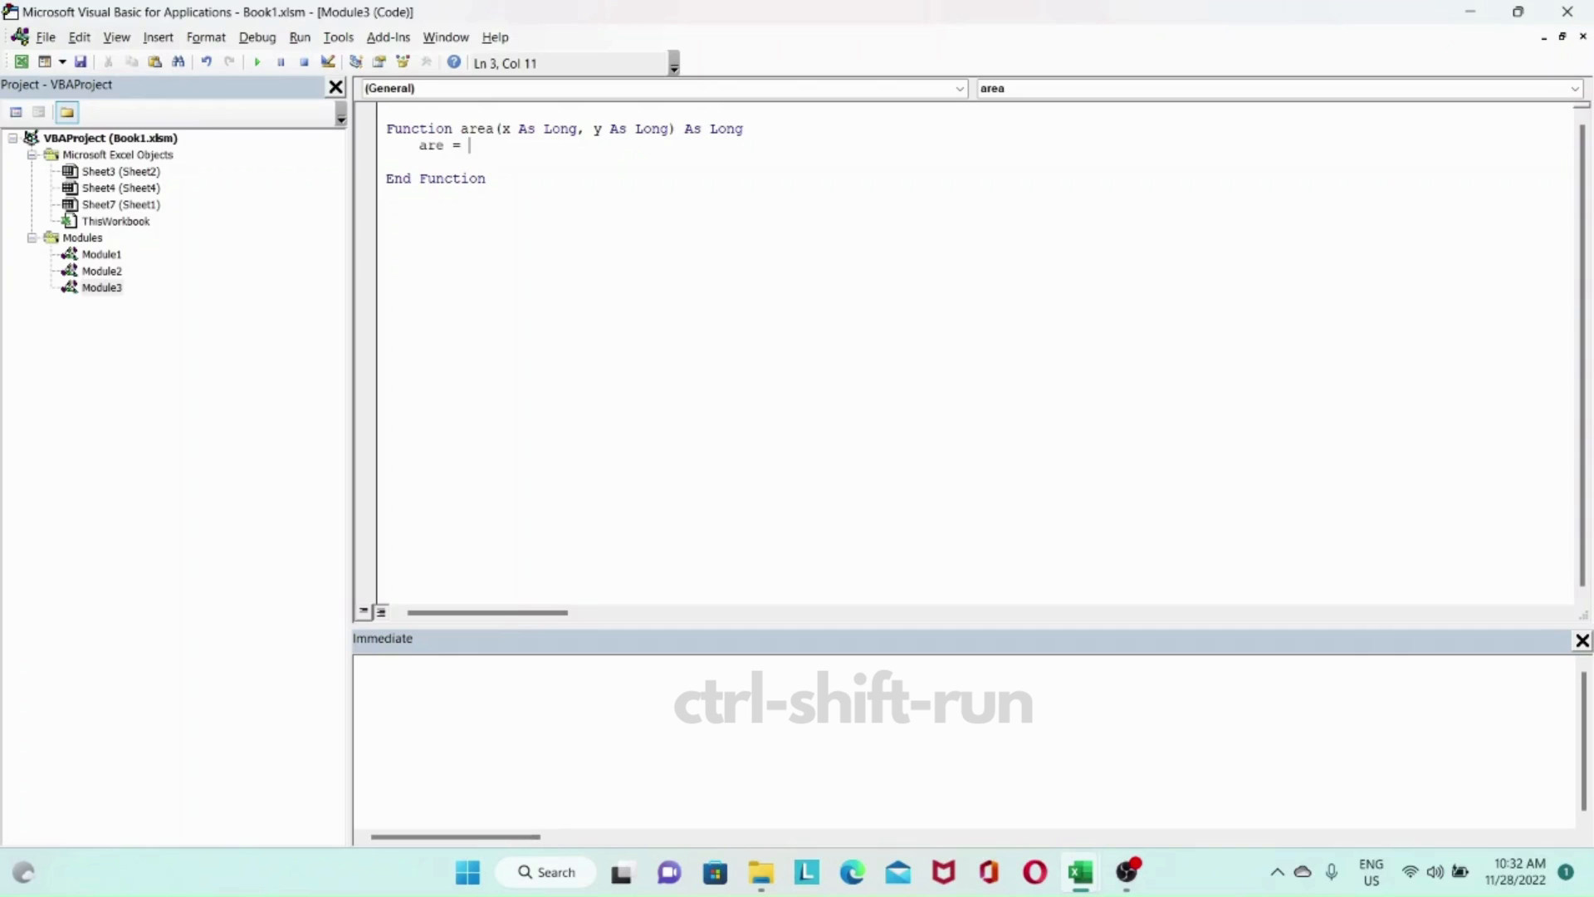
type("x")
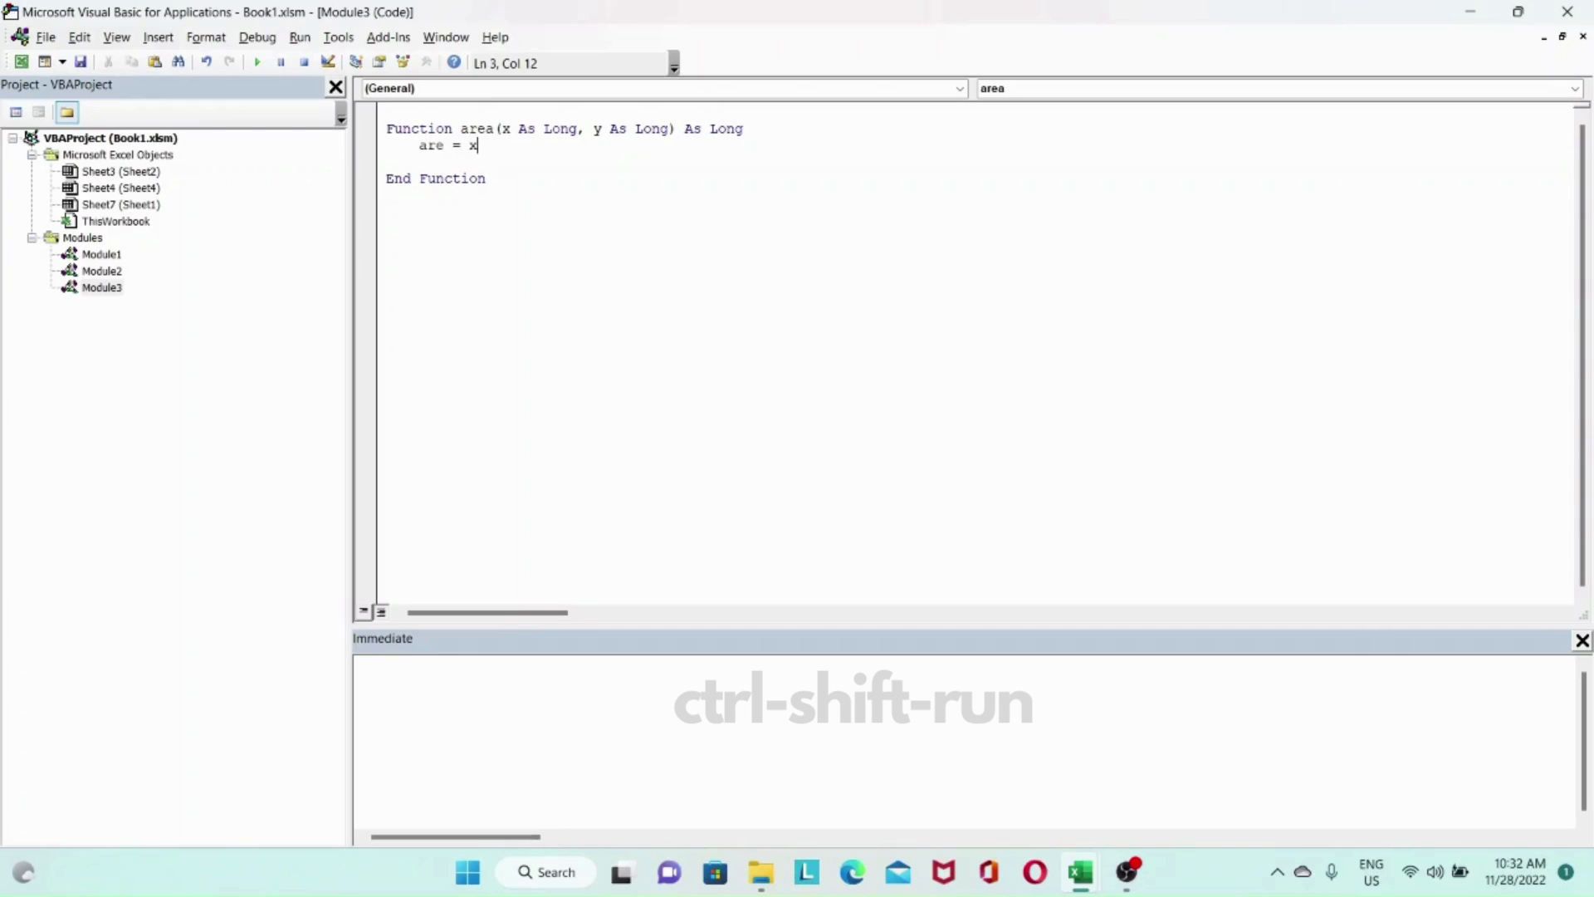
type("*y")
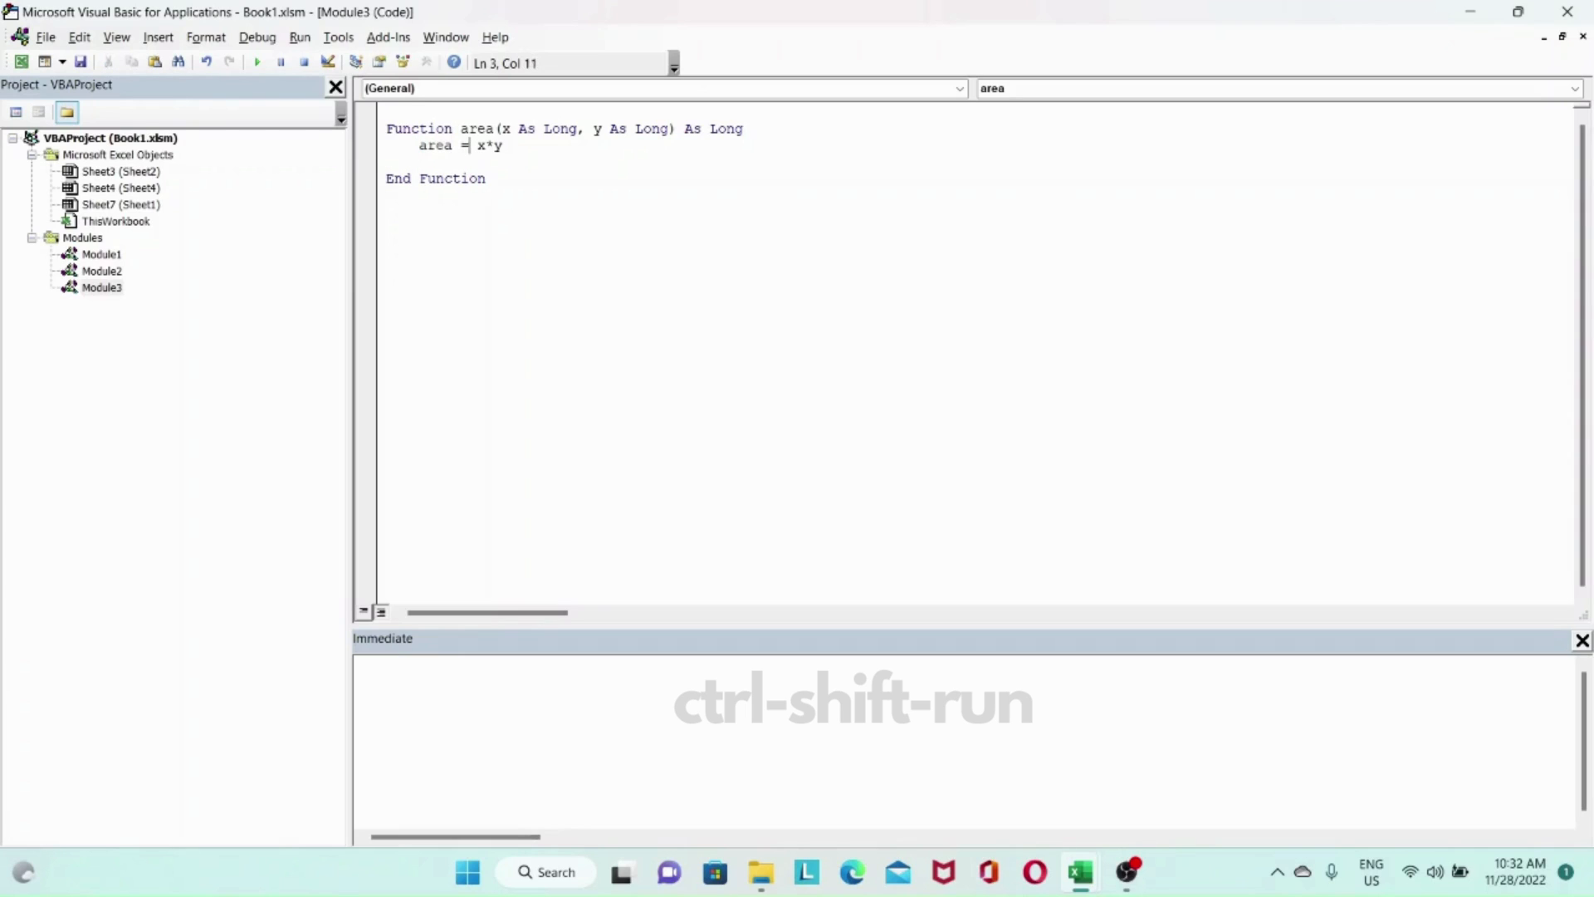
left_click_drag(475, 145, 502, 145)
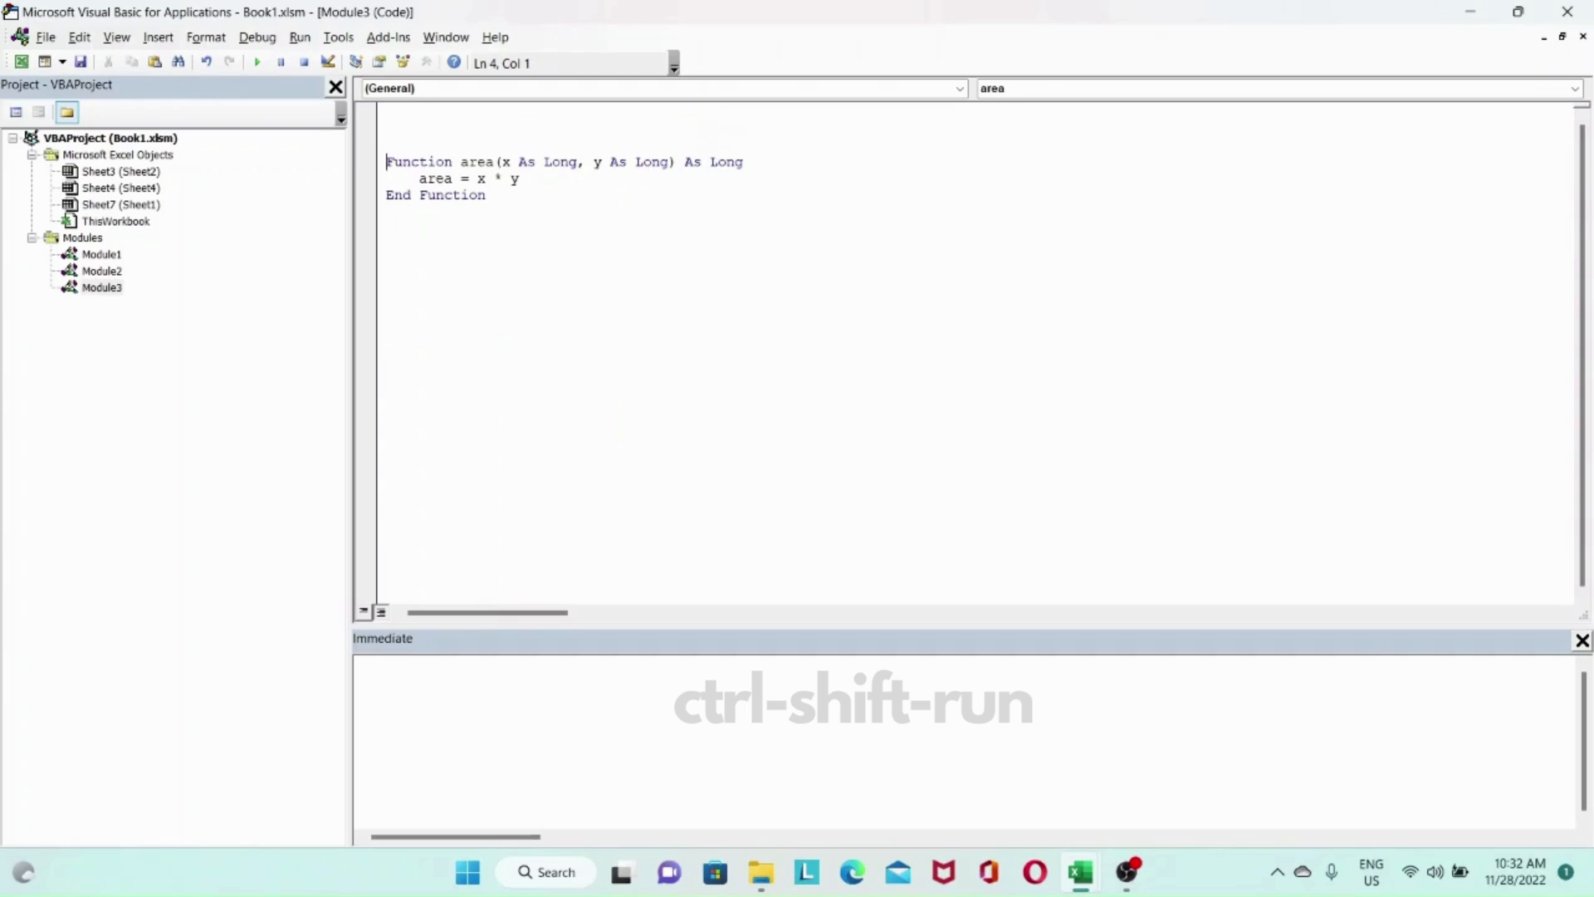
Start a price Sub declaring psf and price As Long and setting psf = 100.
type("s")
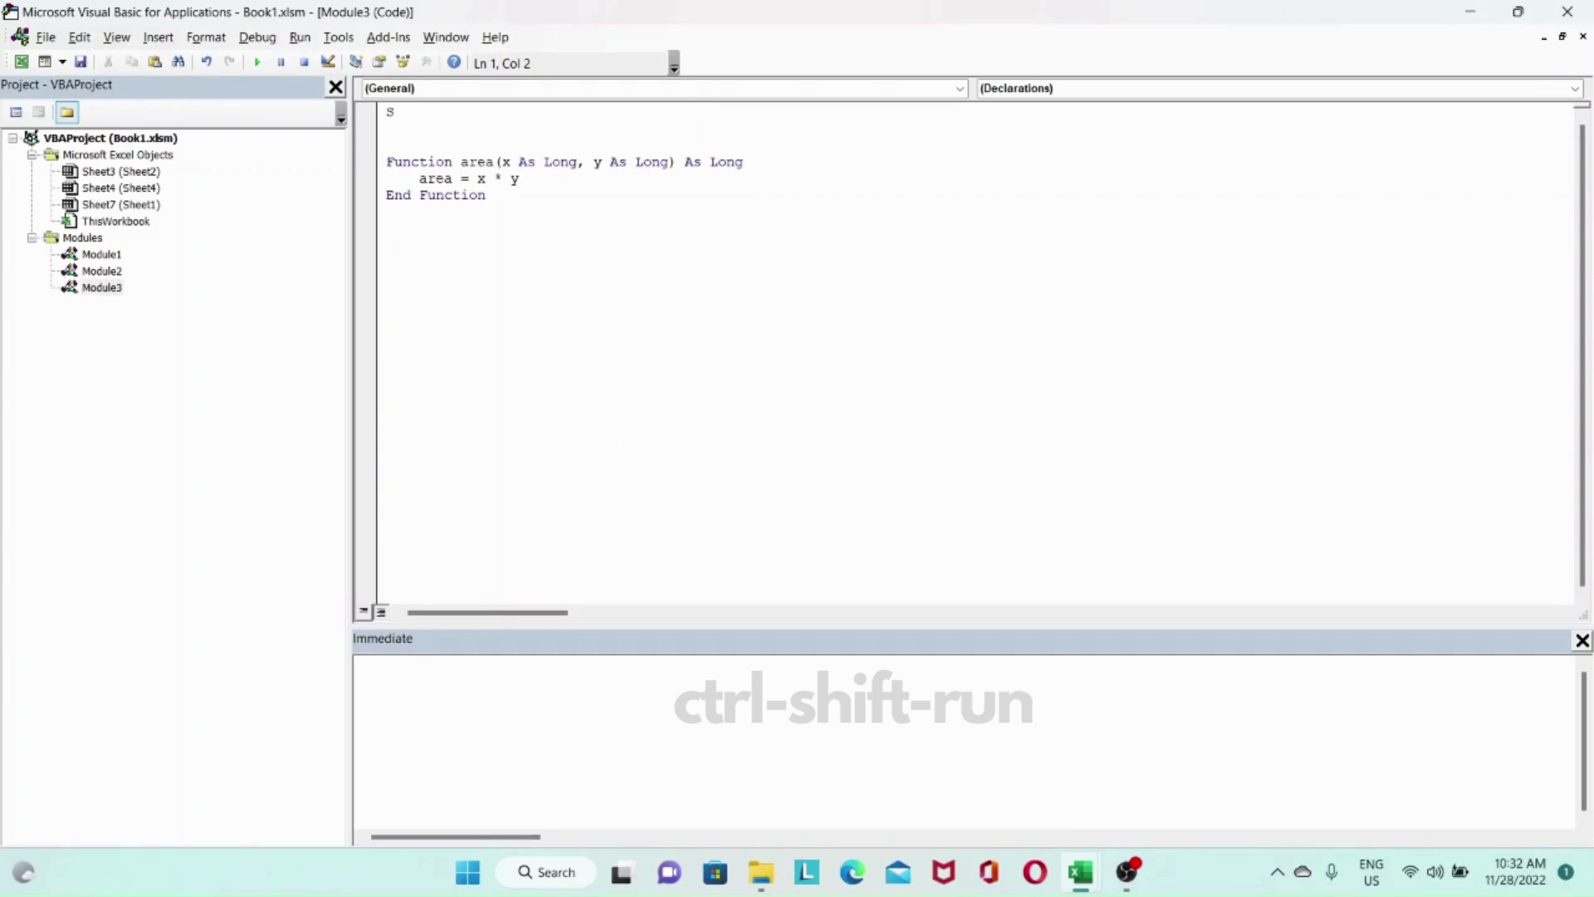
type("ub price(")
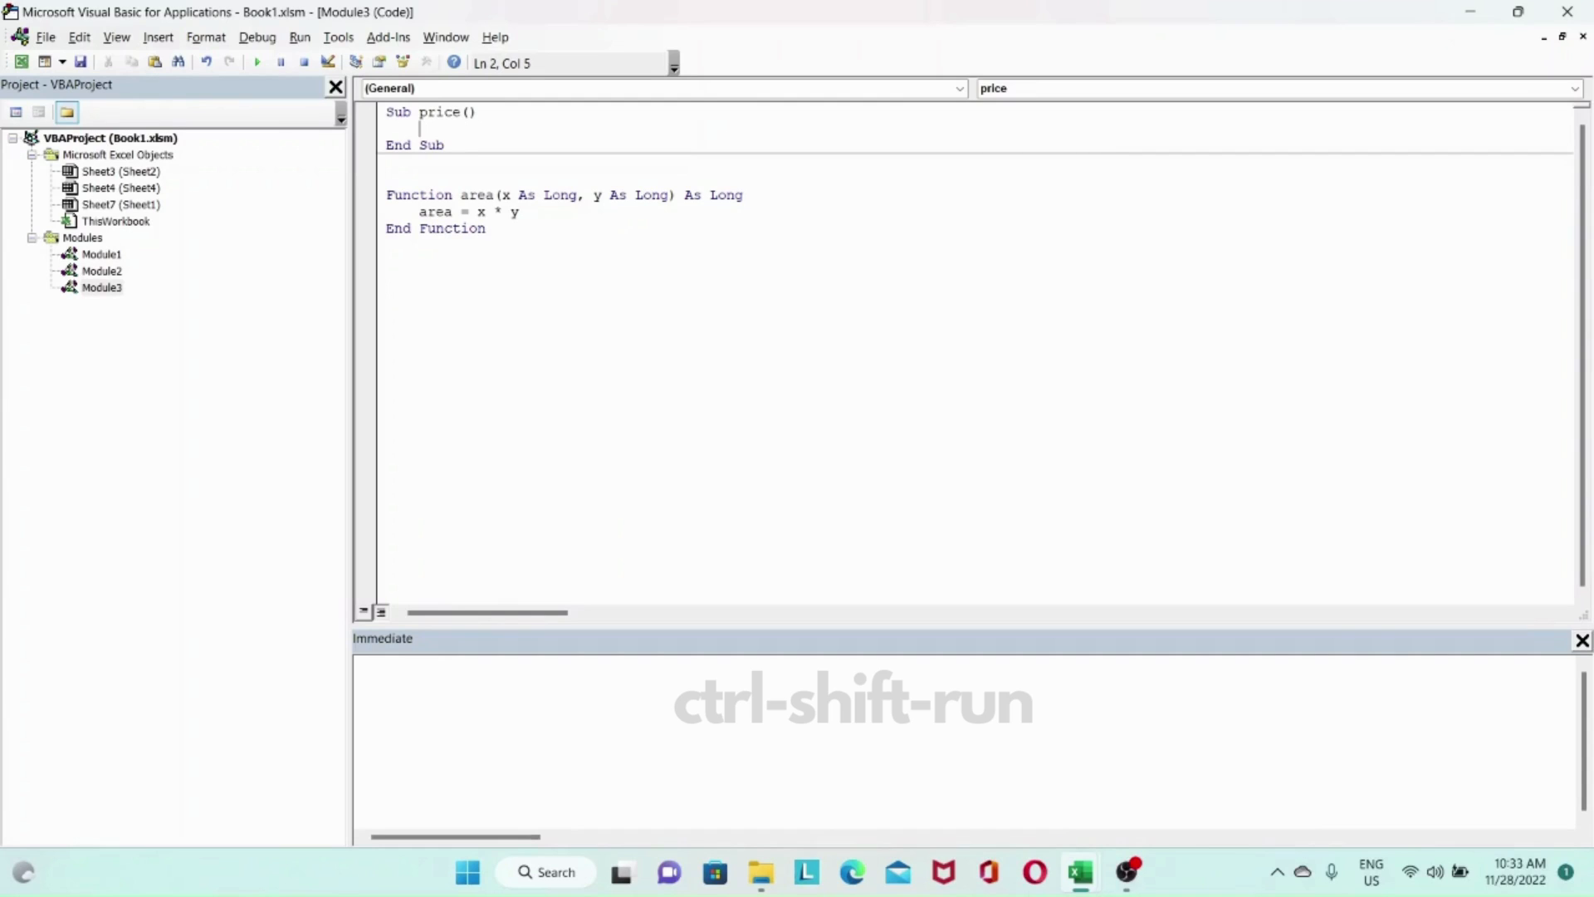
type("dim")
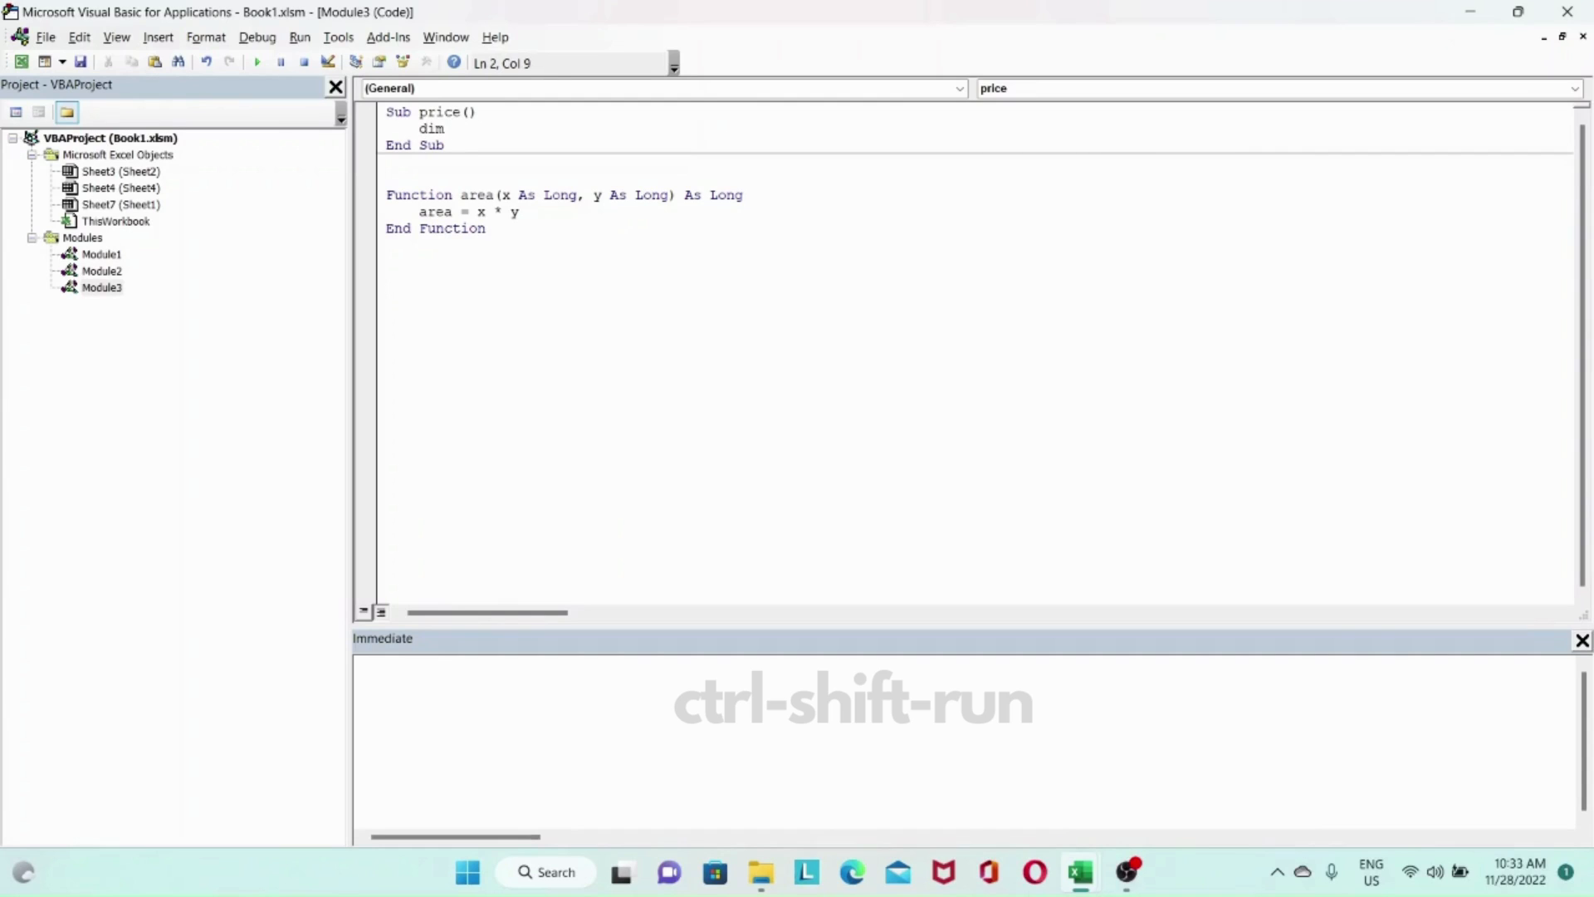
type("psd")
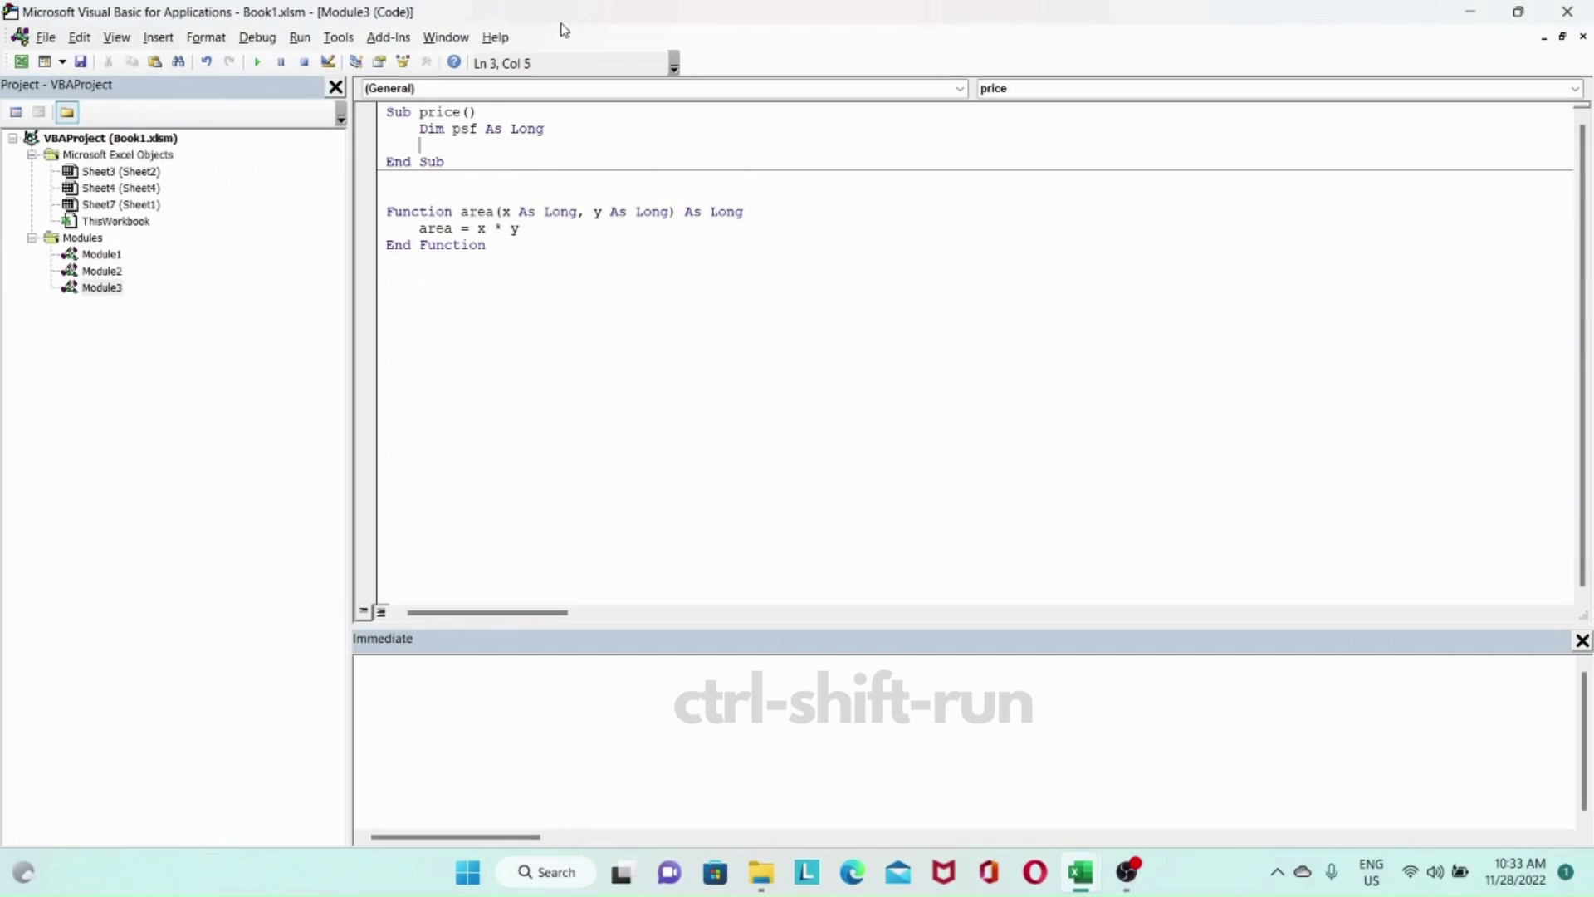
type("Dim pr")
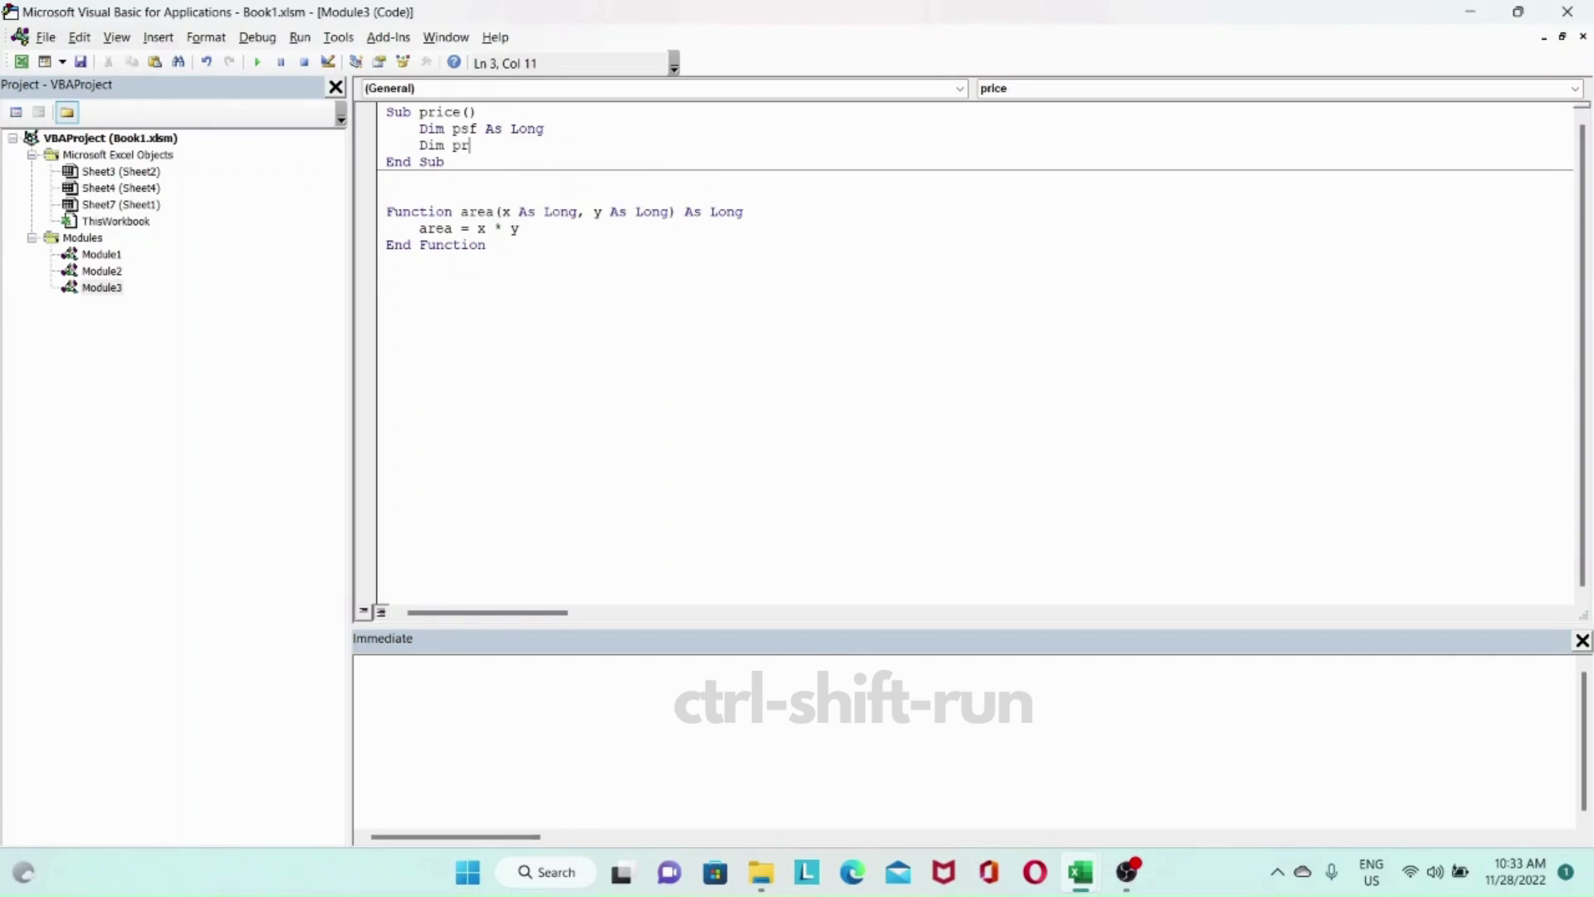
type("ice as long")
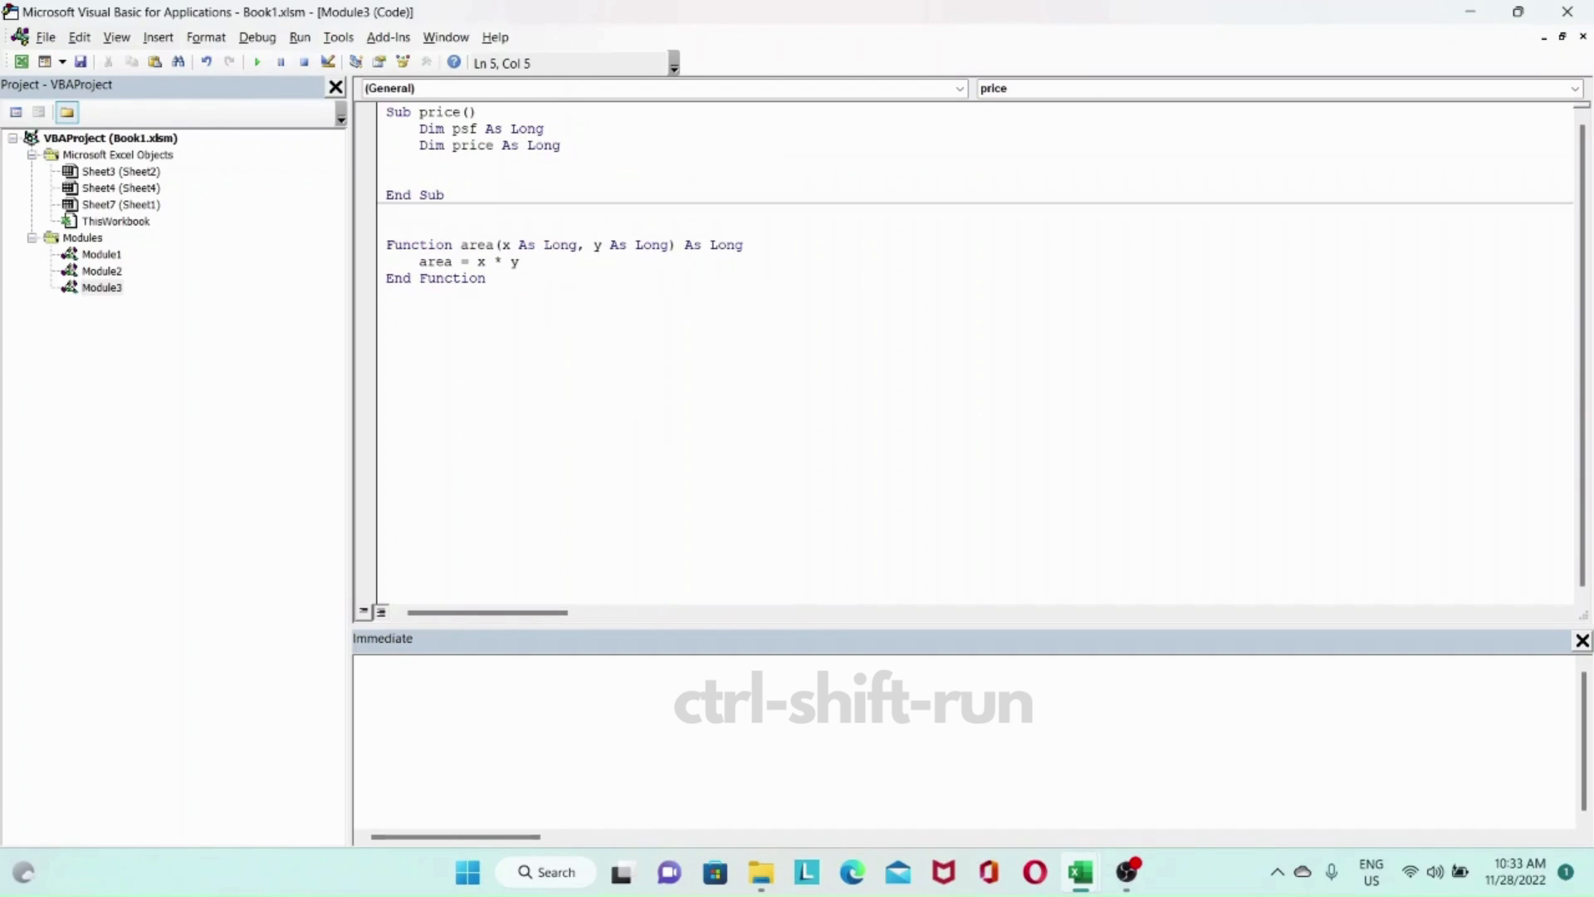
type("psf =")
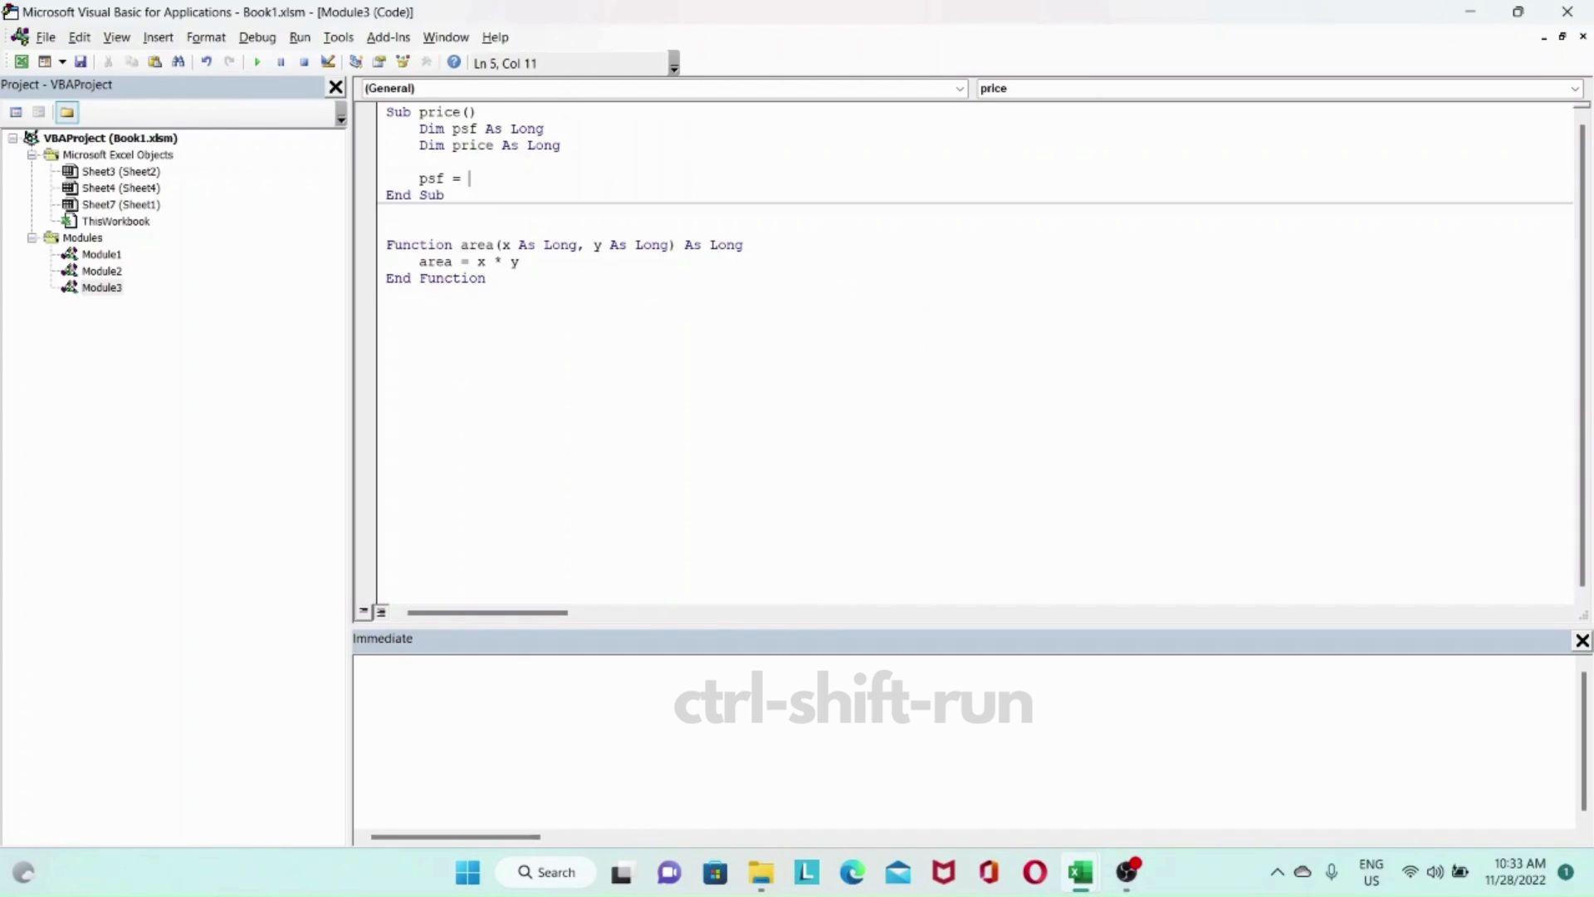
type("100")
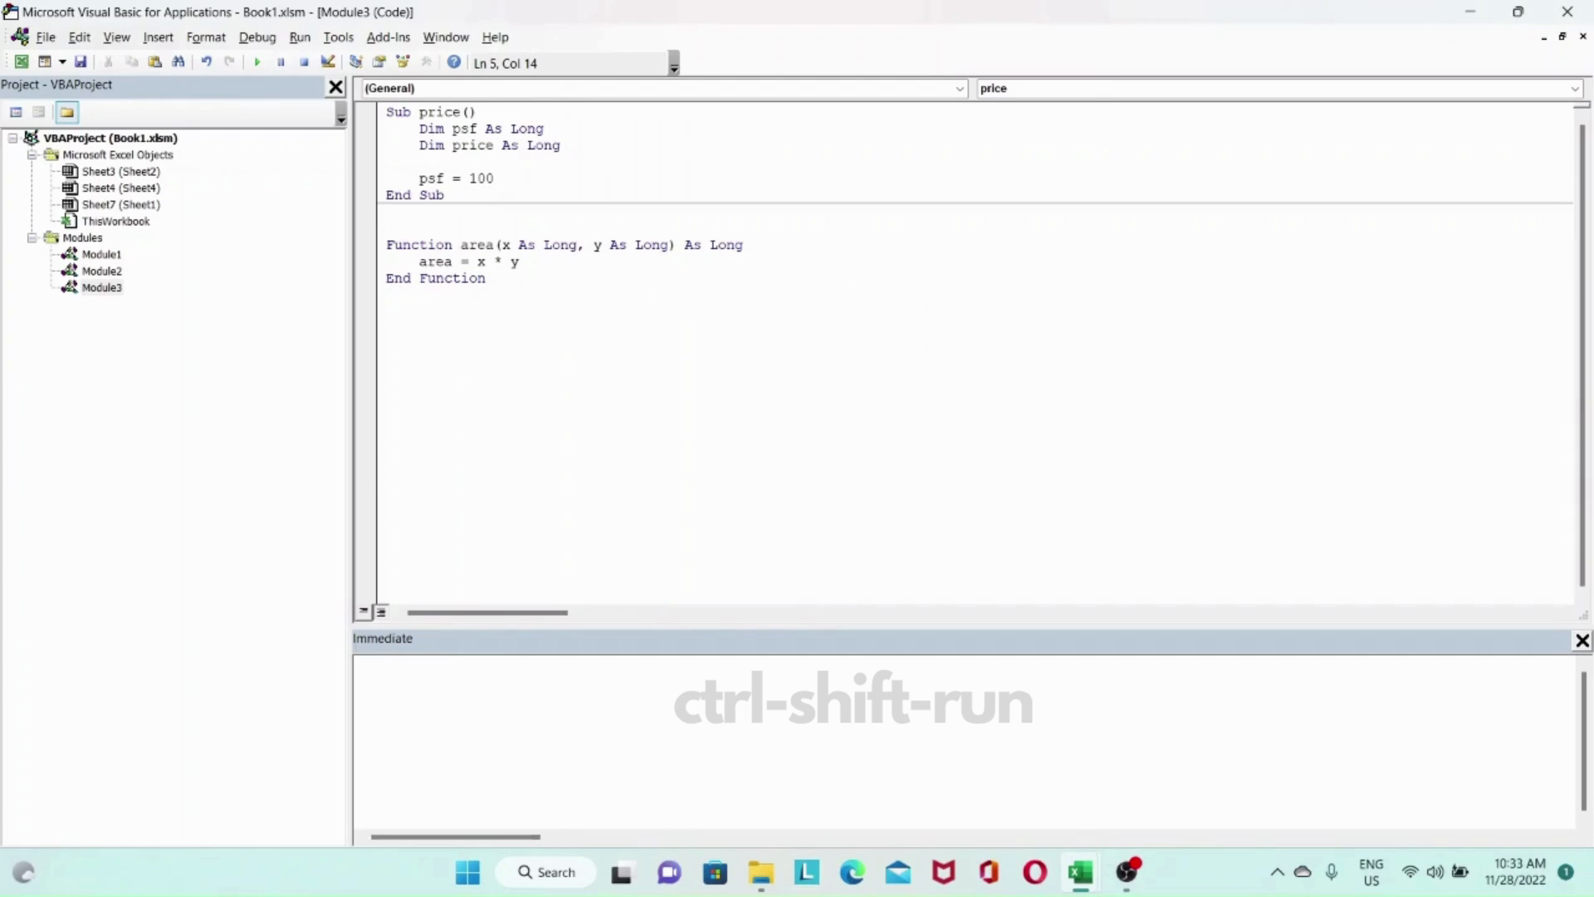
Add the line price = psf * area(2, 2) in the price sub.
type("pri")
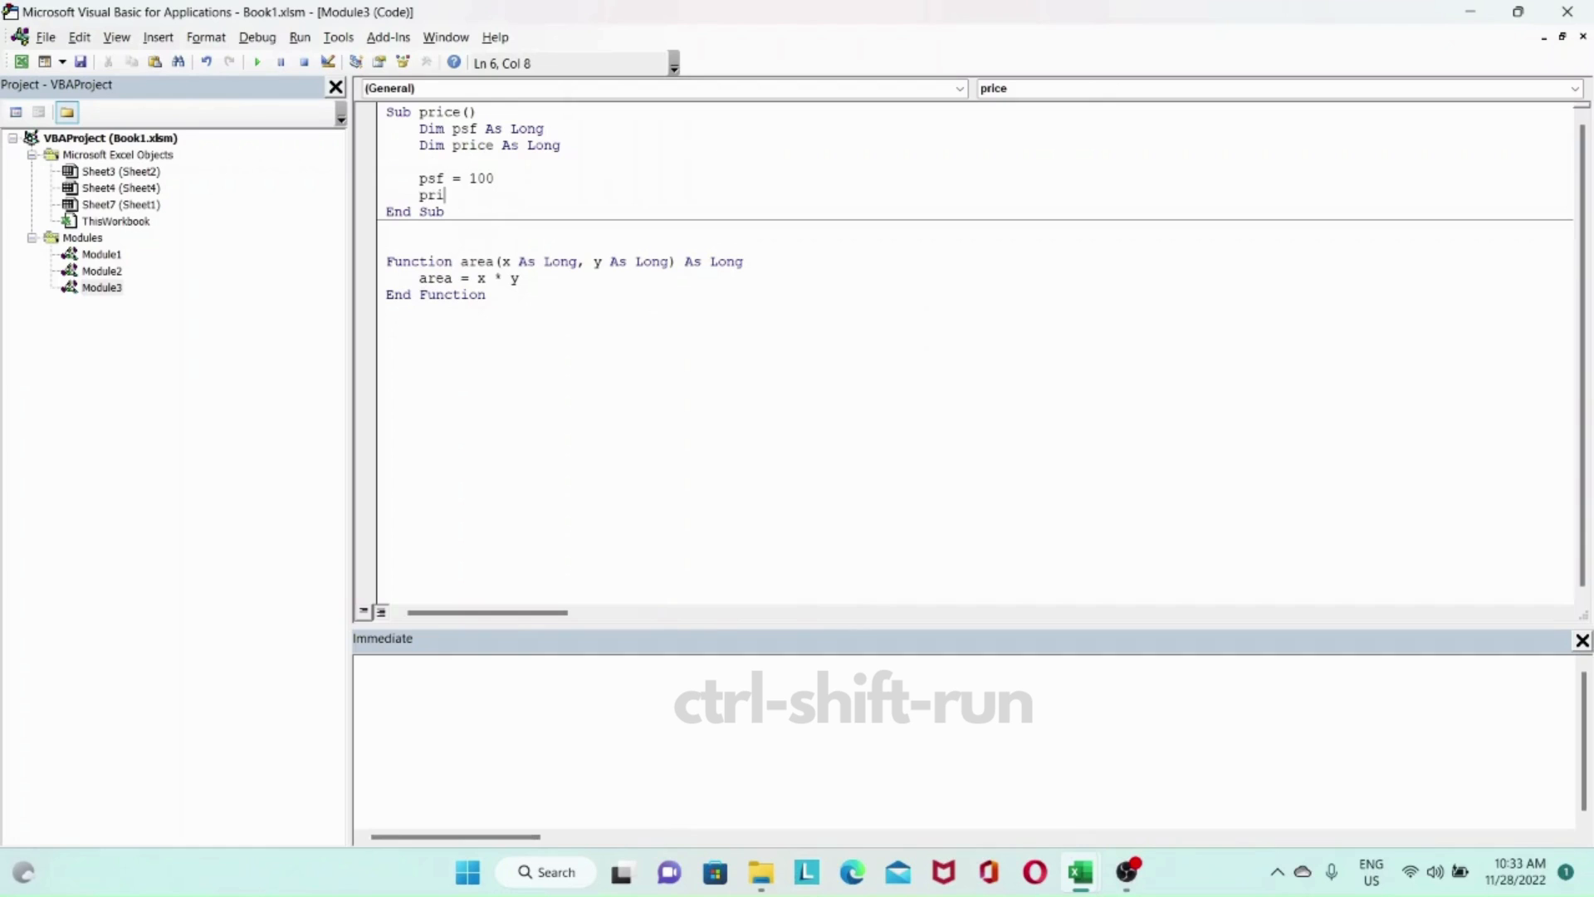
type("ce")
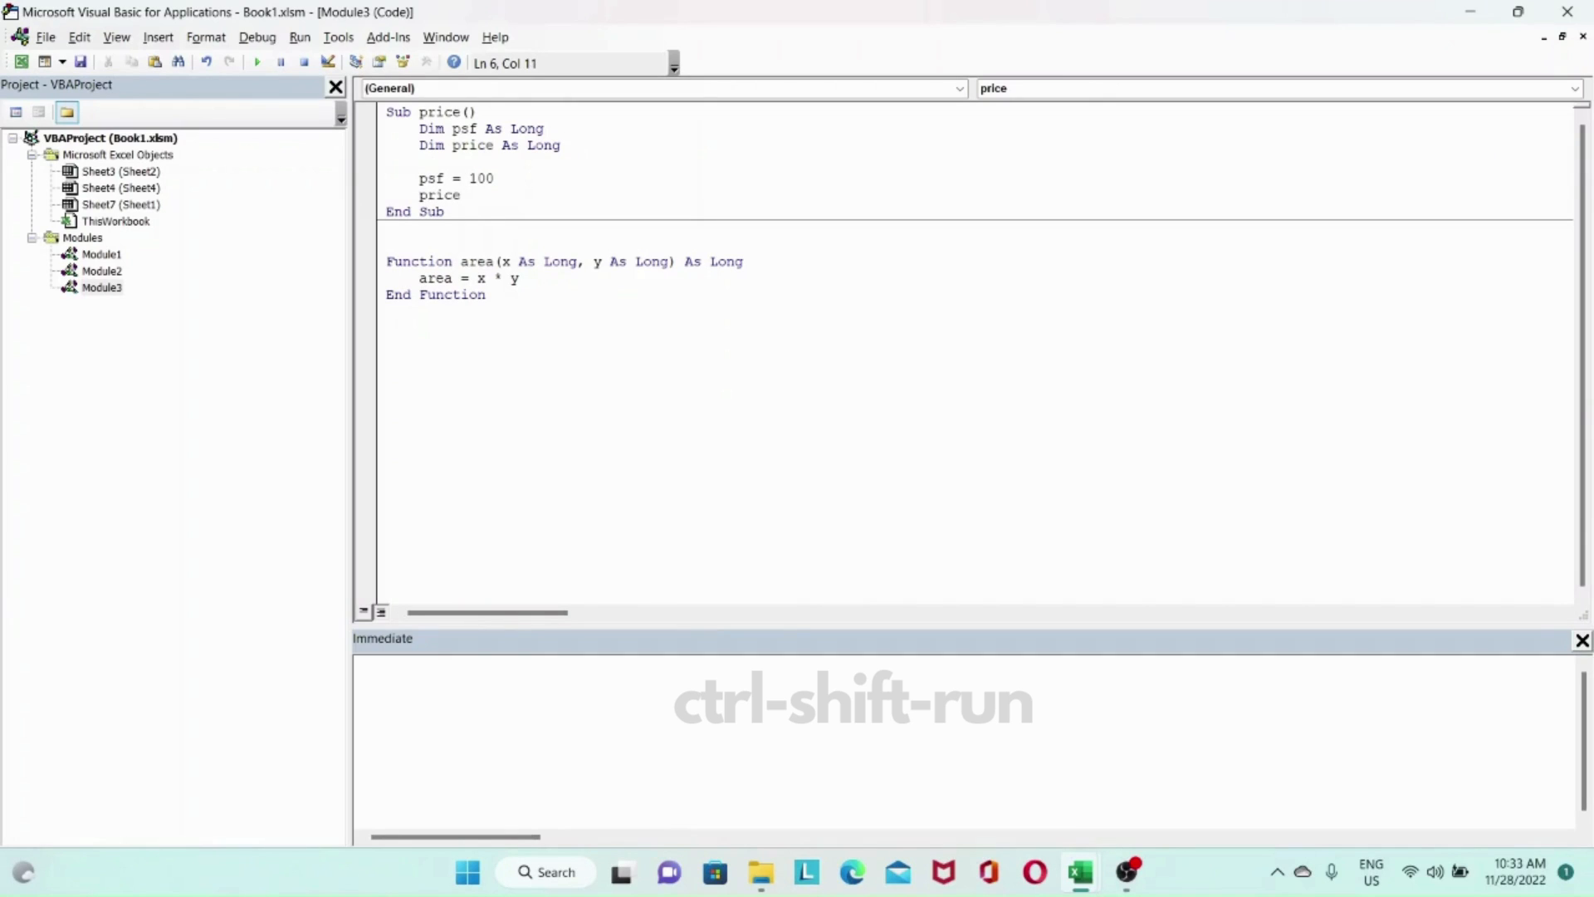
type("= psf")
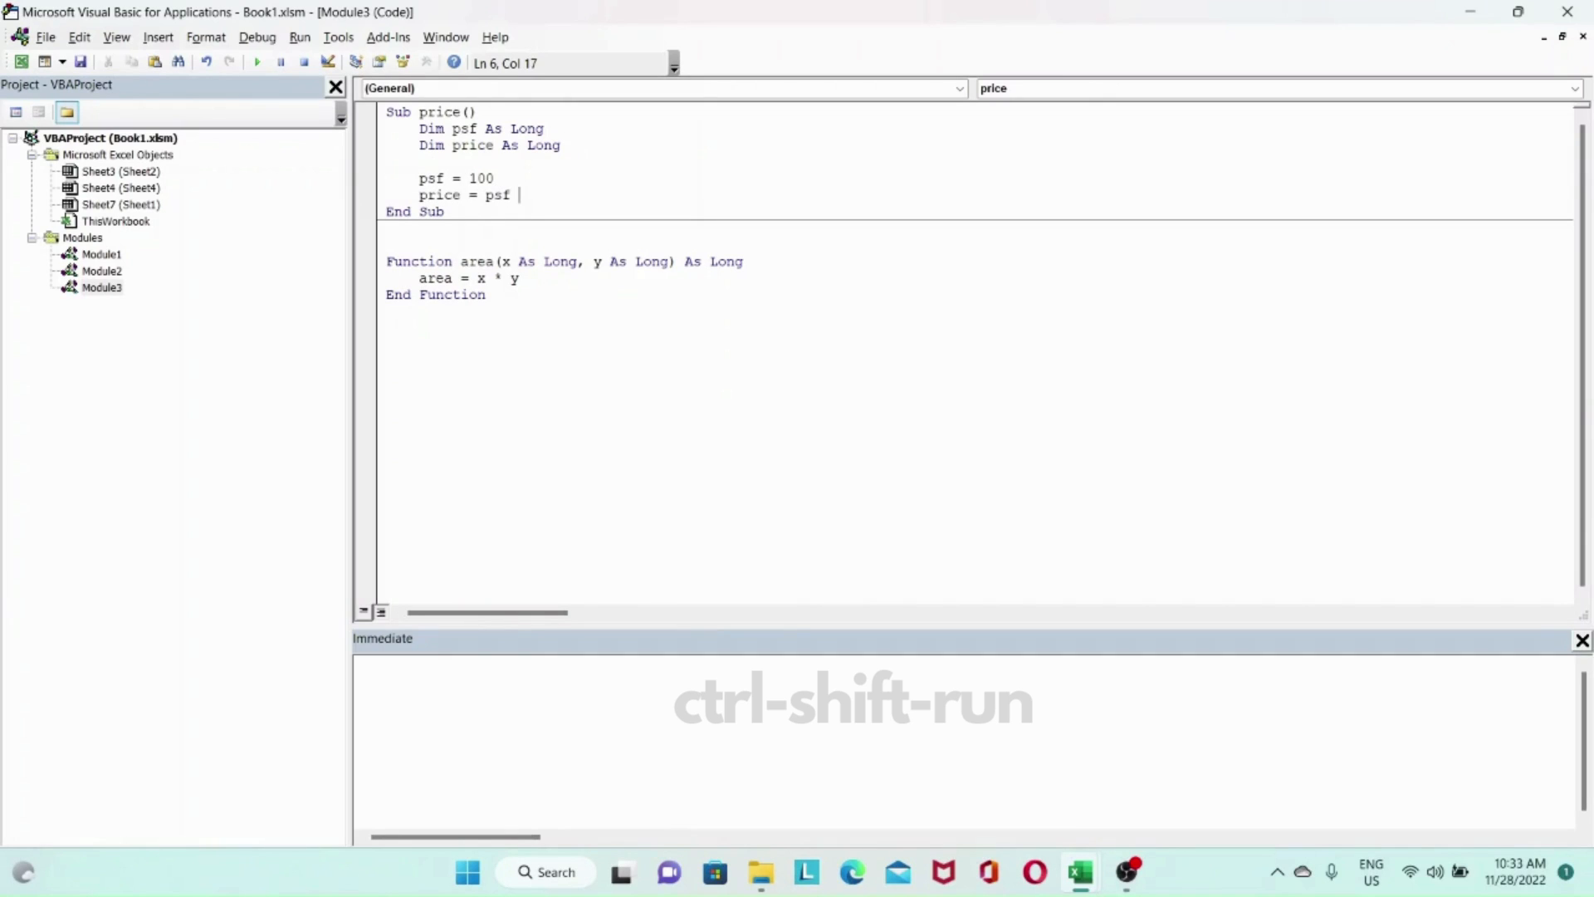
type("*")
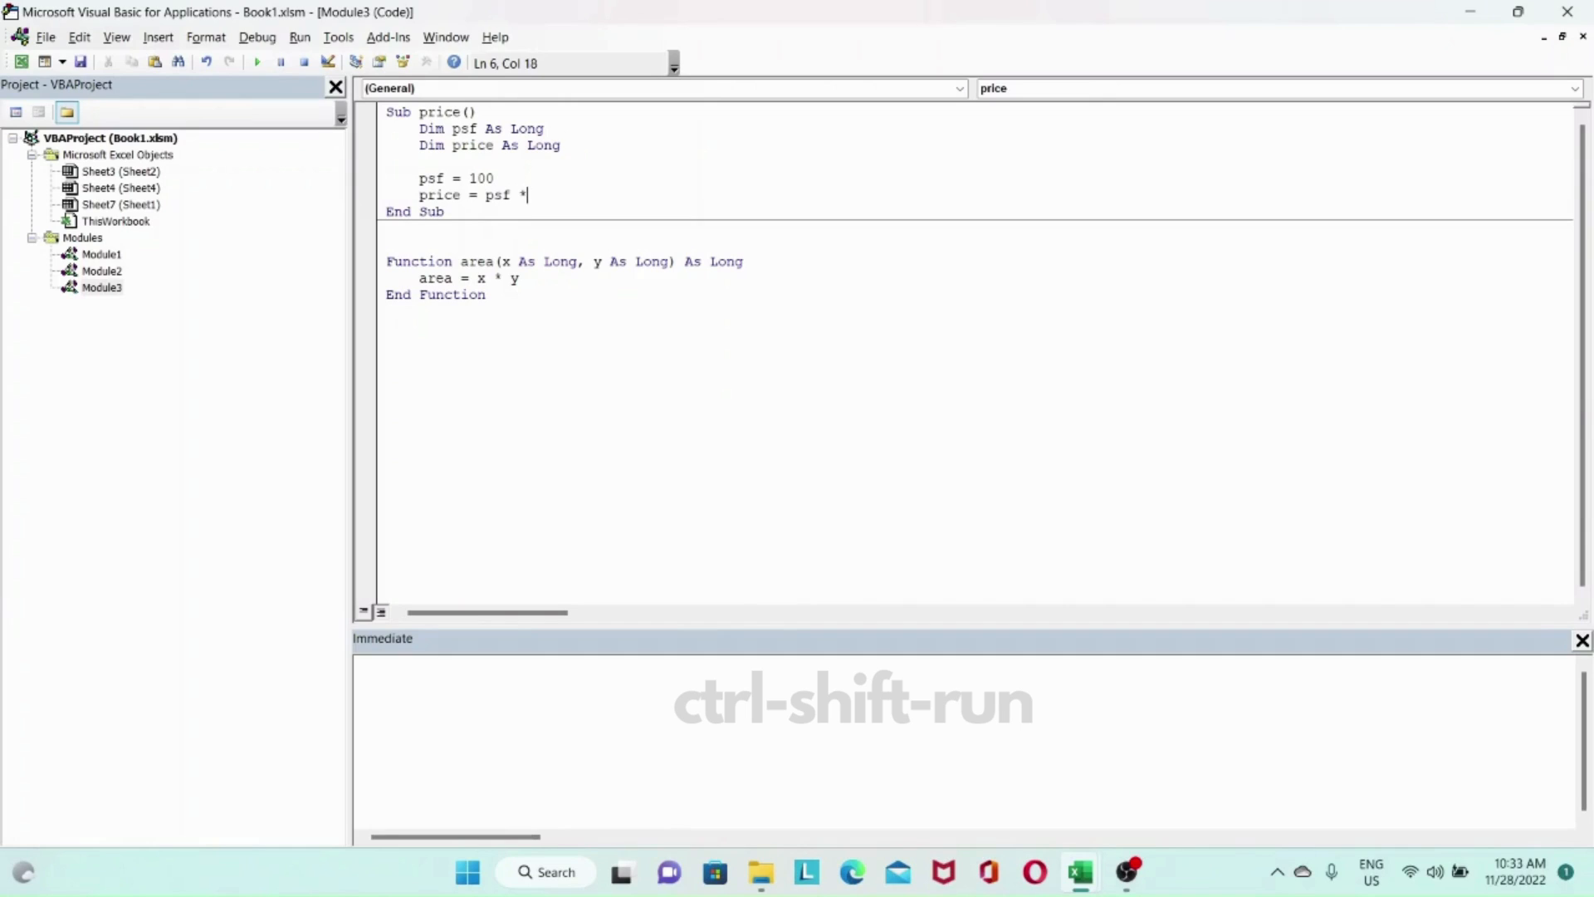
type("area")
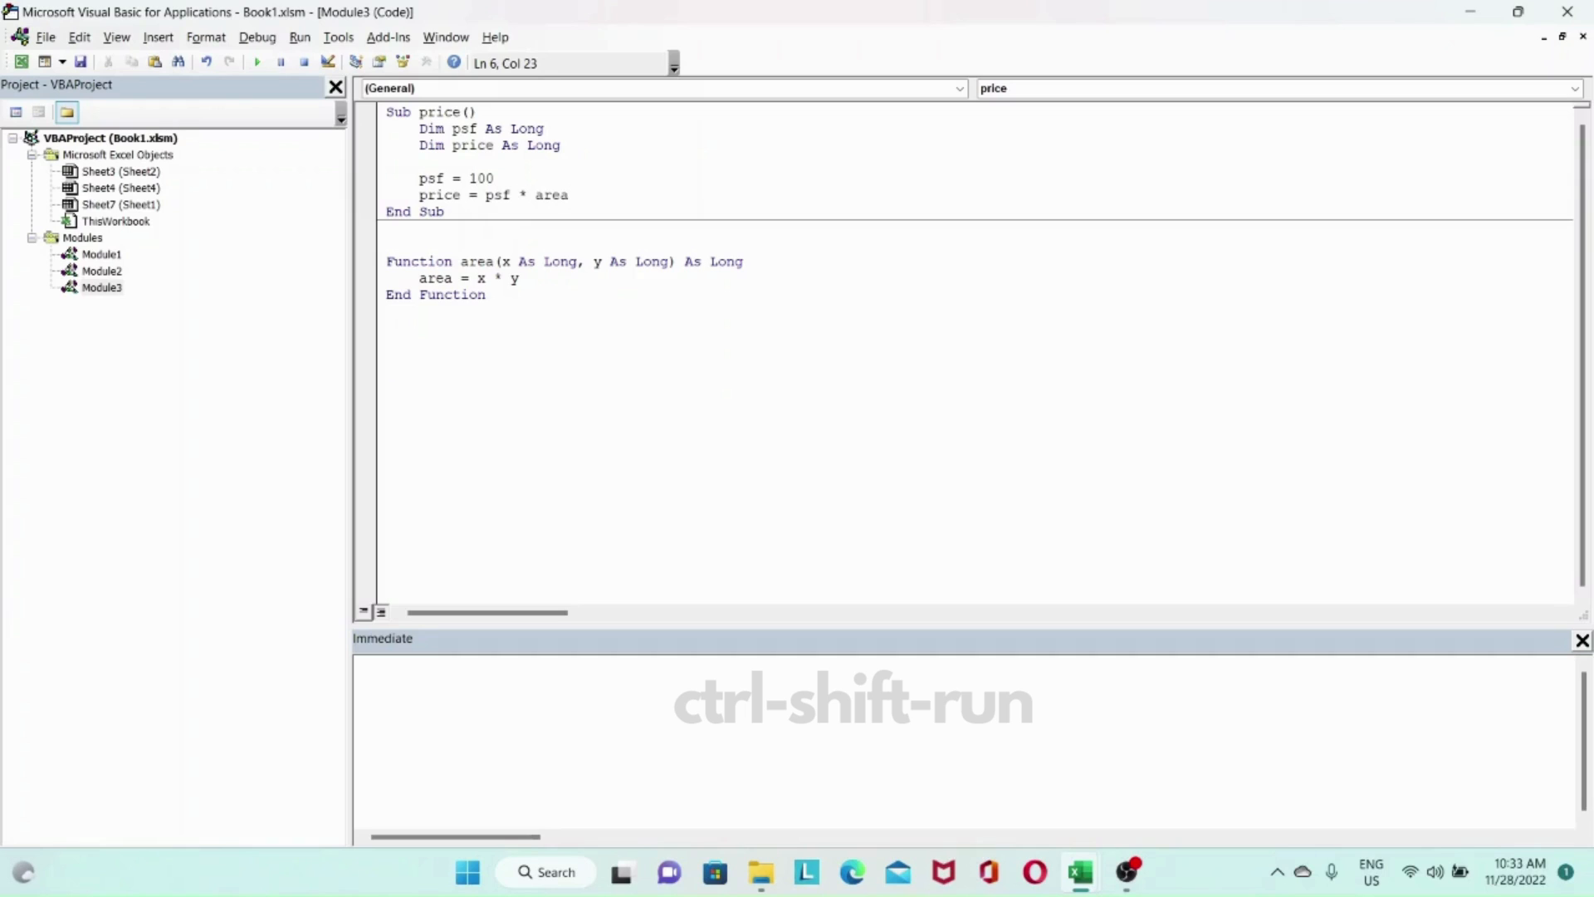
type("(")
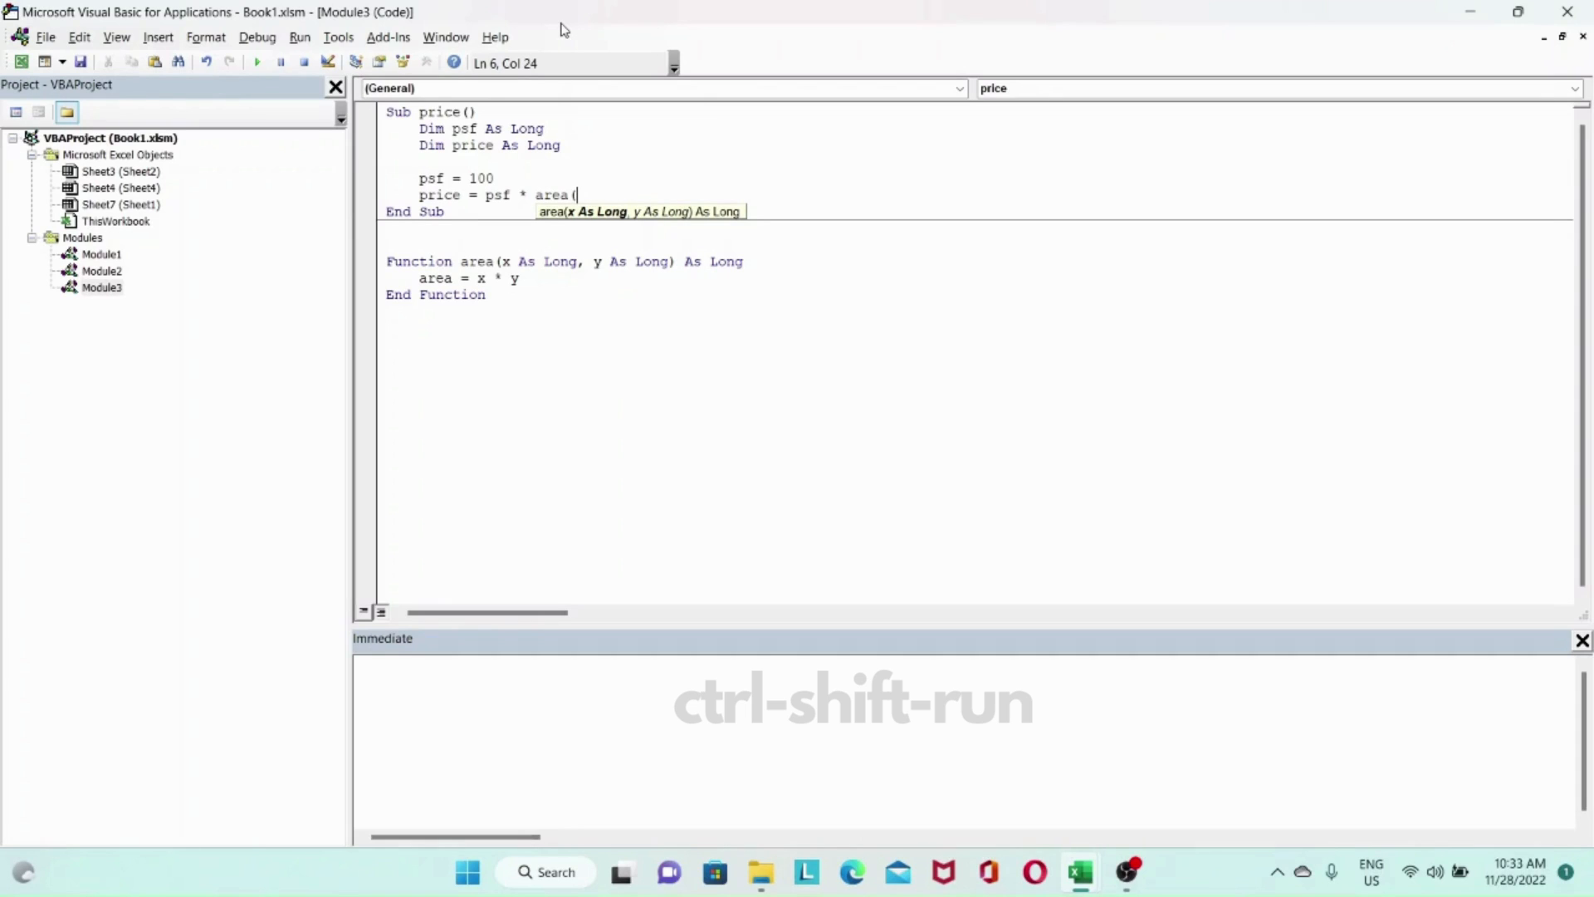
type("2,")
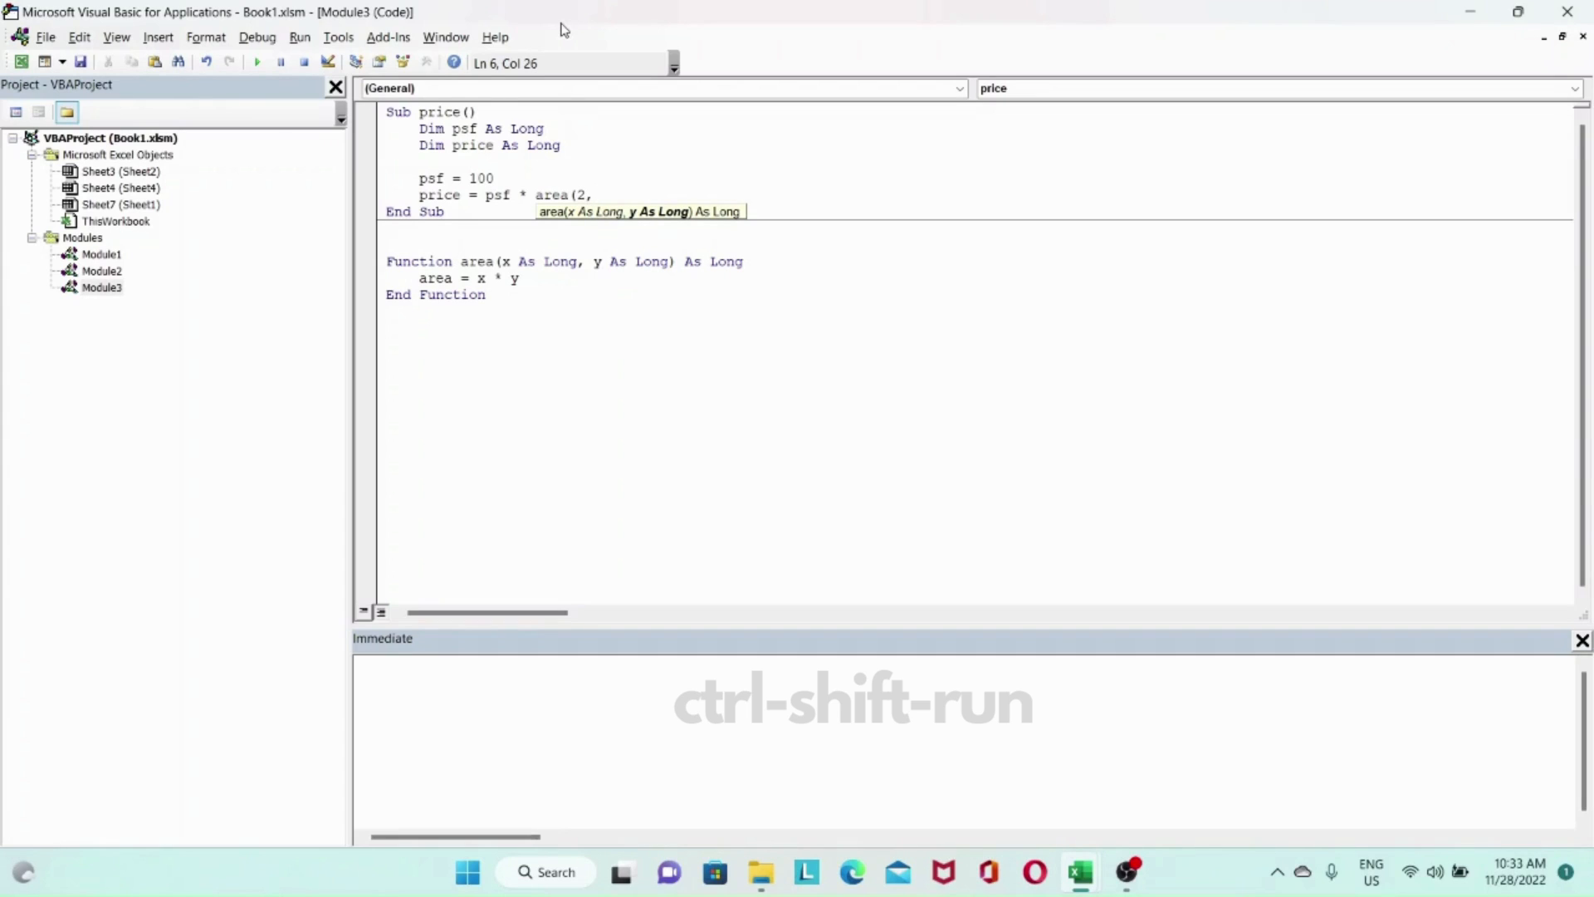
type("2")
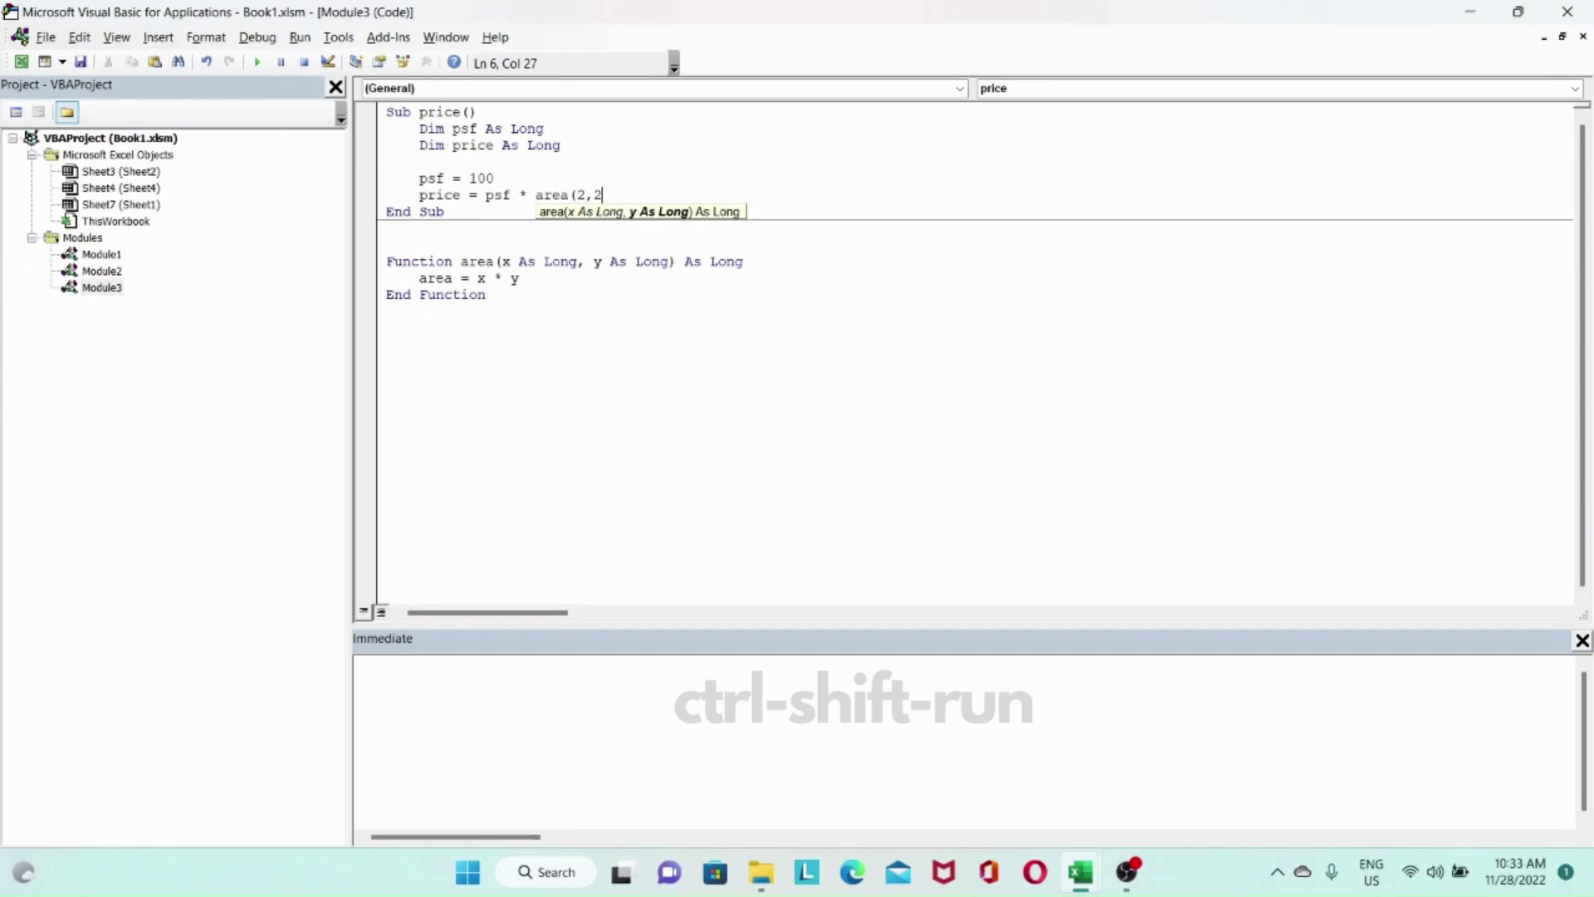
type(")")
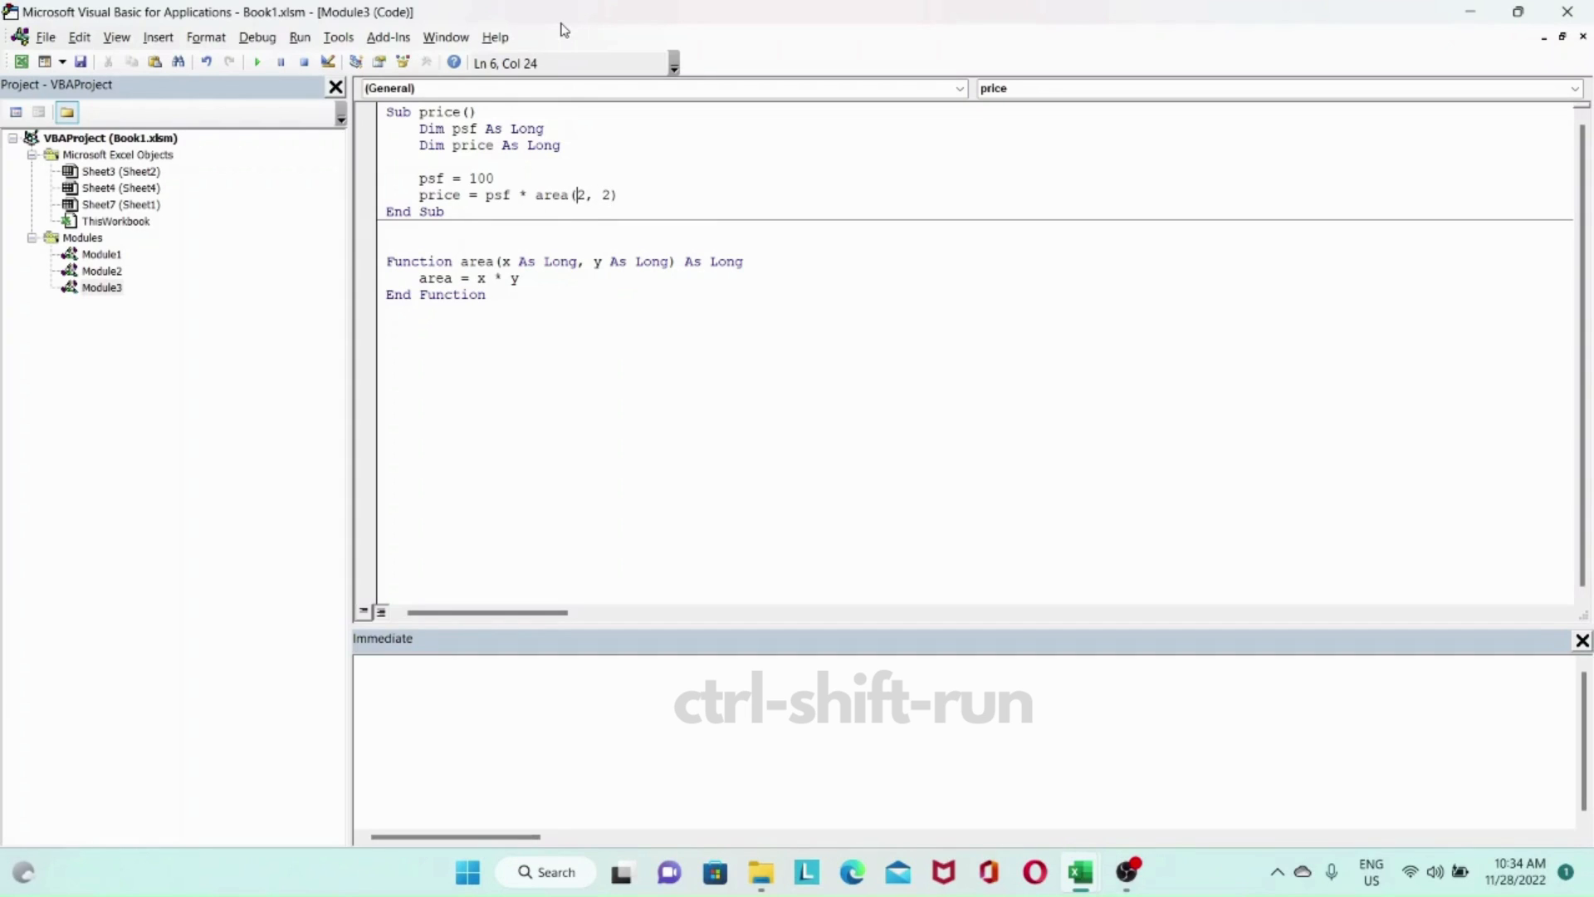
left_click_drag(579, 194, 610, 195)
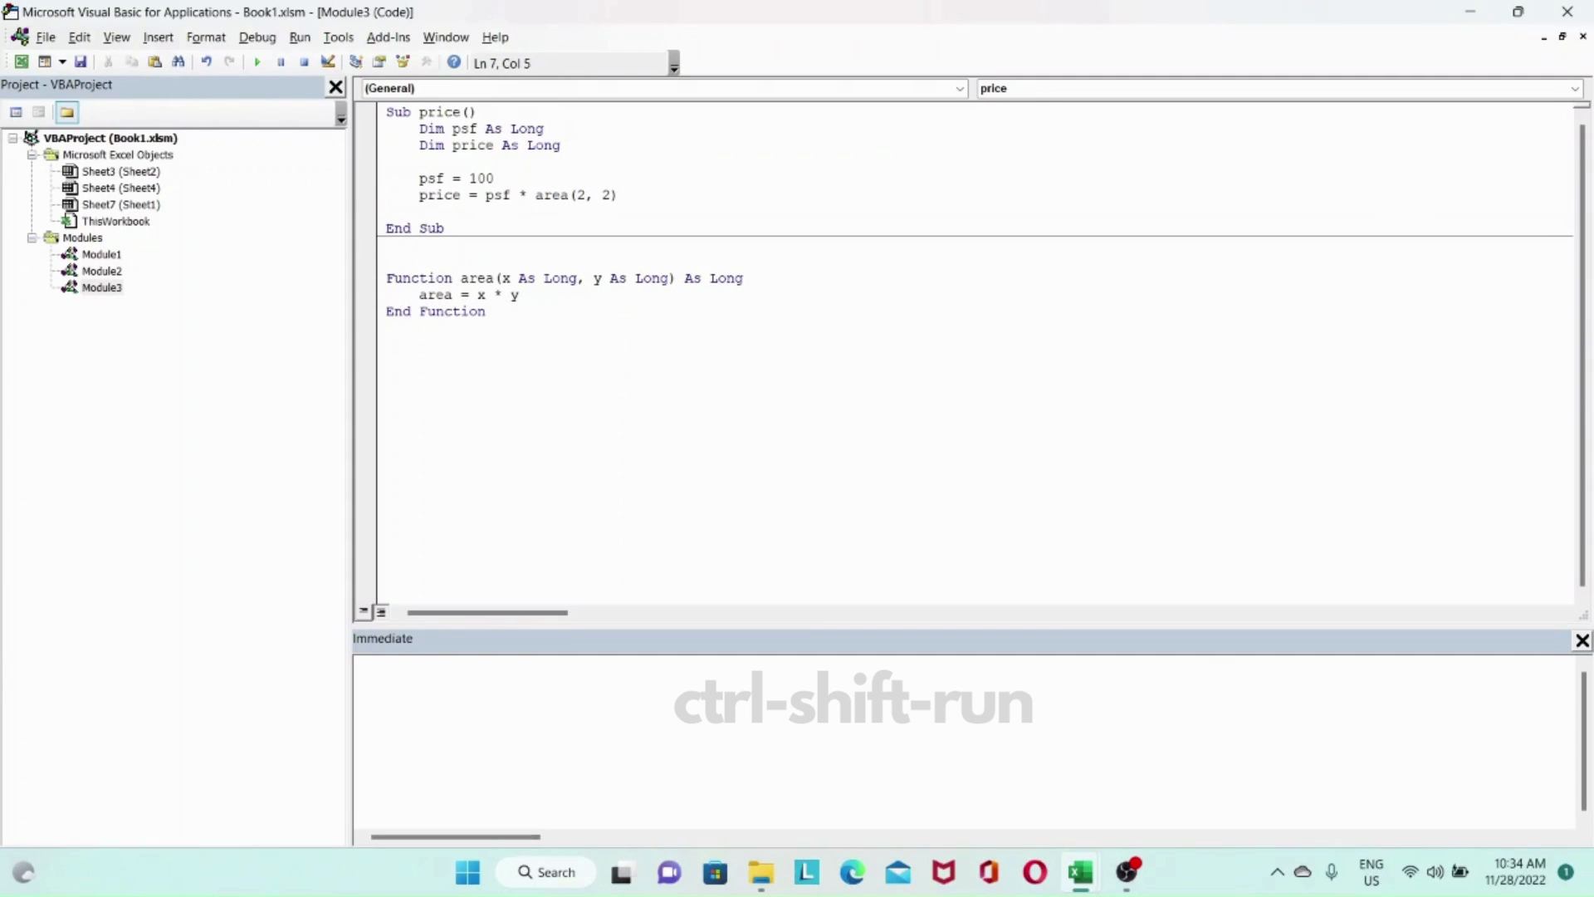
Add Debug.Print (price) and run the sub to get 400 in the Immediate window.
type("debug.p")
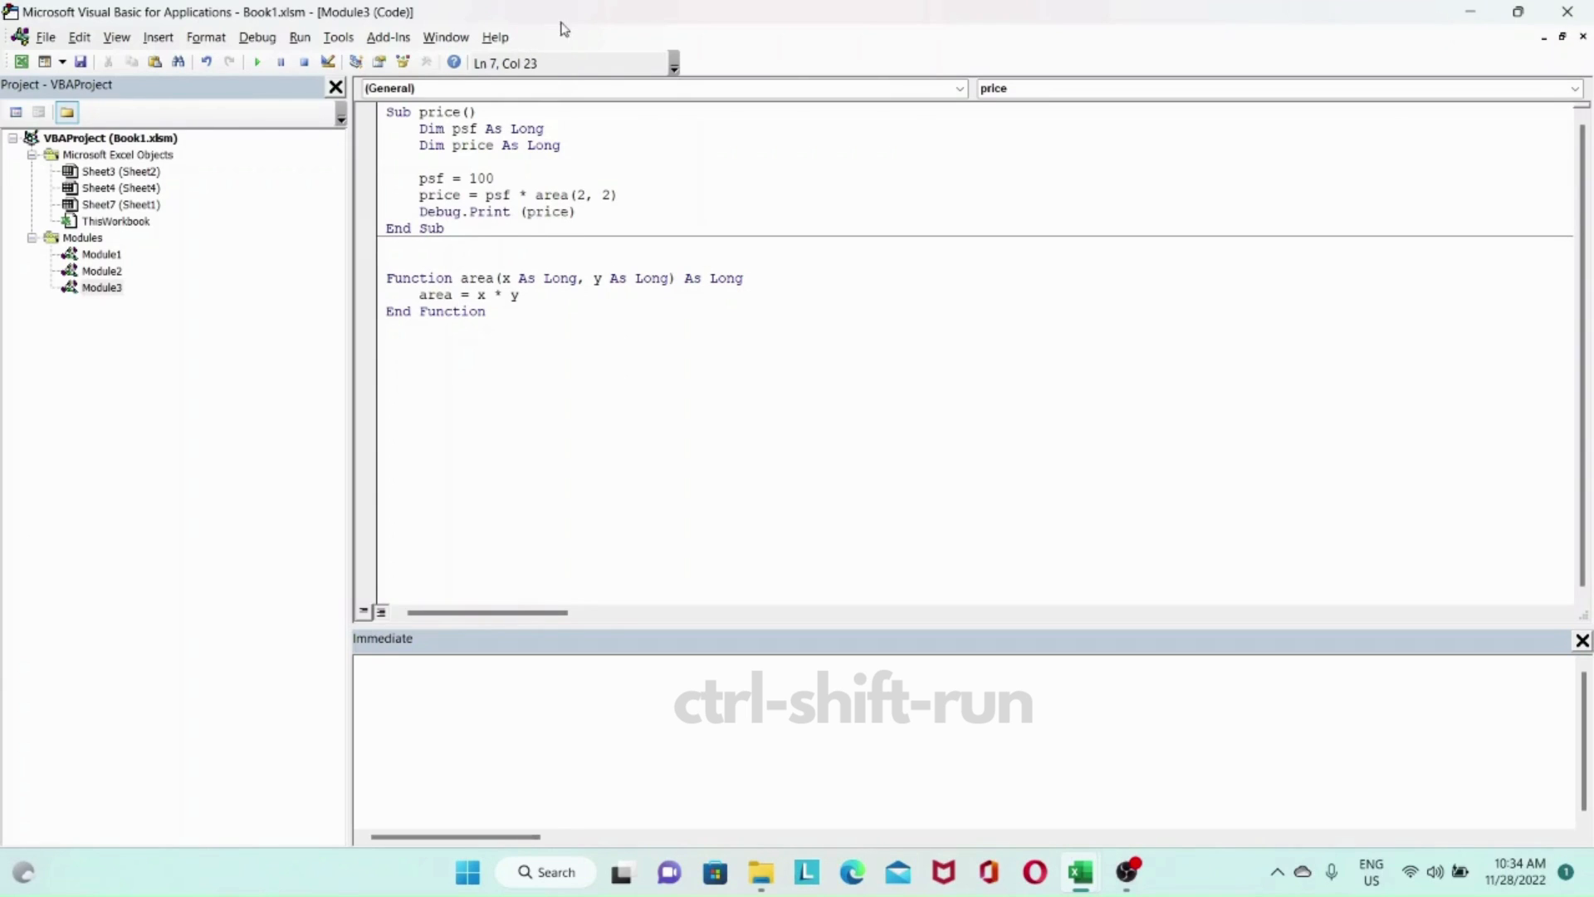
mouse_move(309, 133)
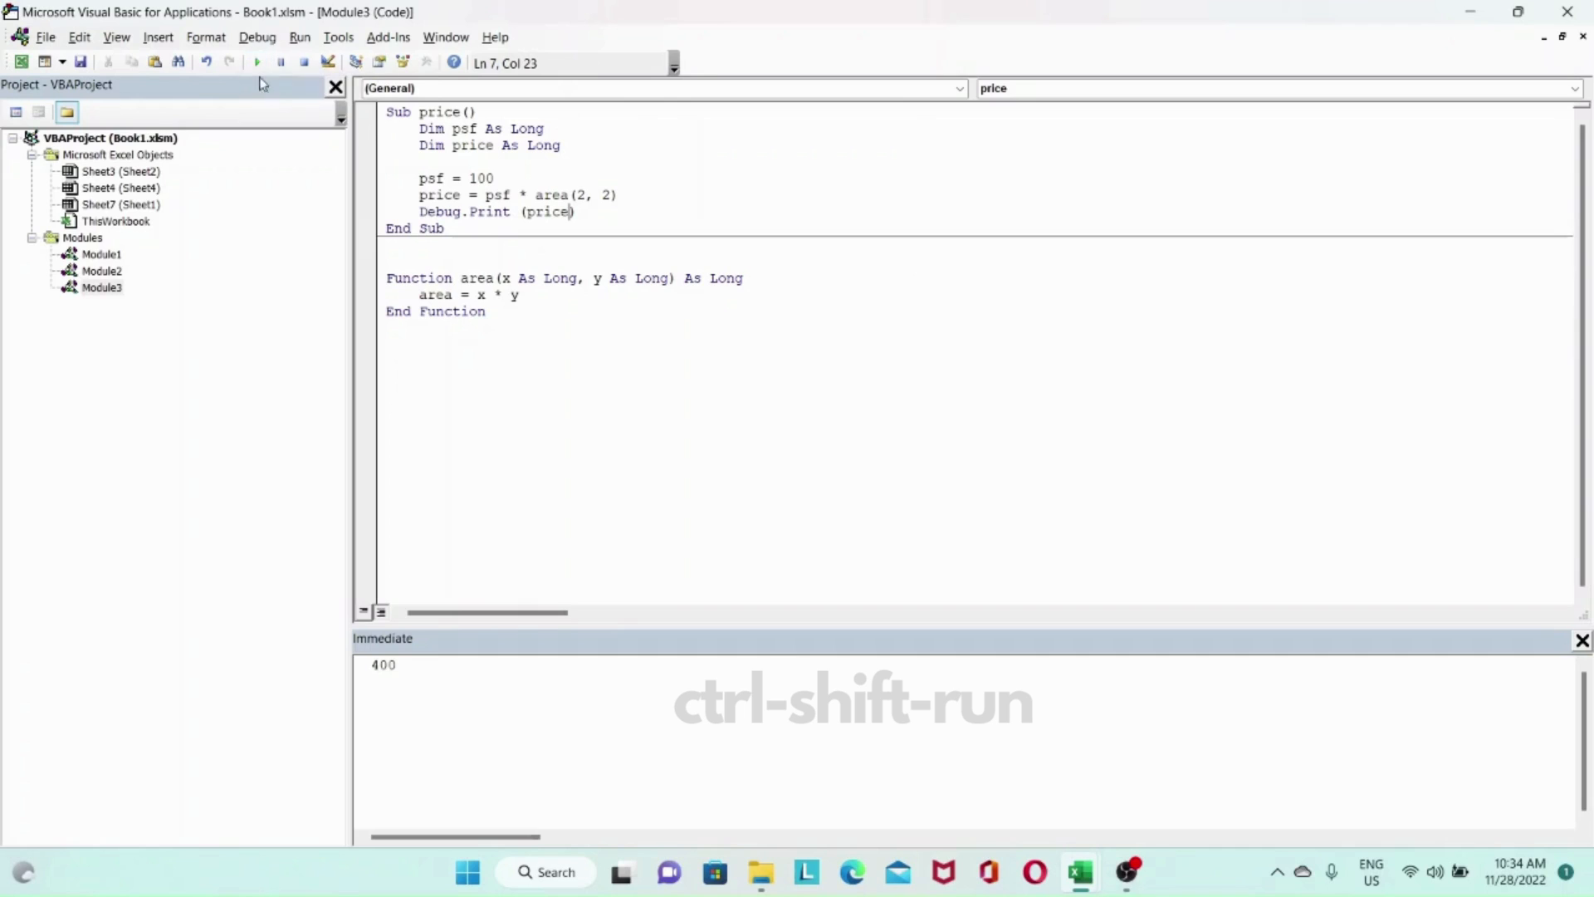
double_click(383, 664)
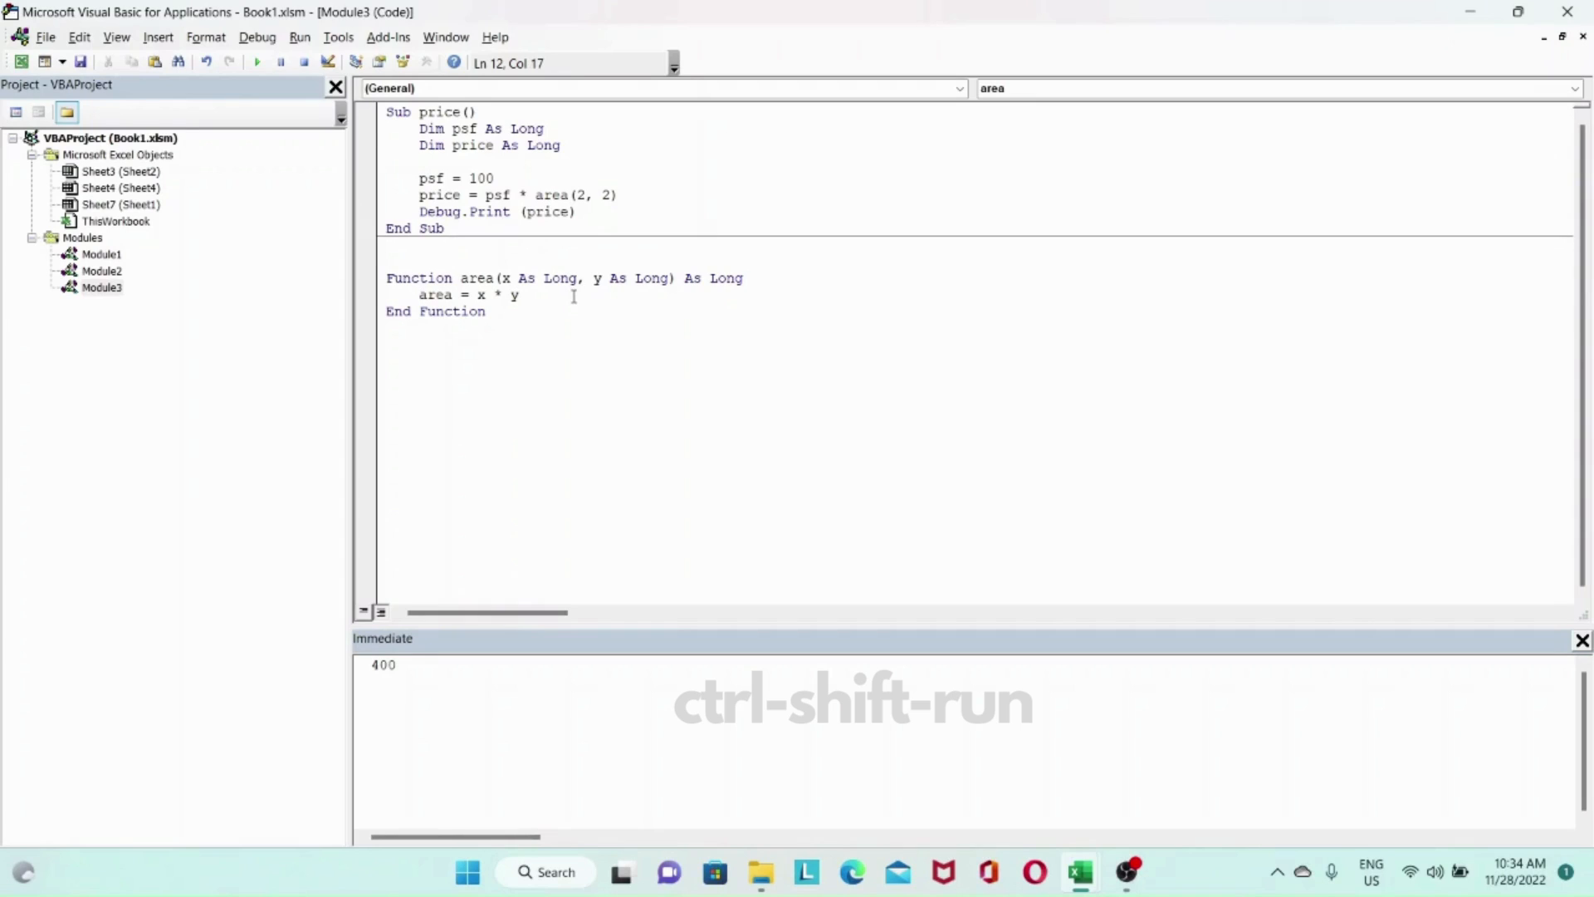
Add a 'default value comment and area = 0 to the area function, dropping a half-written If.
type("area")
type("'")
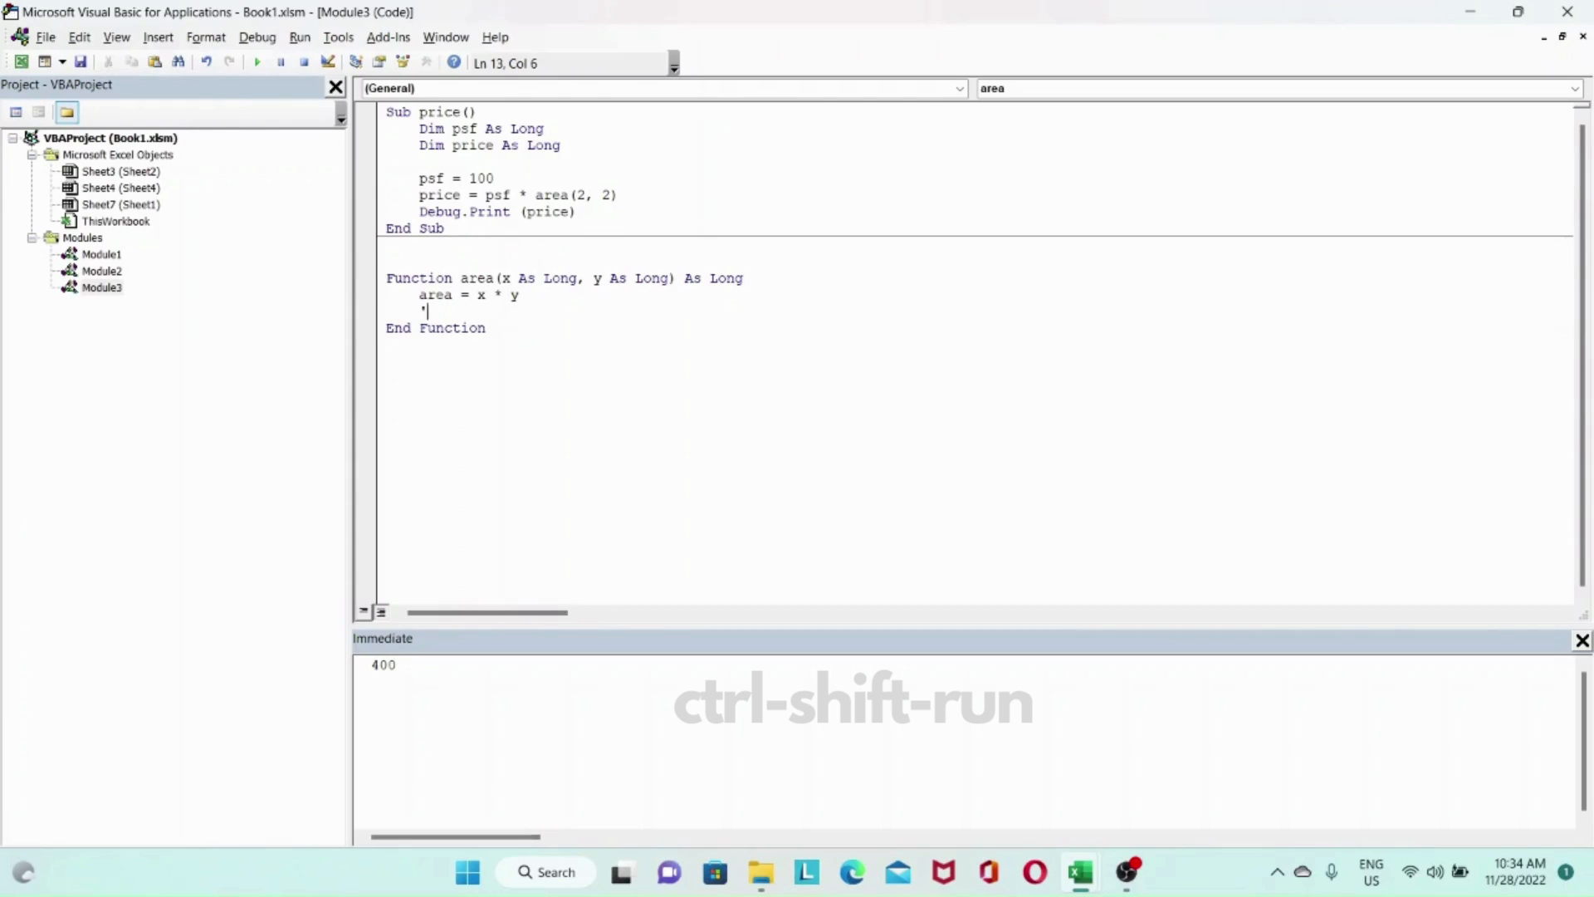
type("default value")
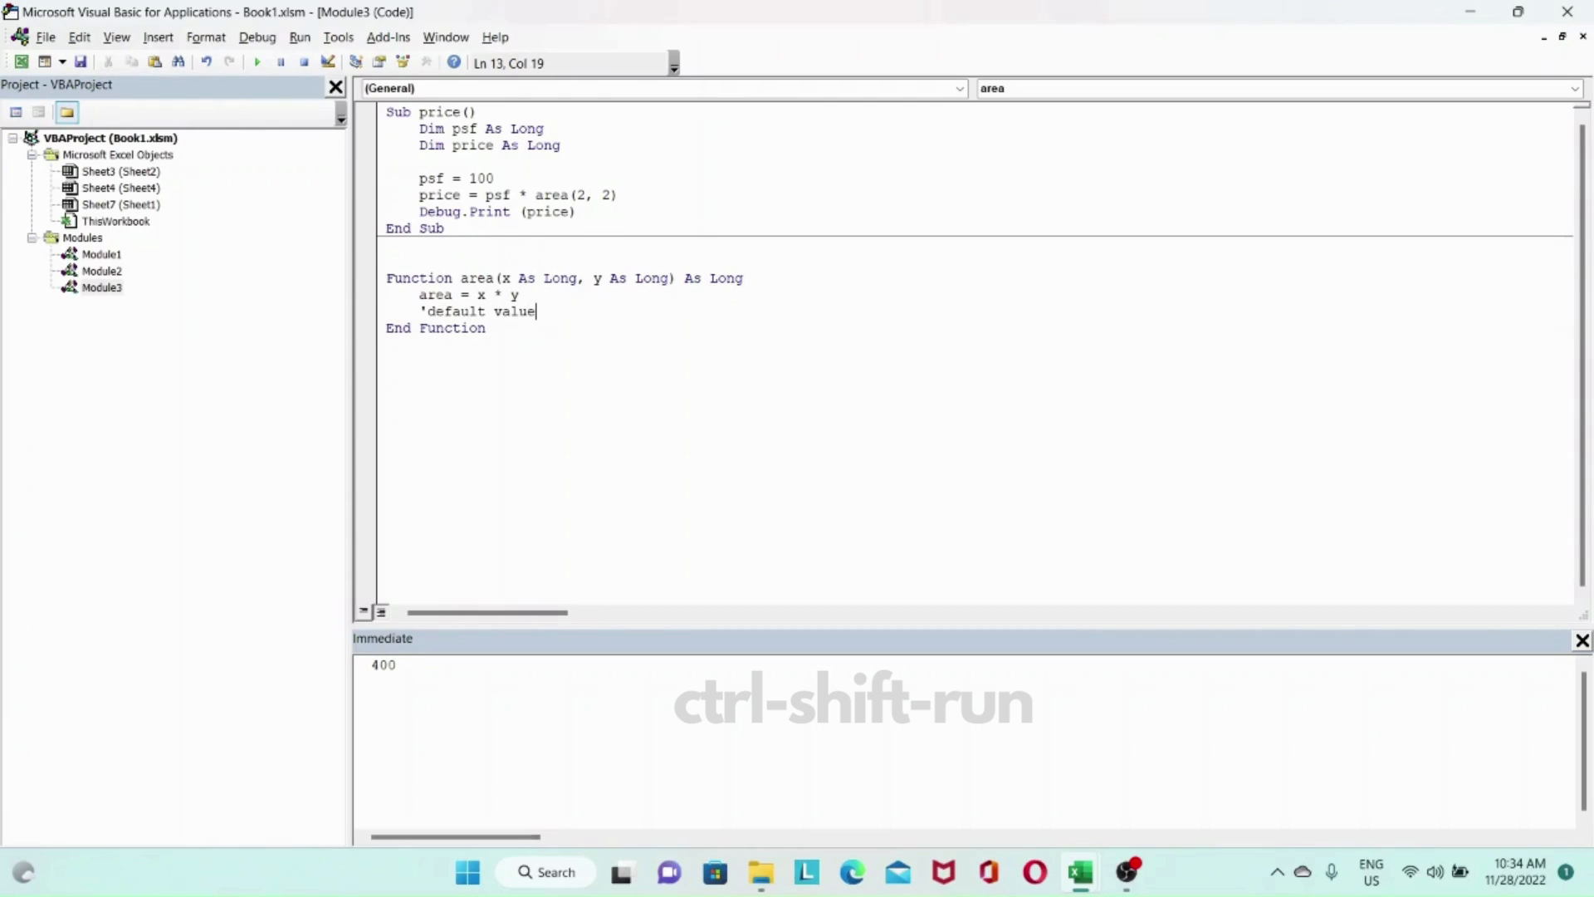
type("if area <")
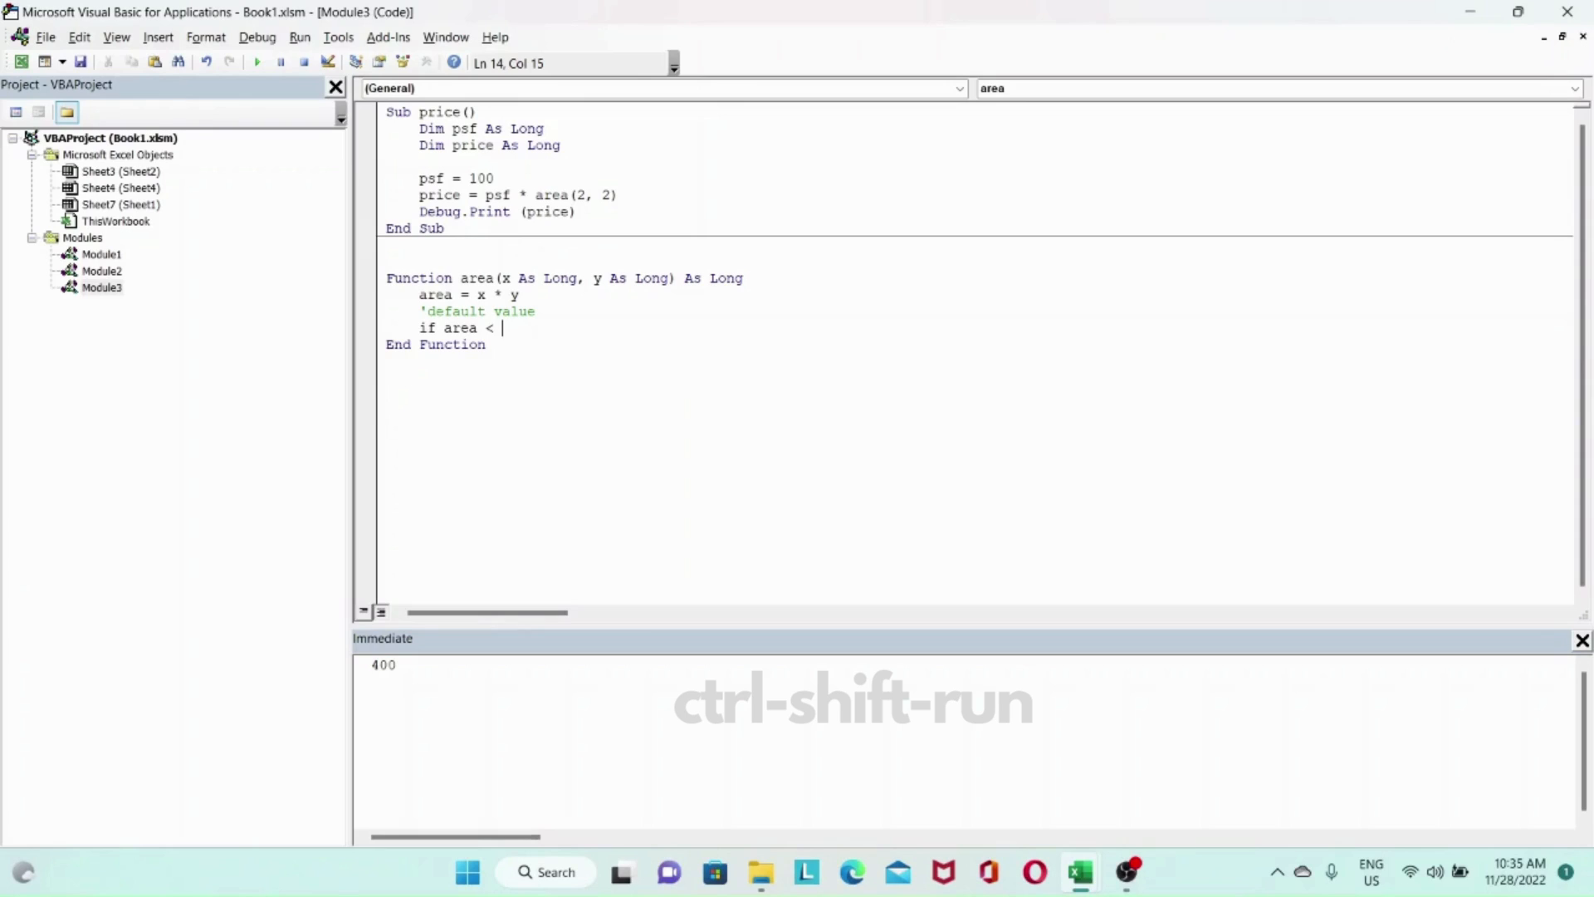
key("Backspace")
type("=")
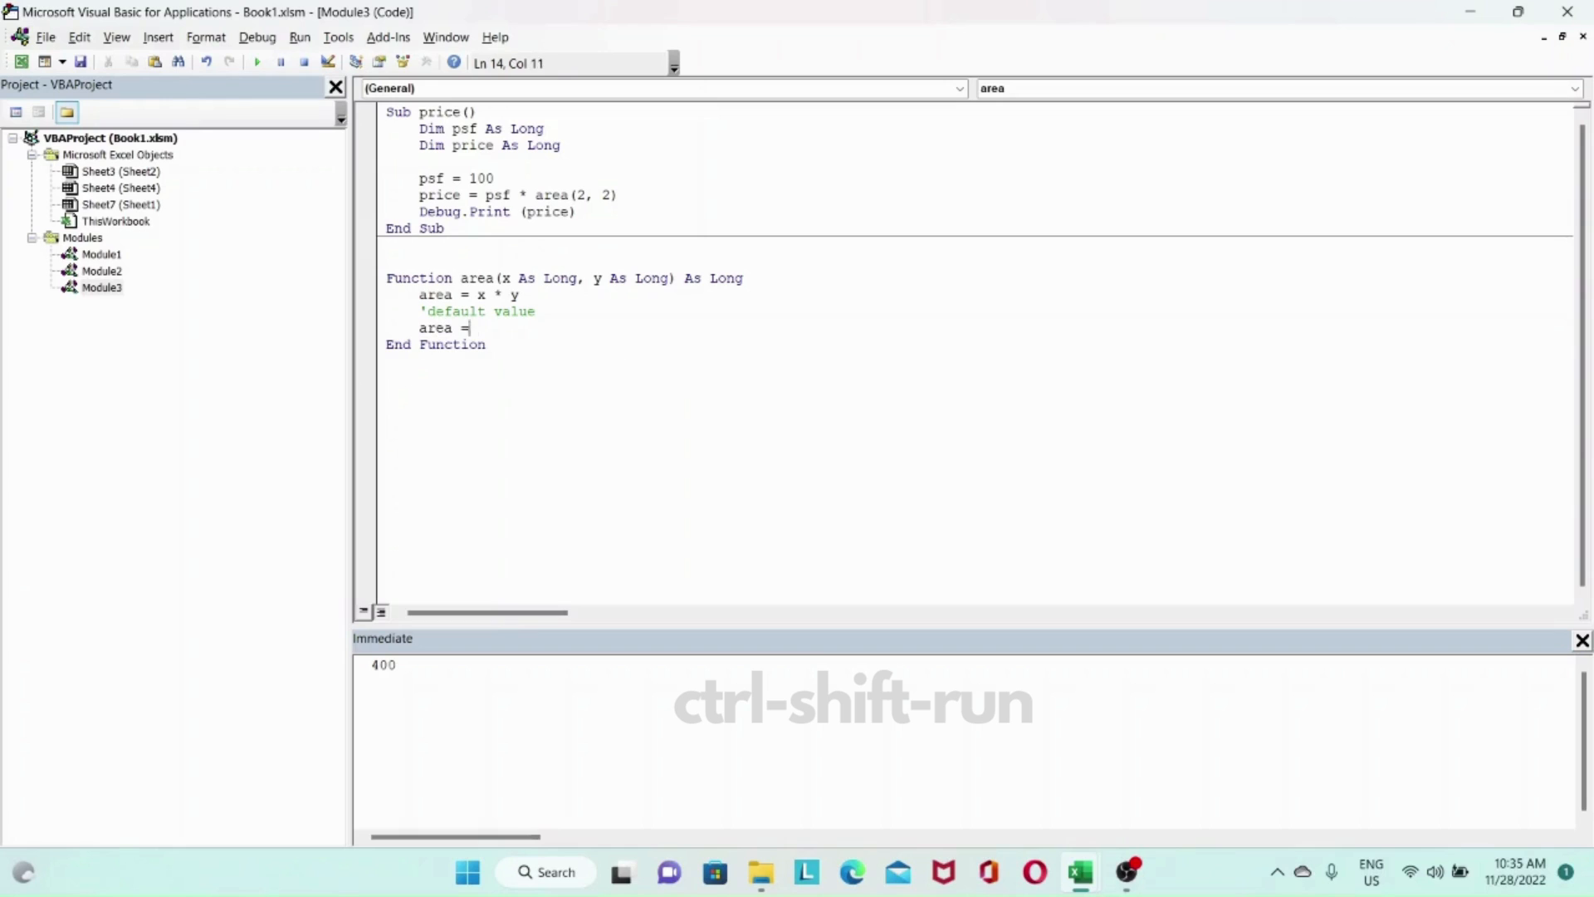
type("0")
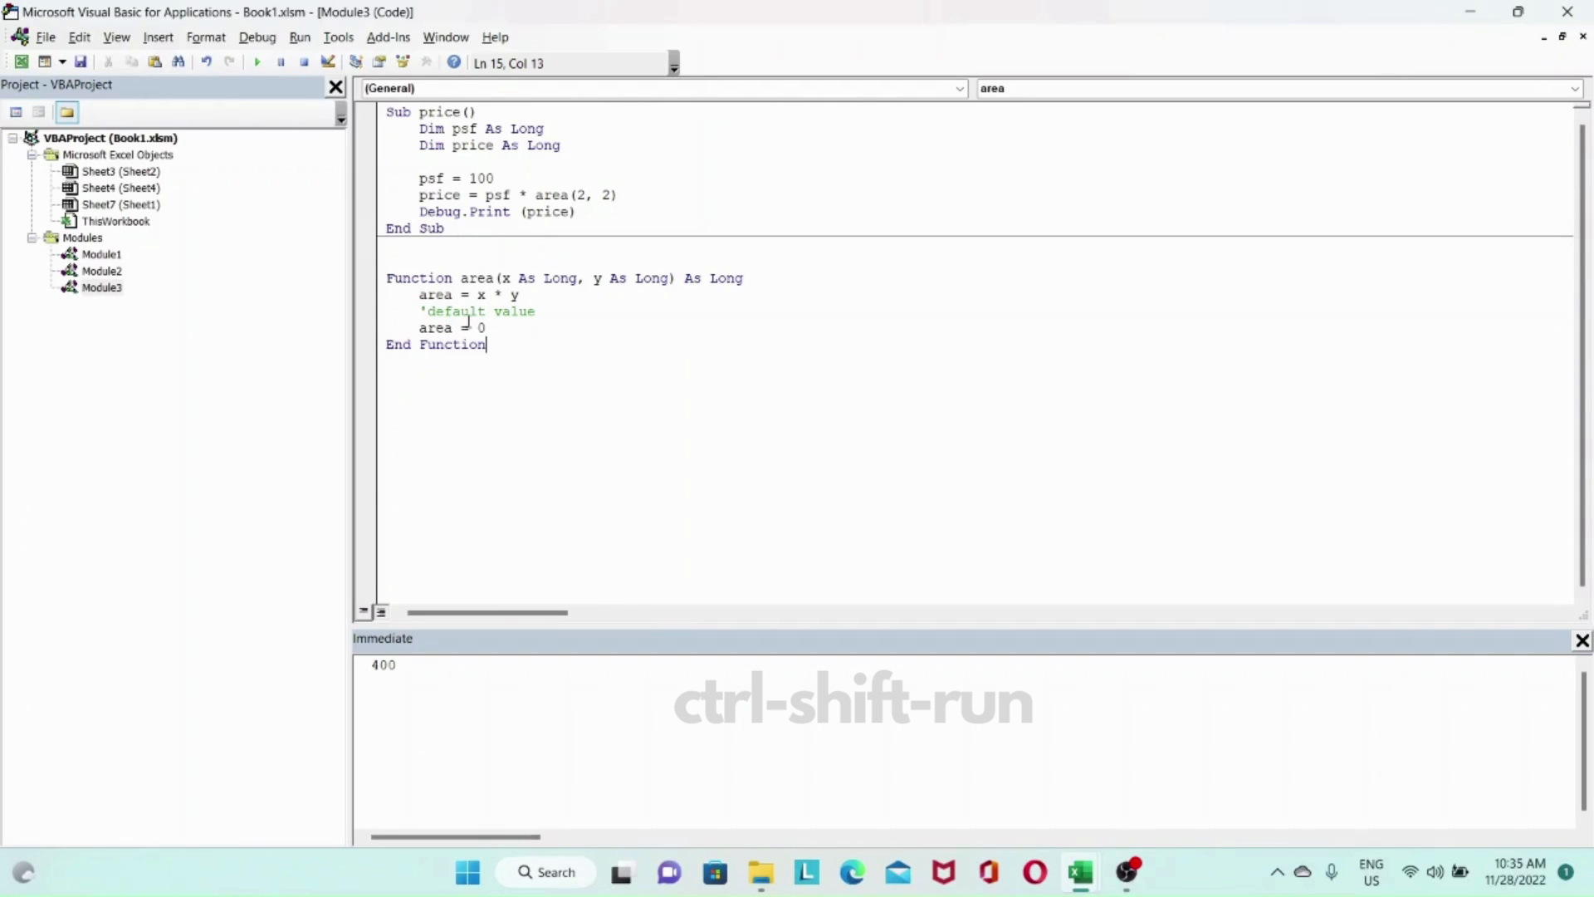
mouse_move(476, 313)
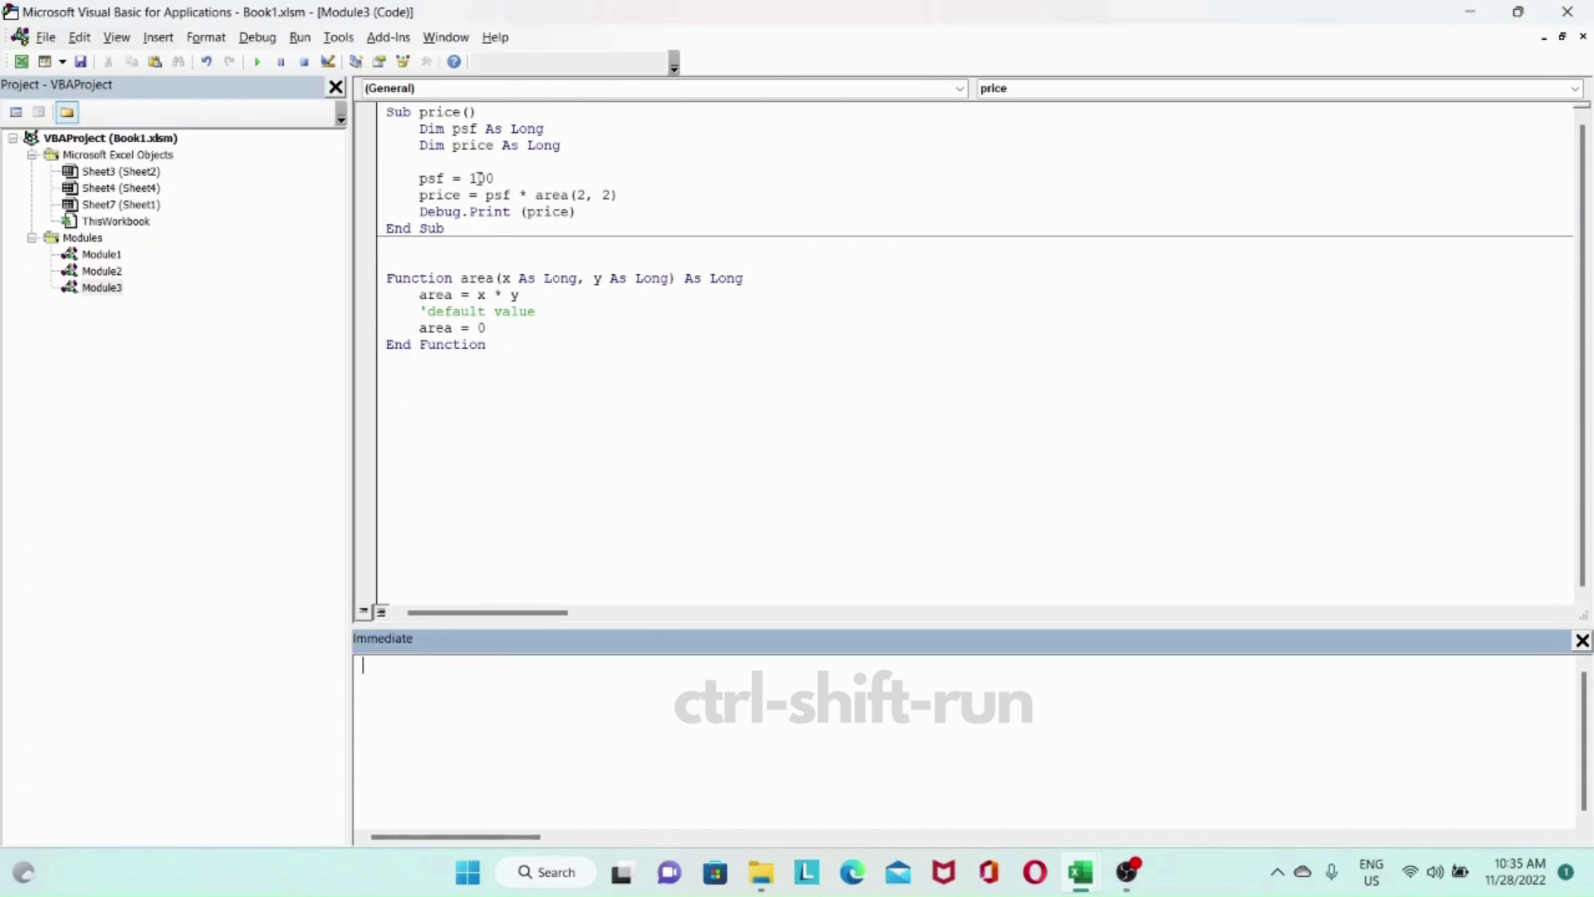
Rerun the price sub so the Immediate window now prints 0.
left_click(599, 212)
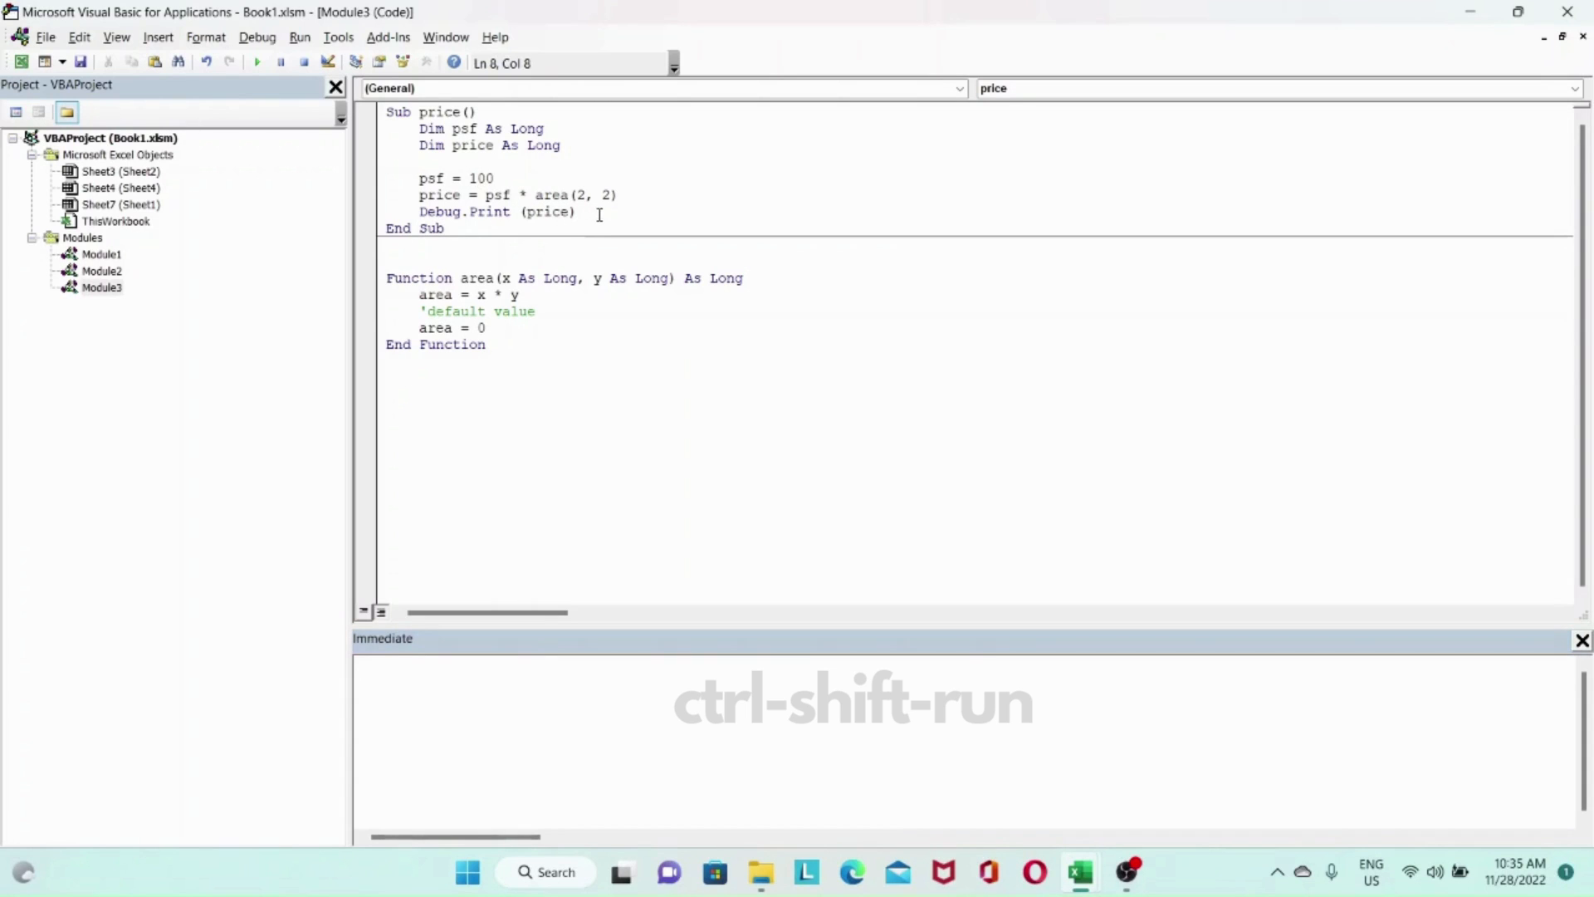
left_click(258, 62)
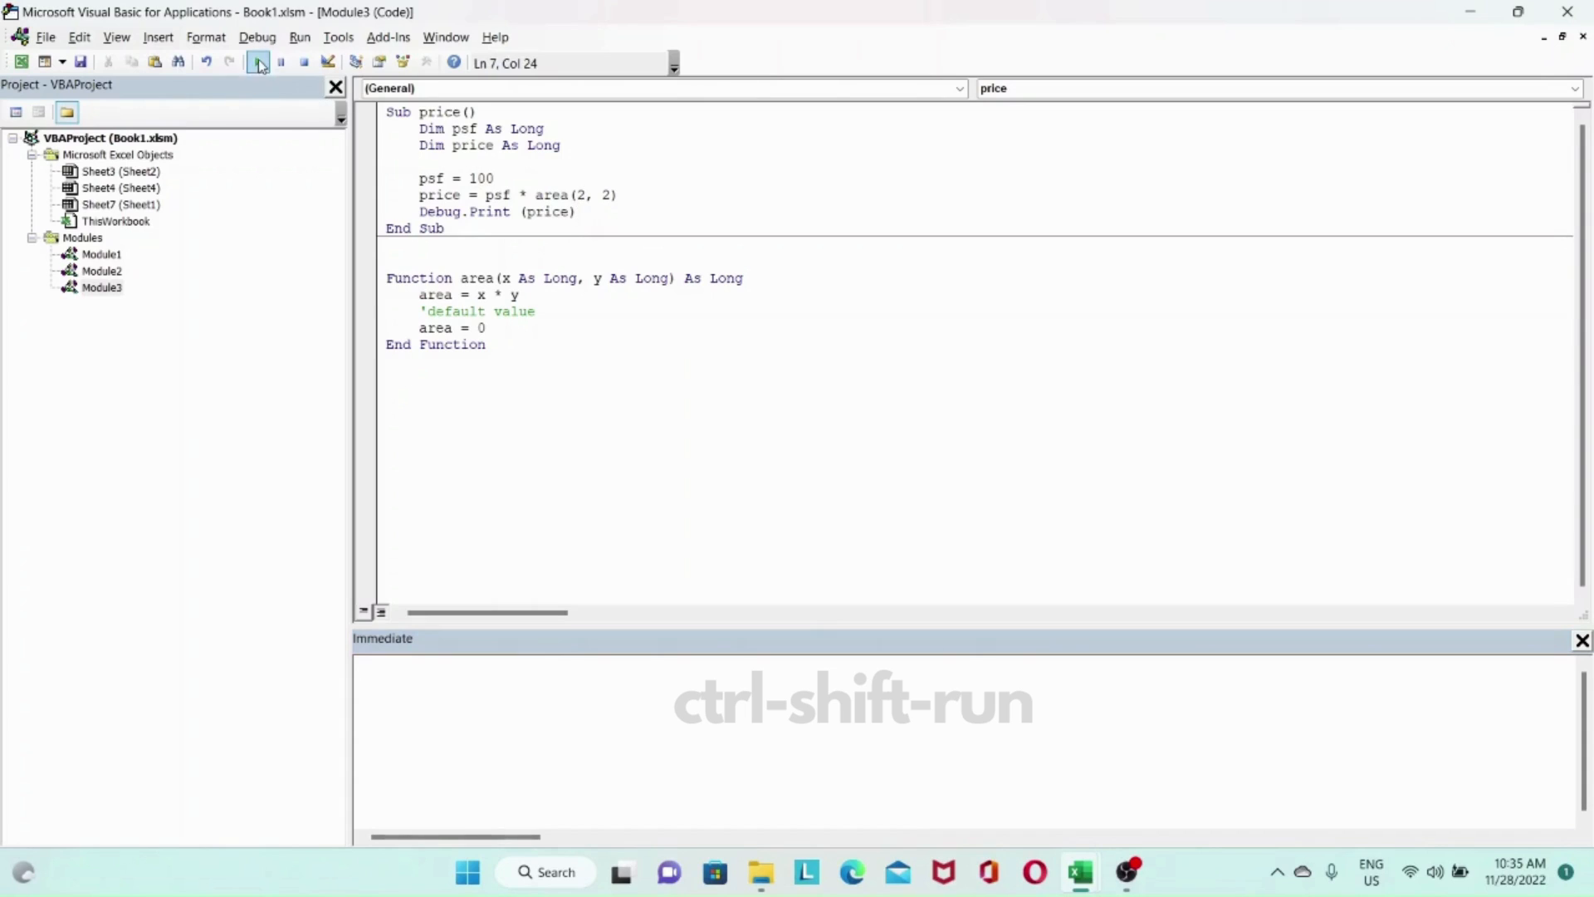
left_click(258, 62)
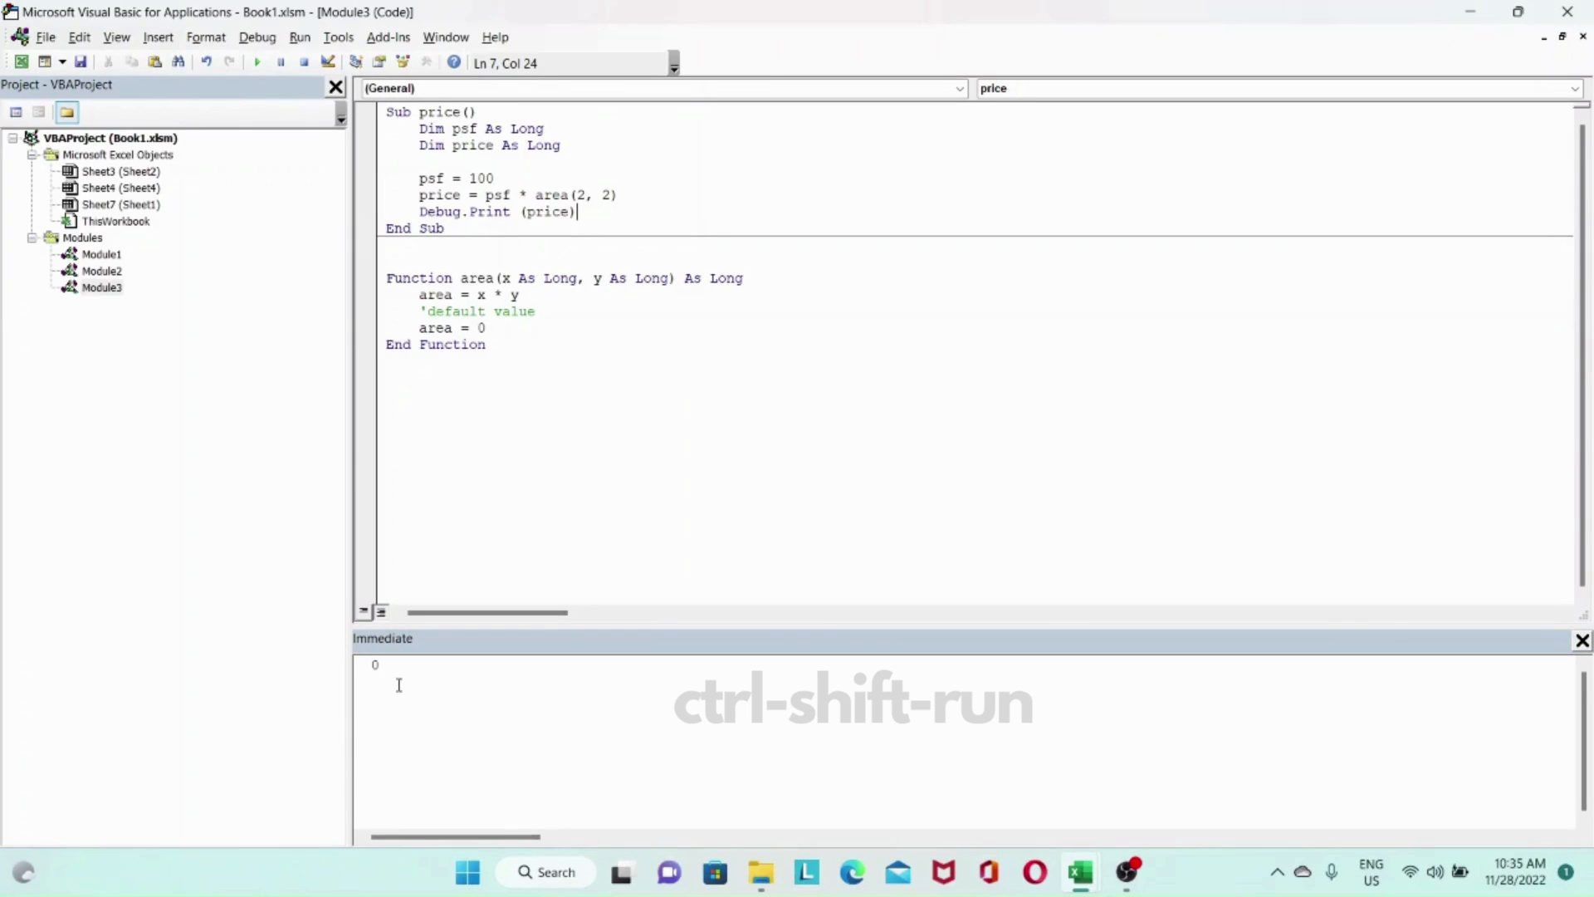
mouse_move(398, 671)
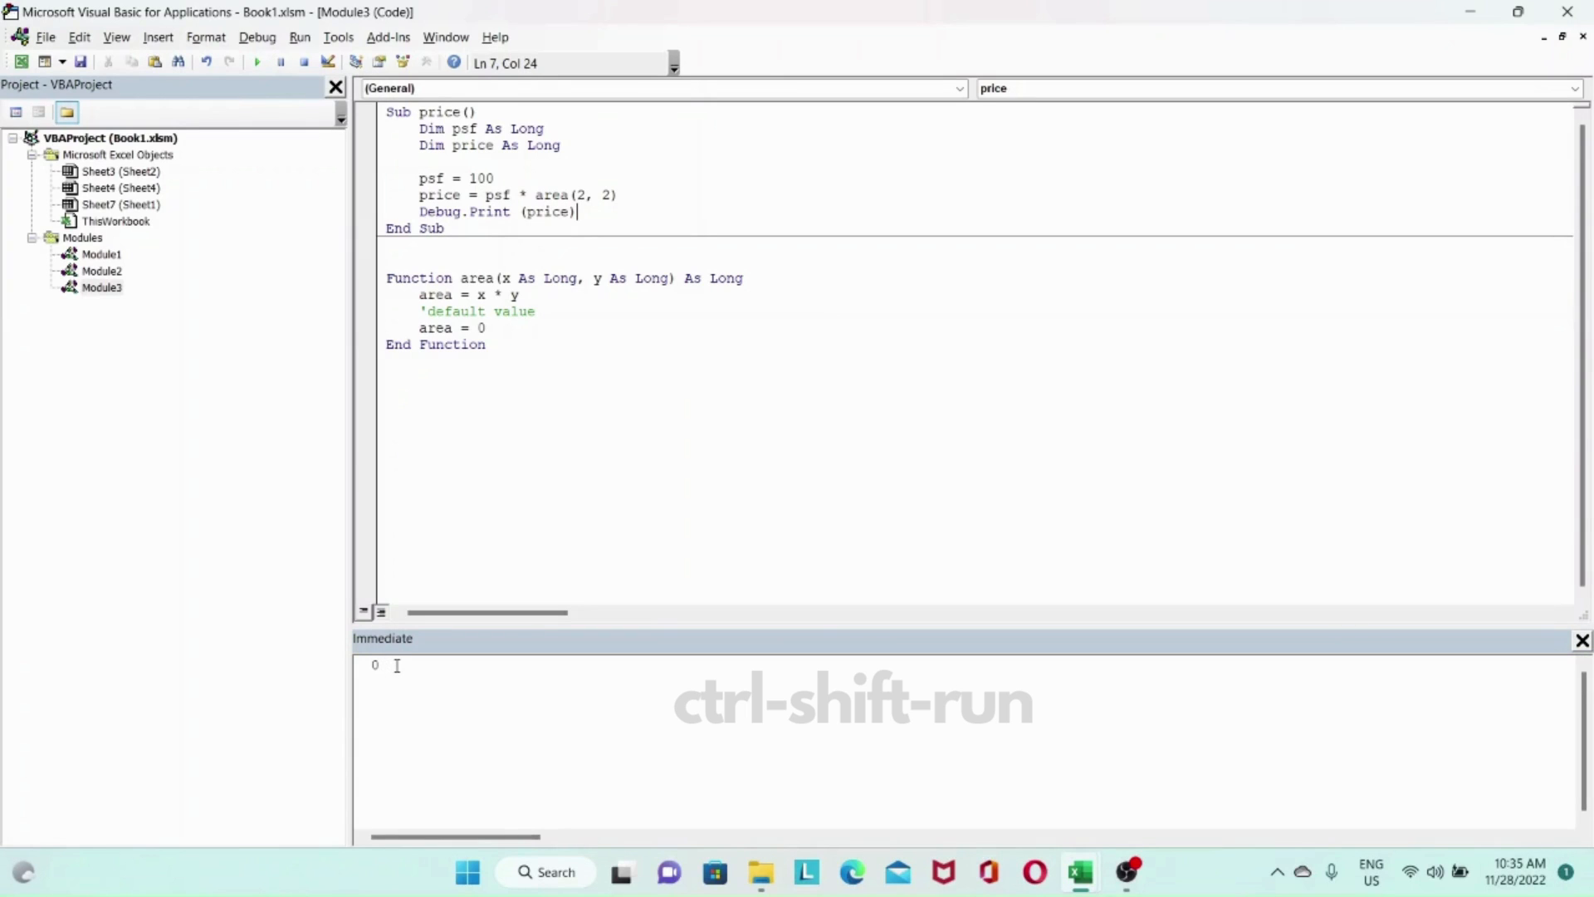
mouse_move(508, 338)
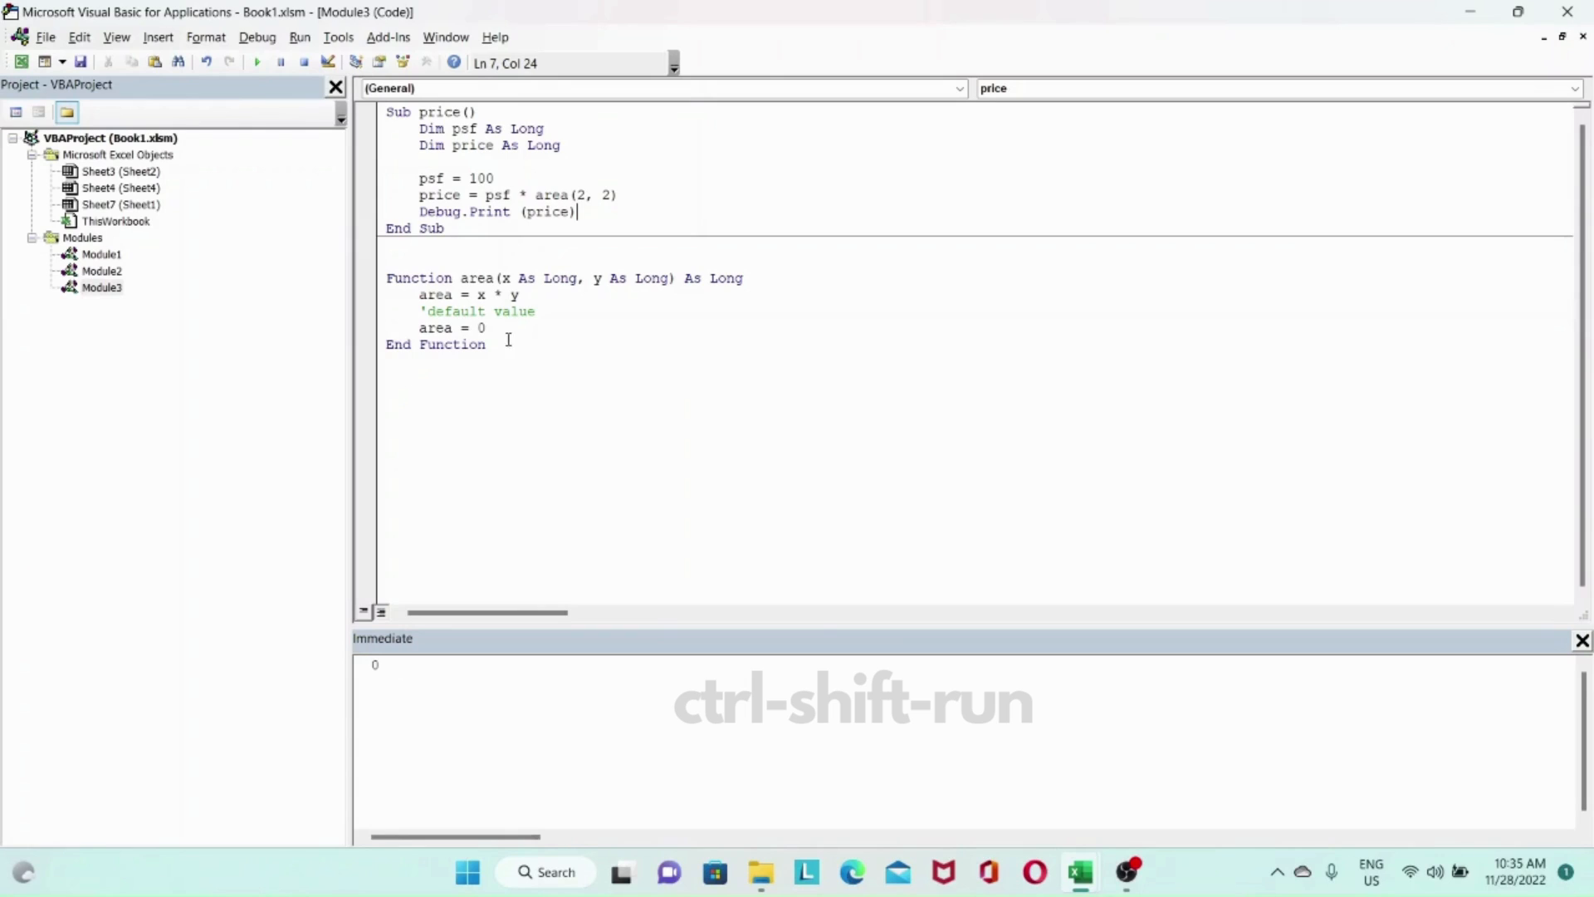
mouse_move(525, 328)
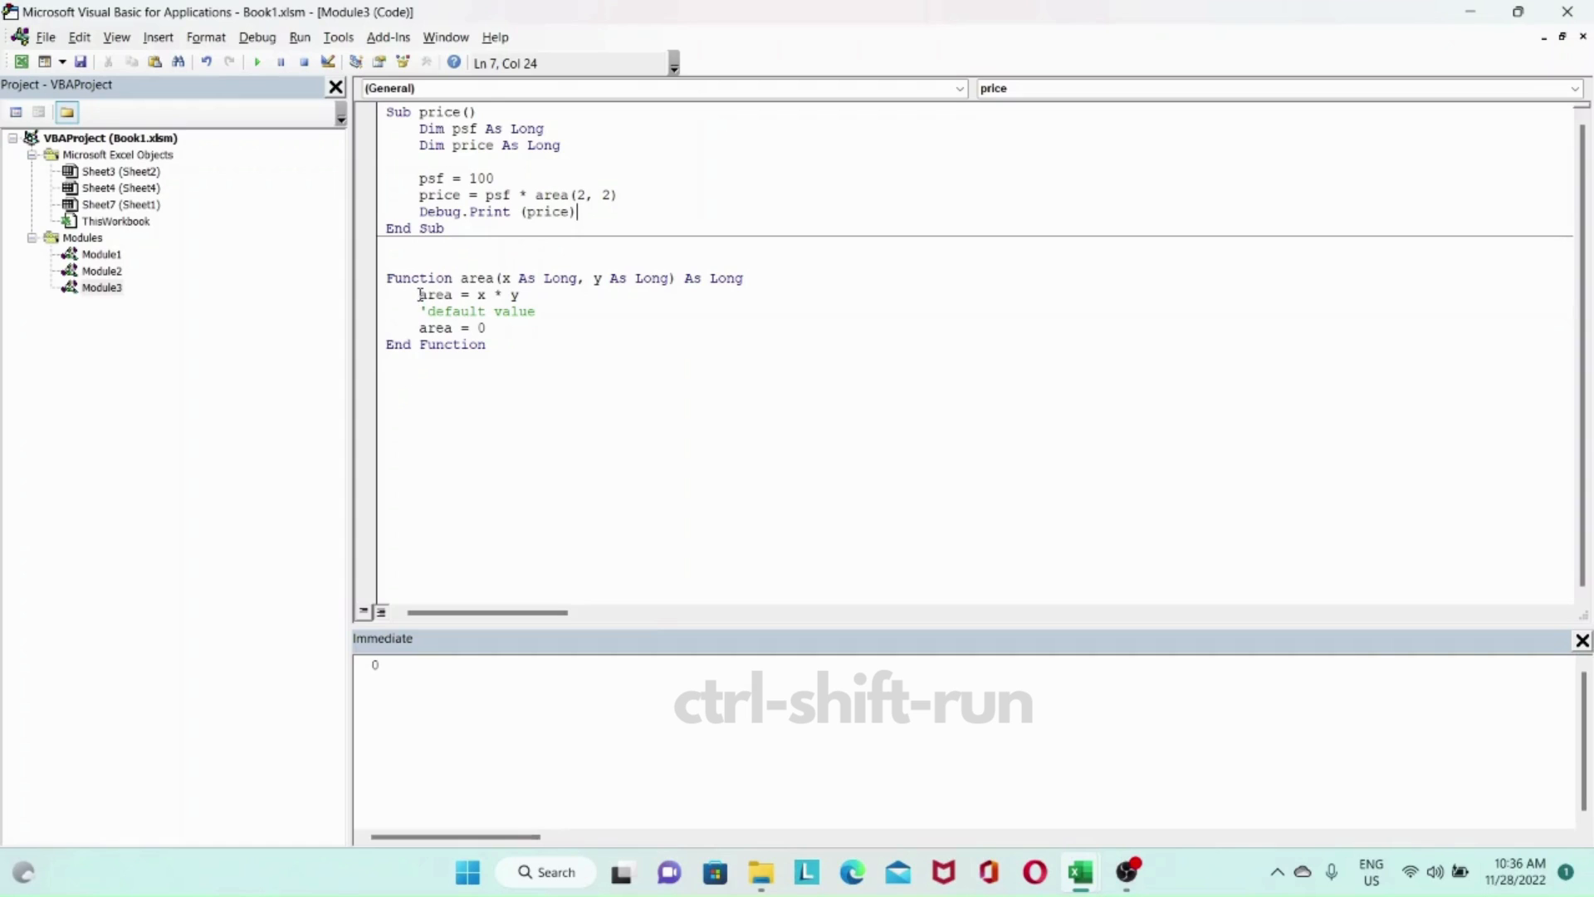
Wrap area in If x * y > 0 Then ... Exit Function, Else area = 0, End If.
left_click(543, 307)
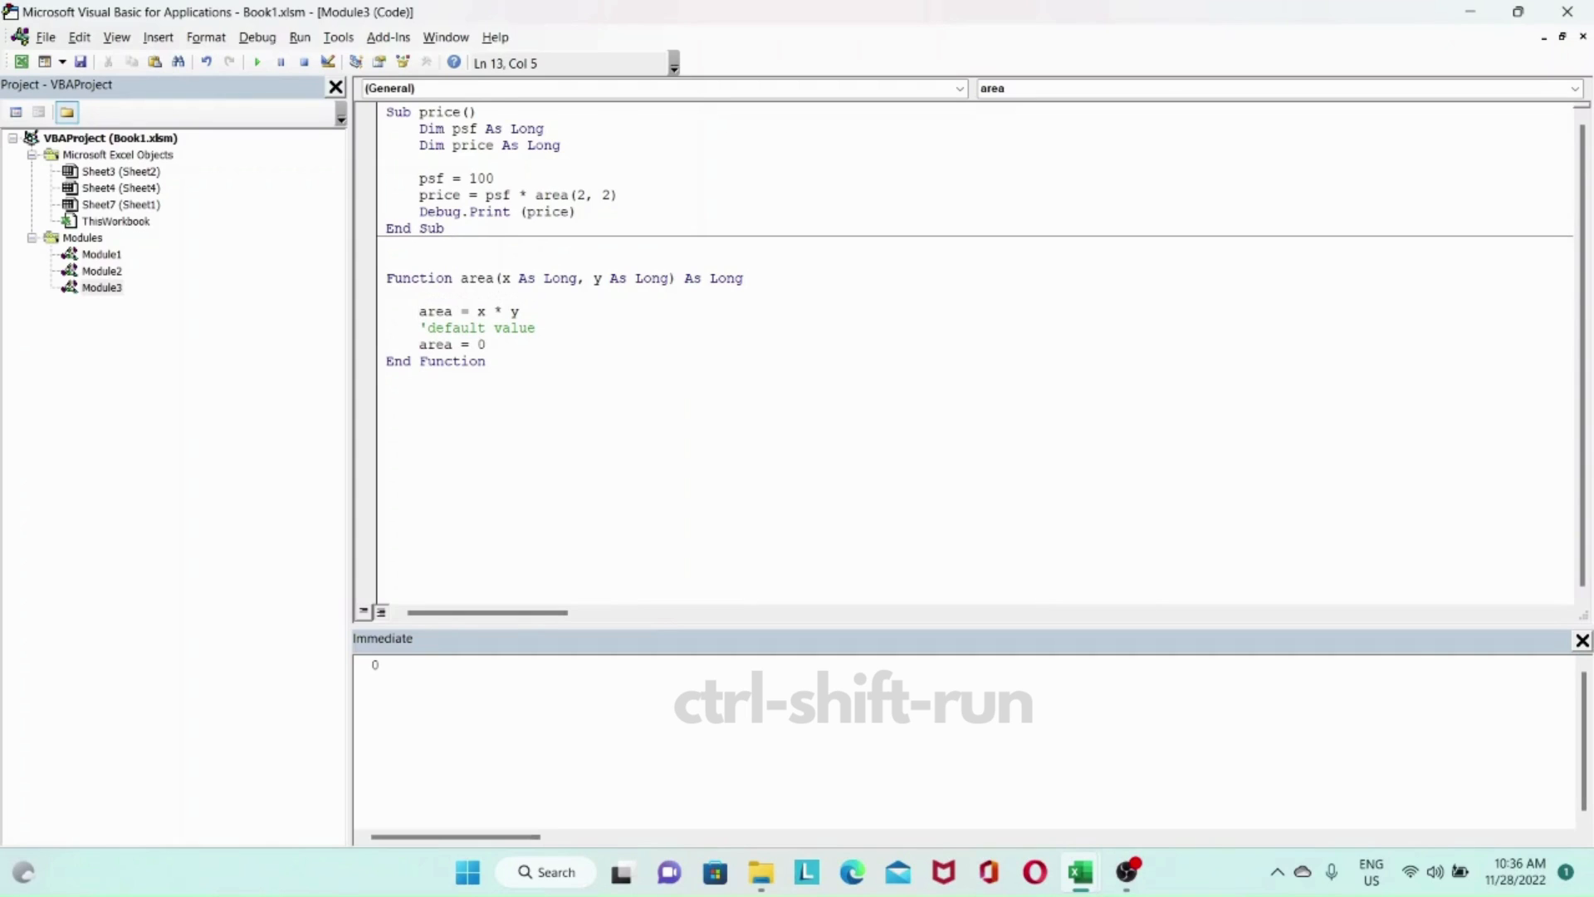
type("if")
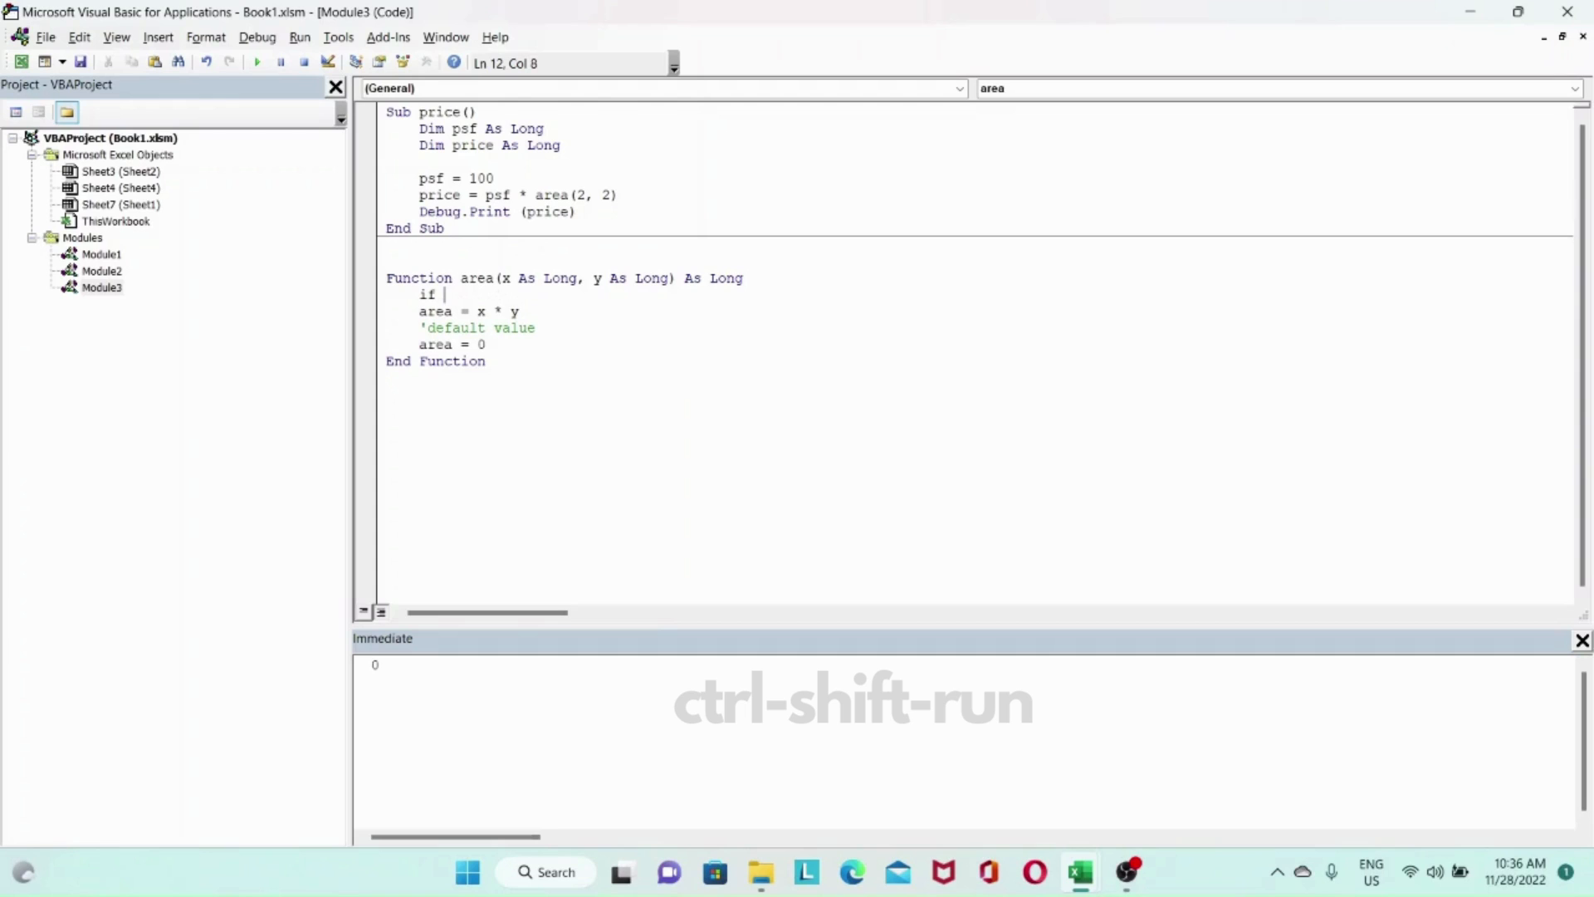
type("x*")
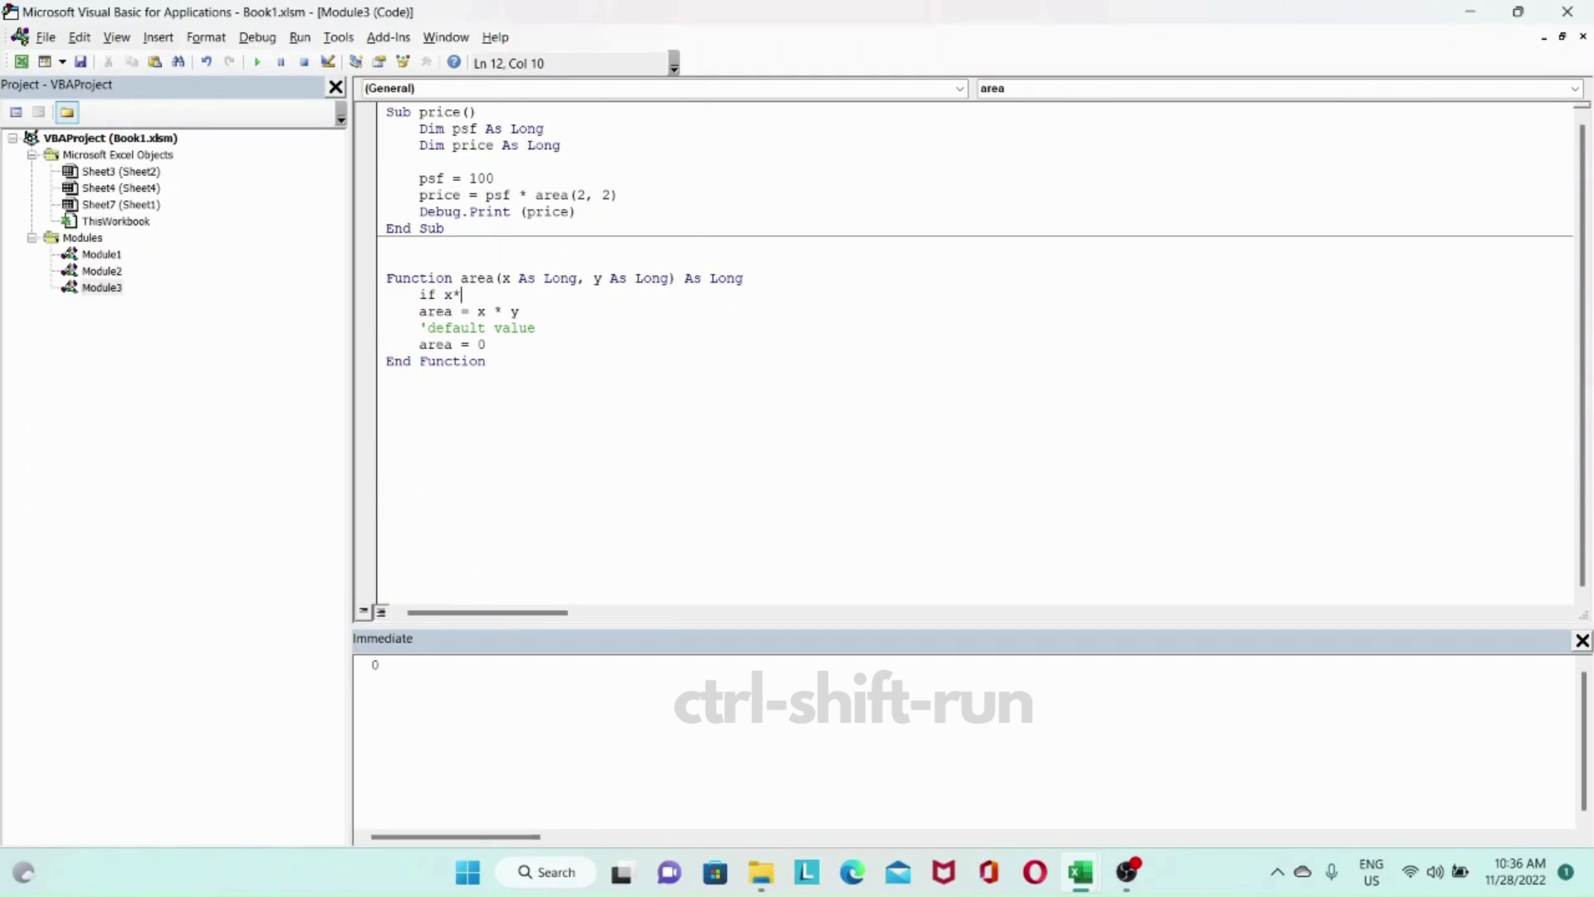
type("y > 0")
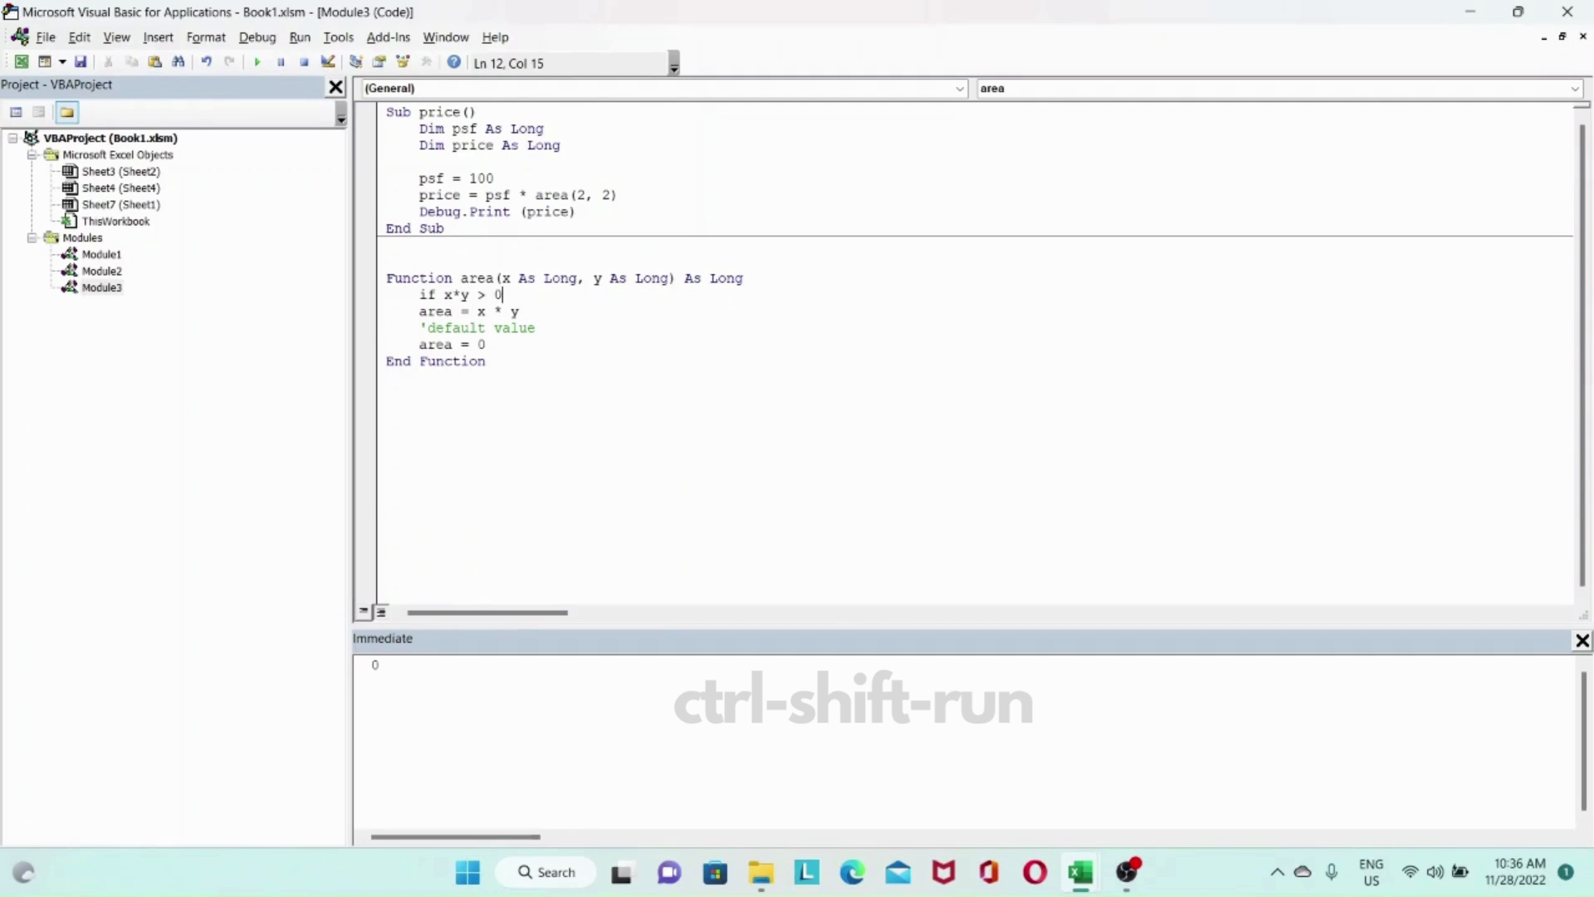
type("t")
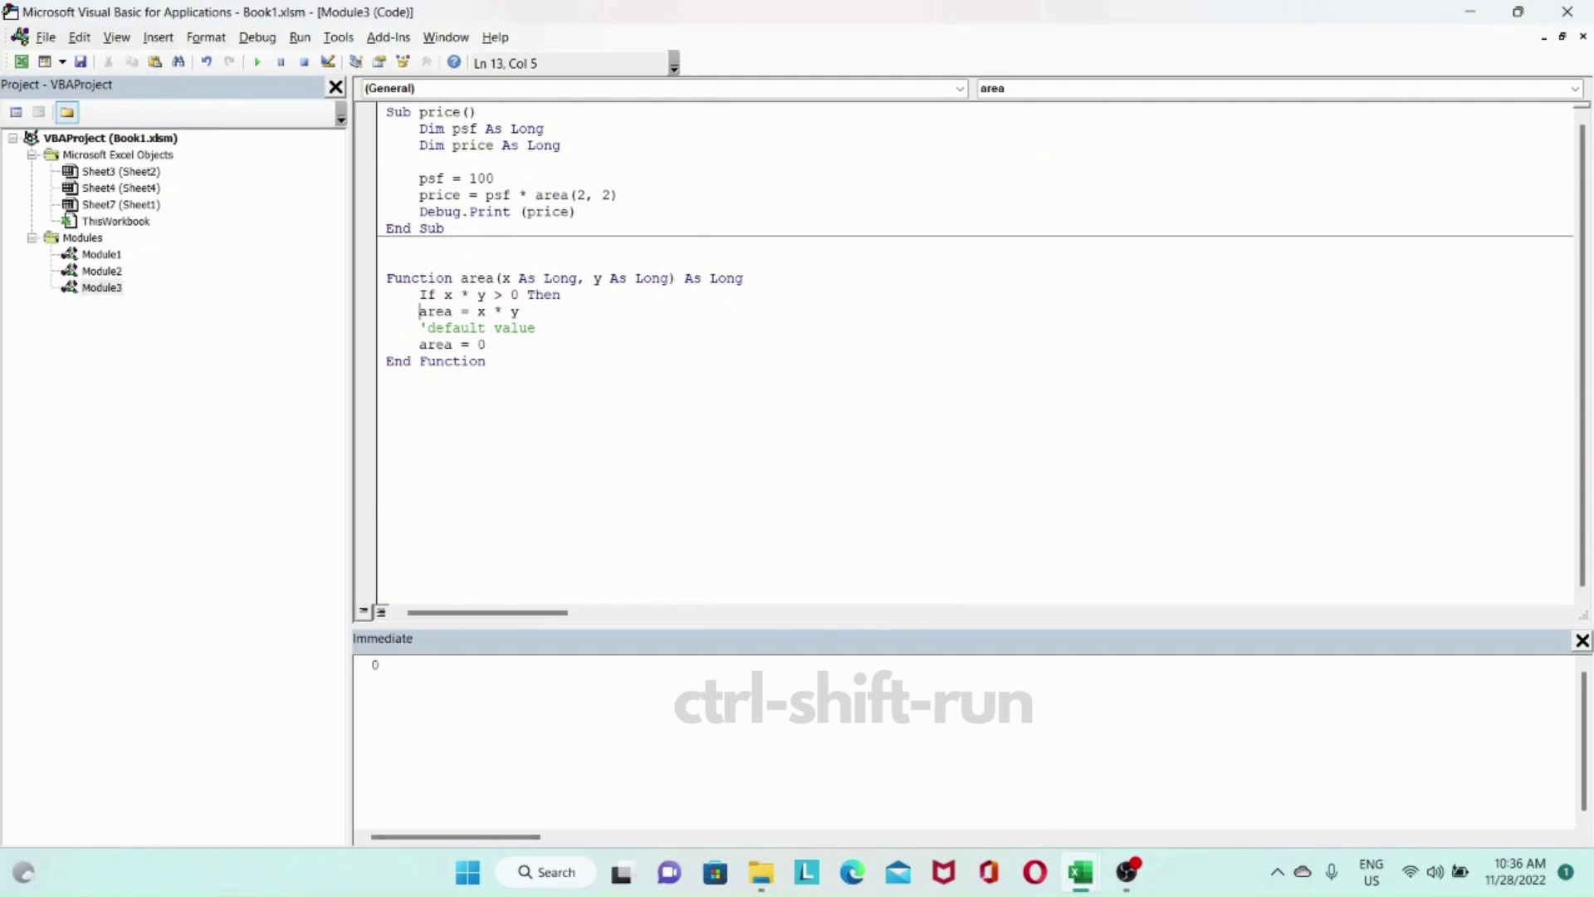
key("Tab")
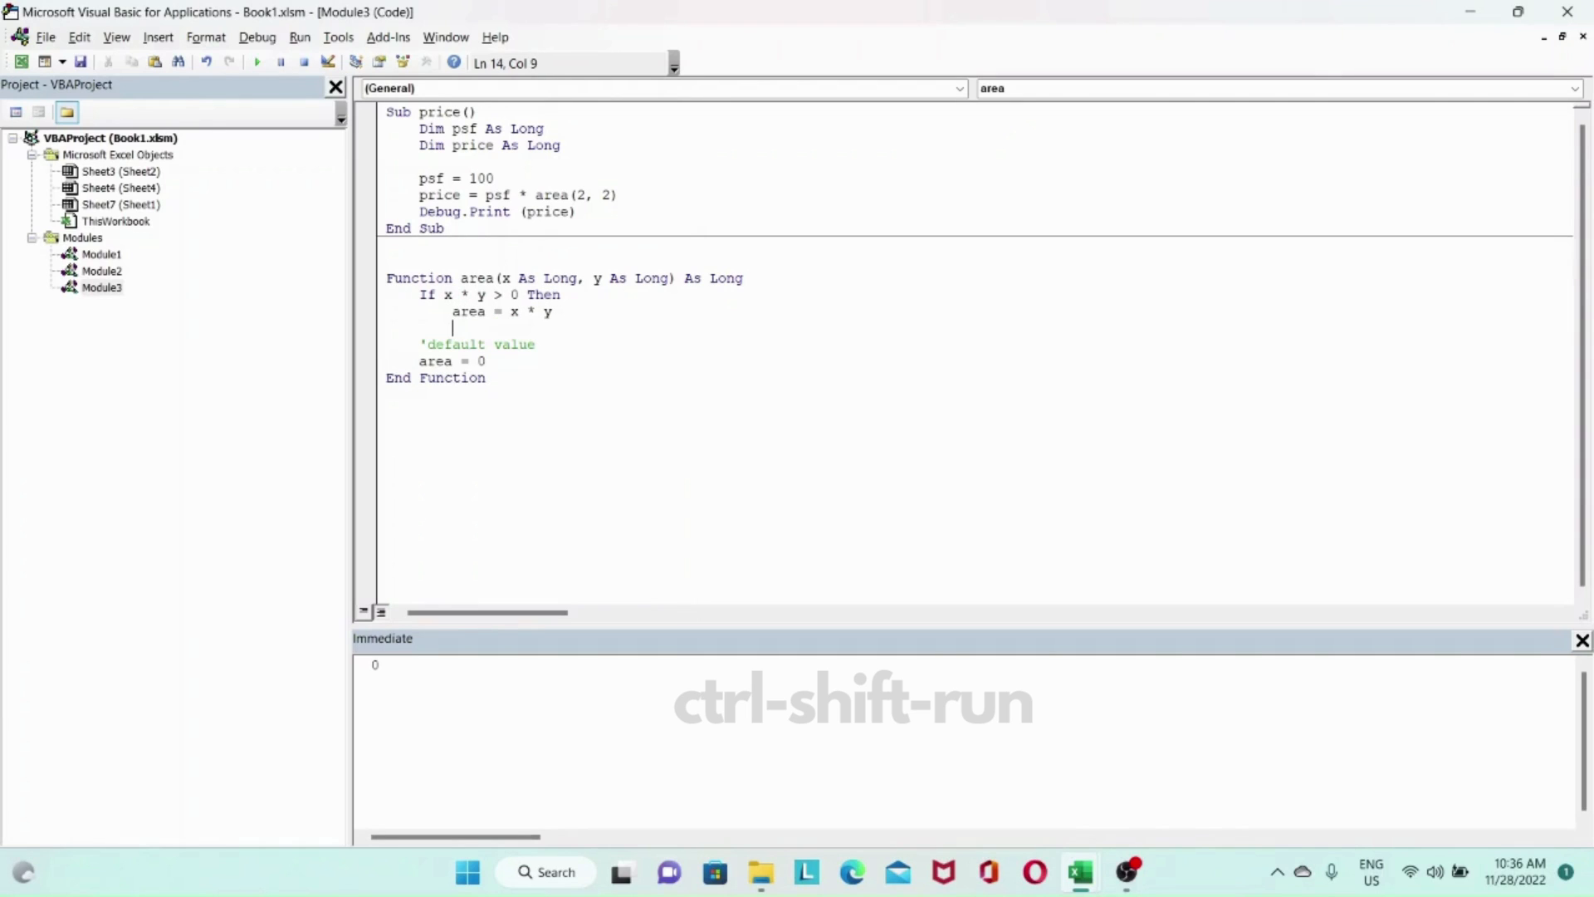
type("Exit")
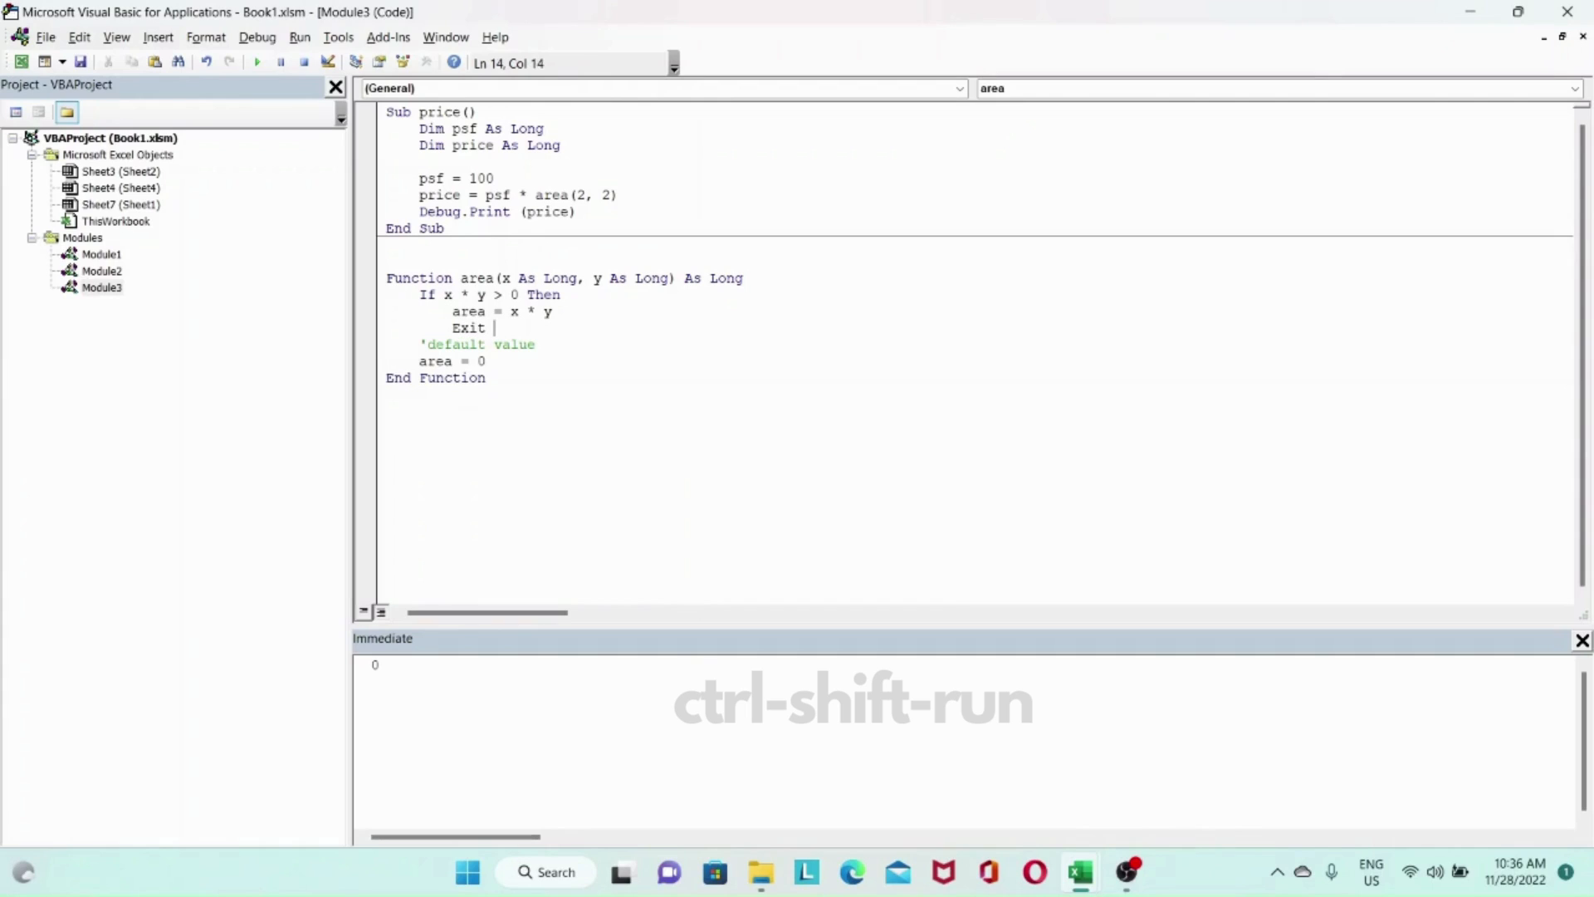
type("Function")
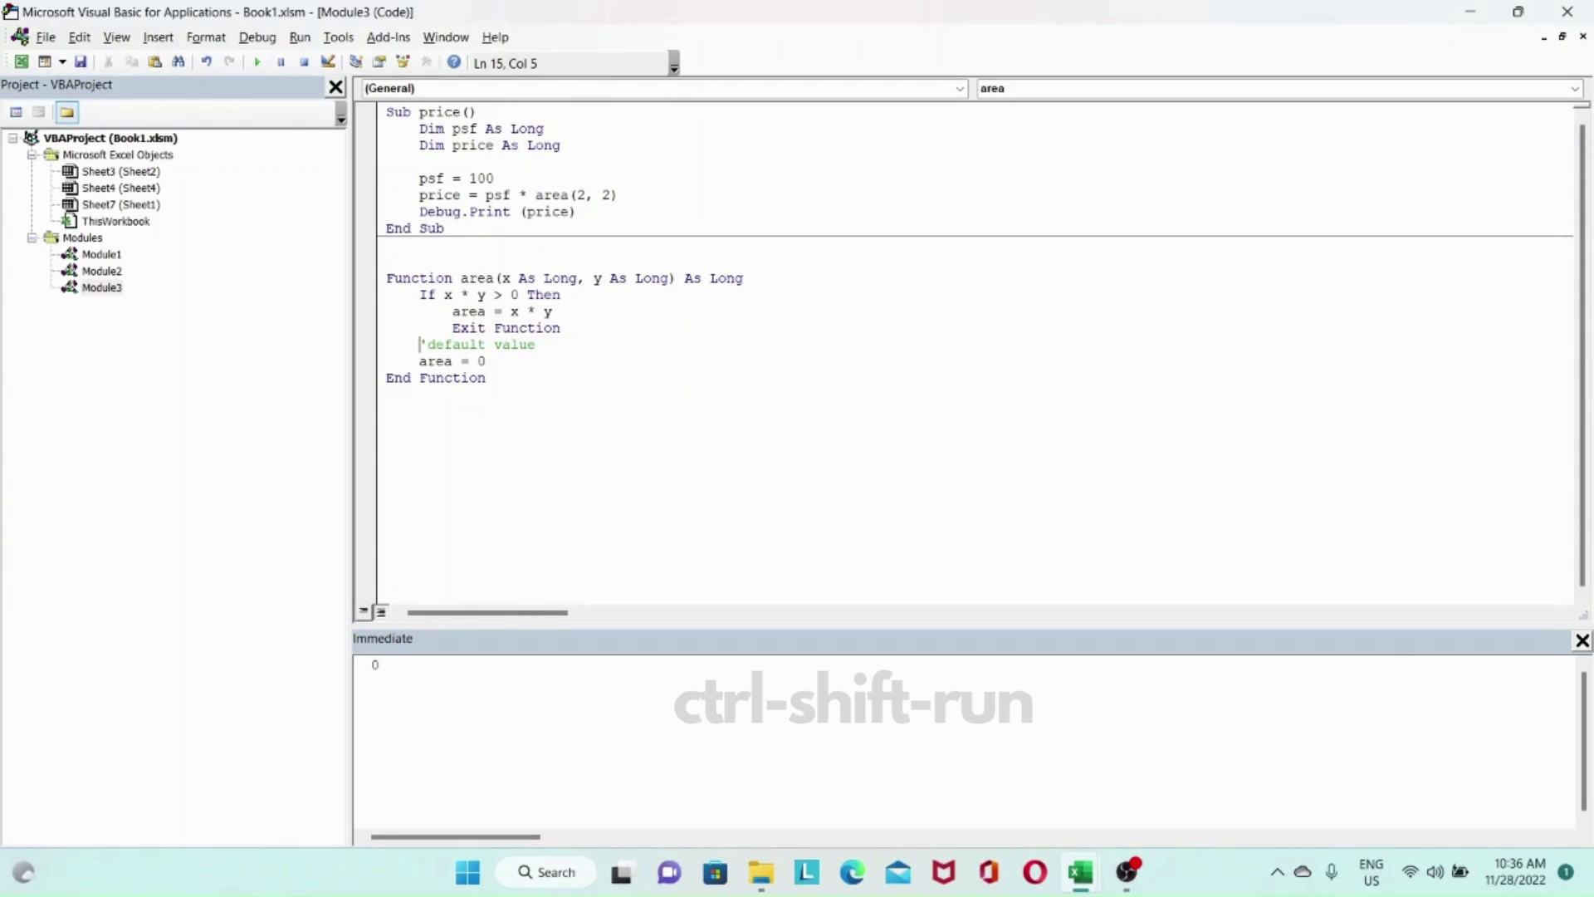
type("Else")
type("End")
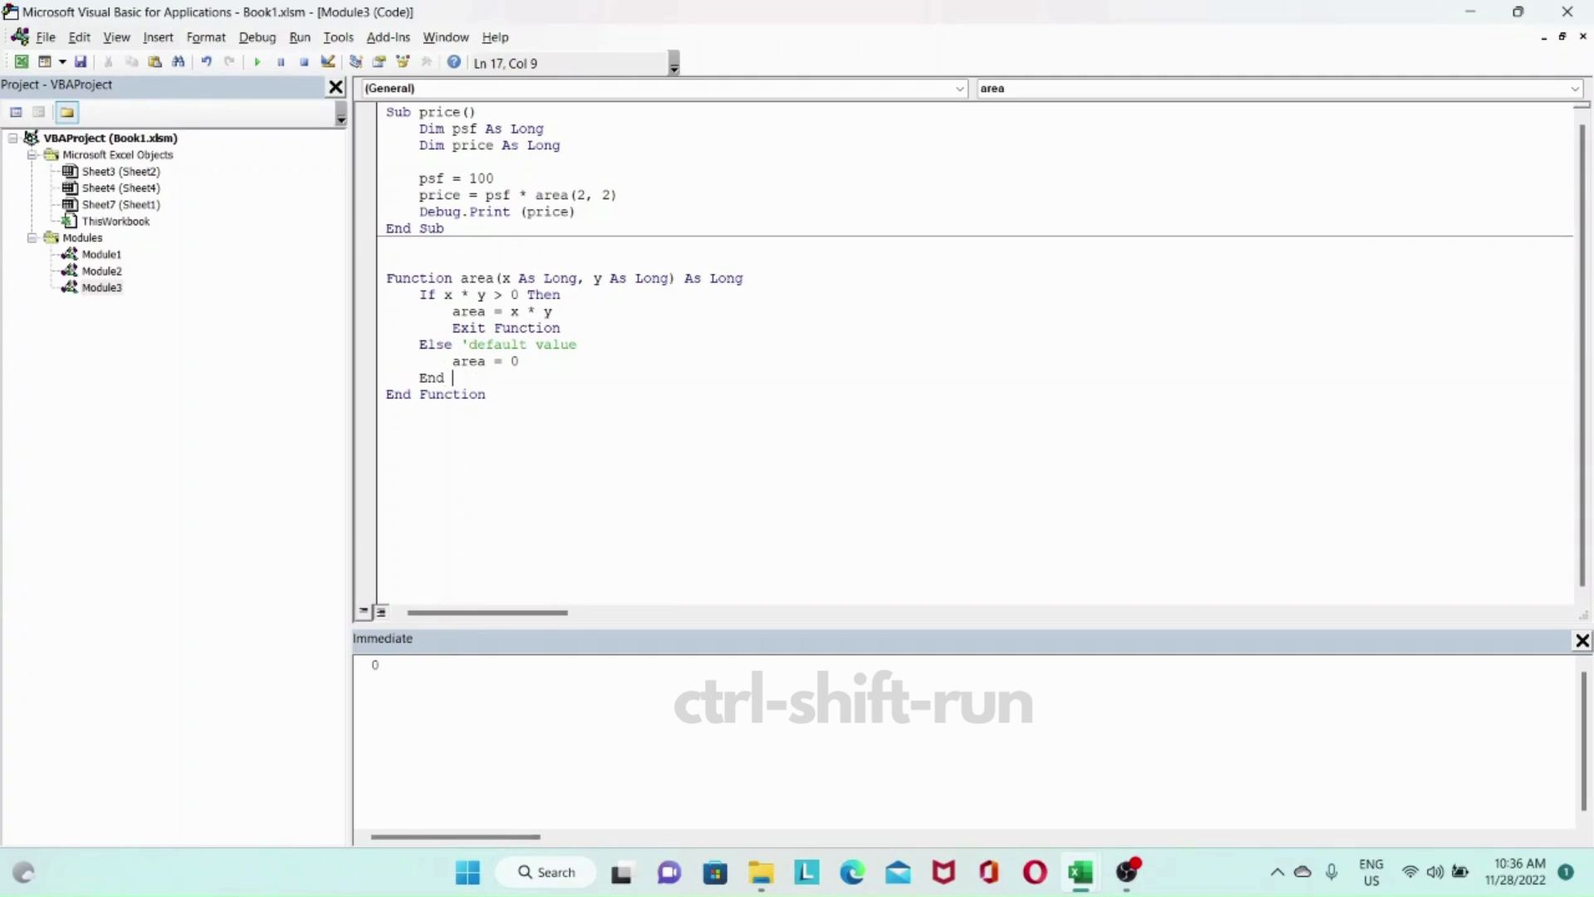
type("If")
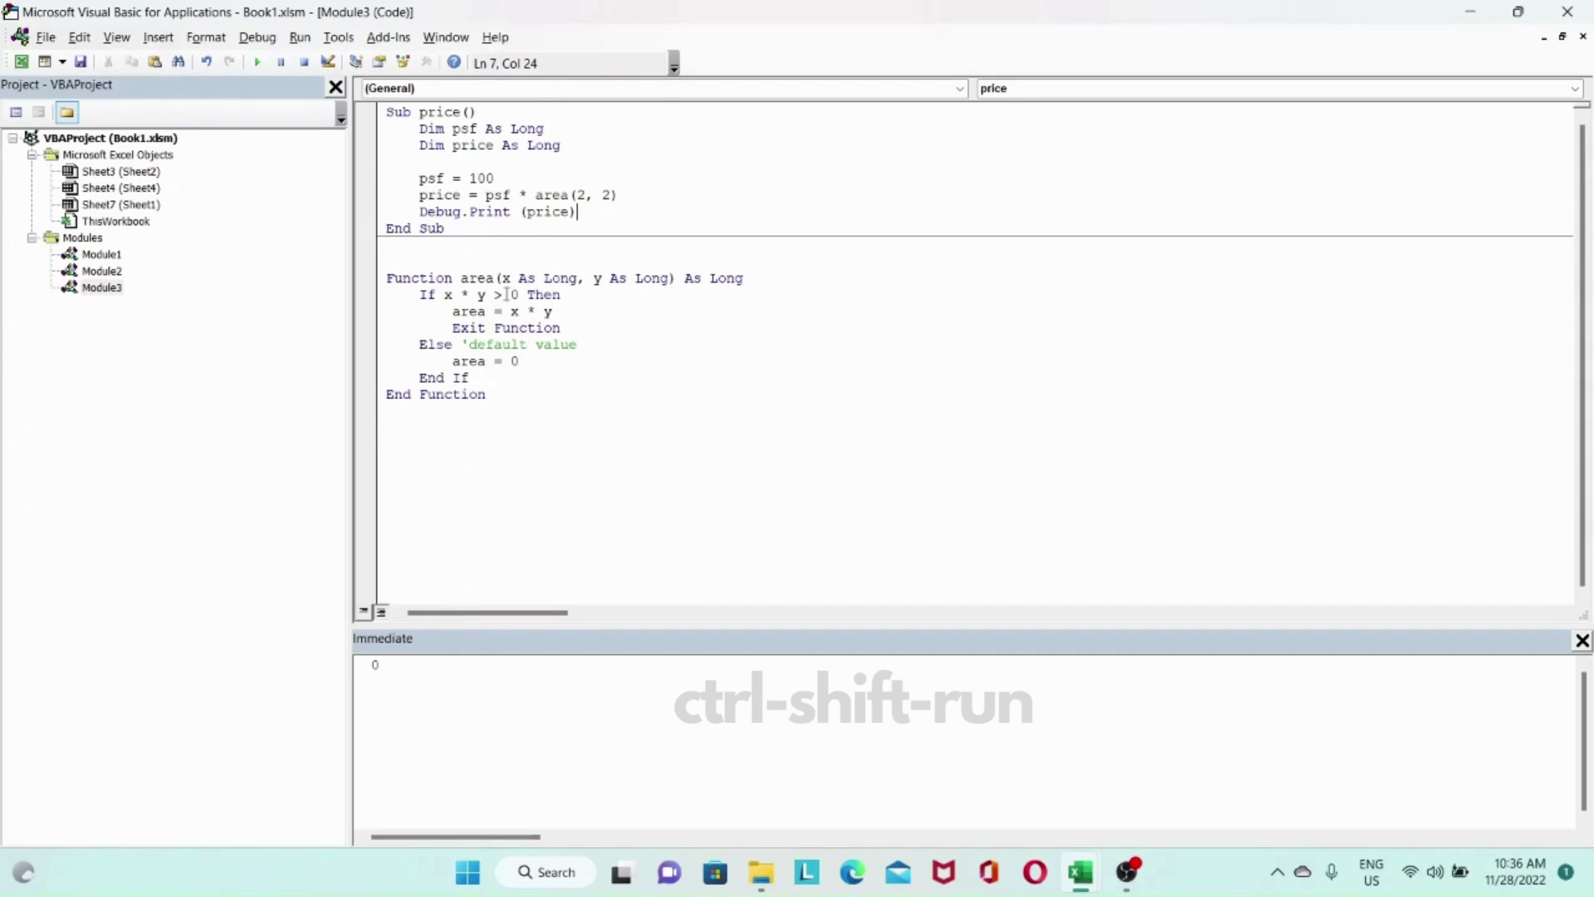
mouse_move(257, 63)
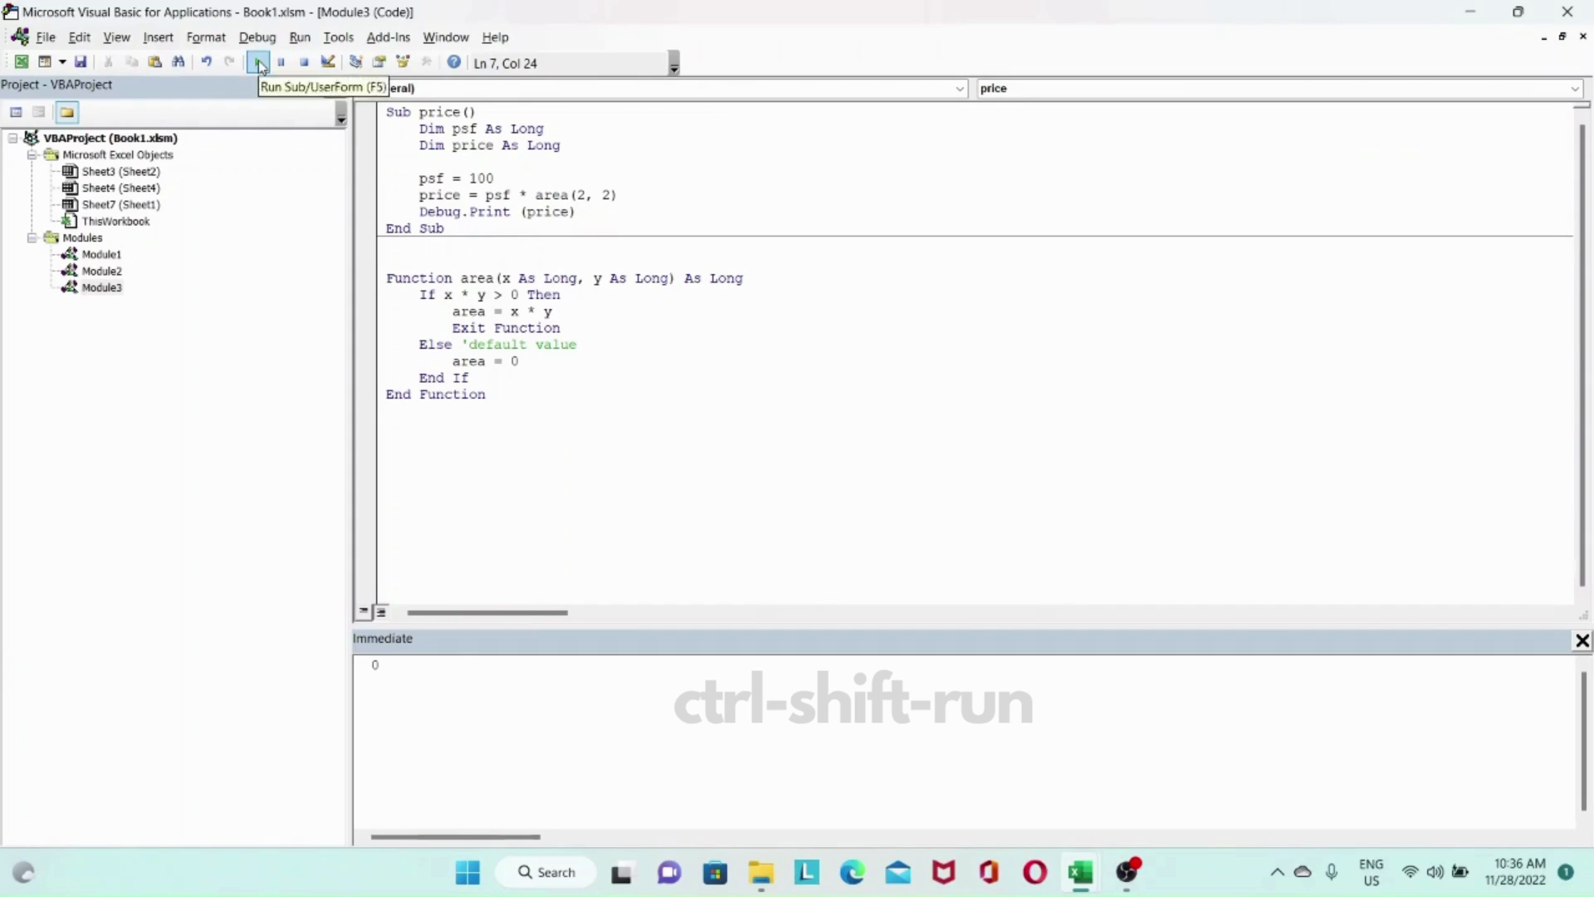
left_click(258, 62)
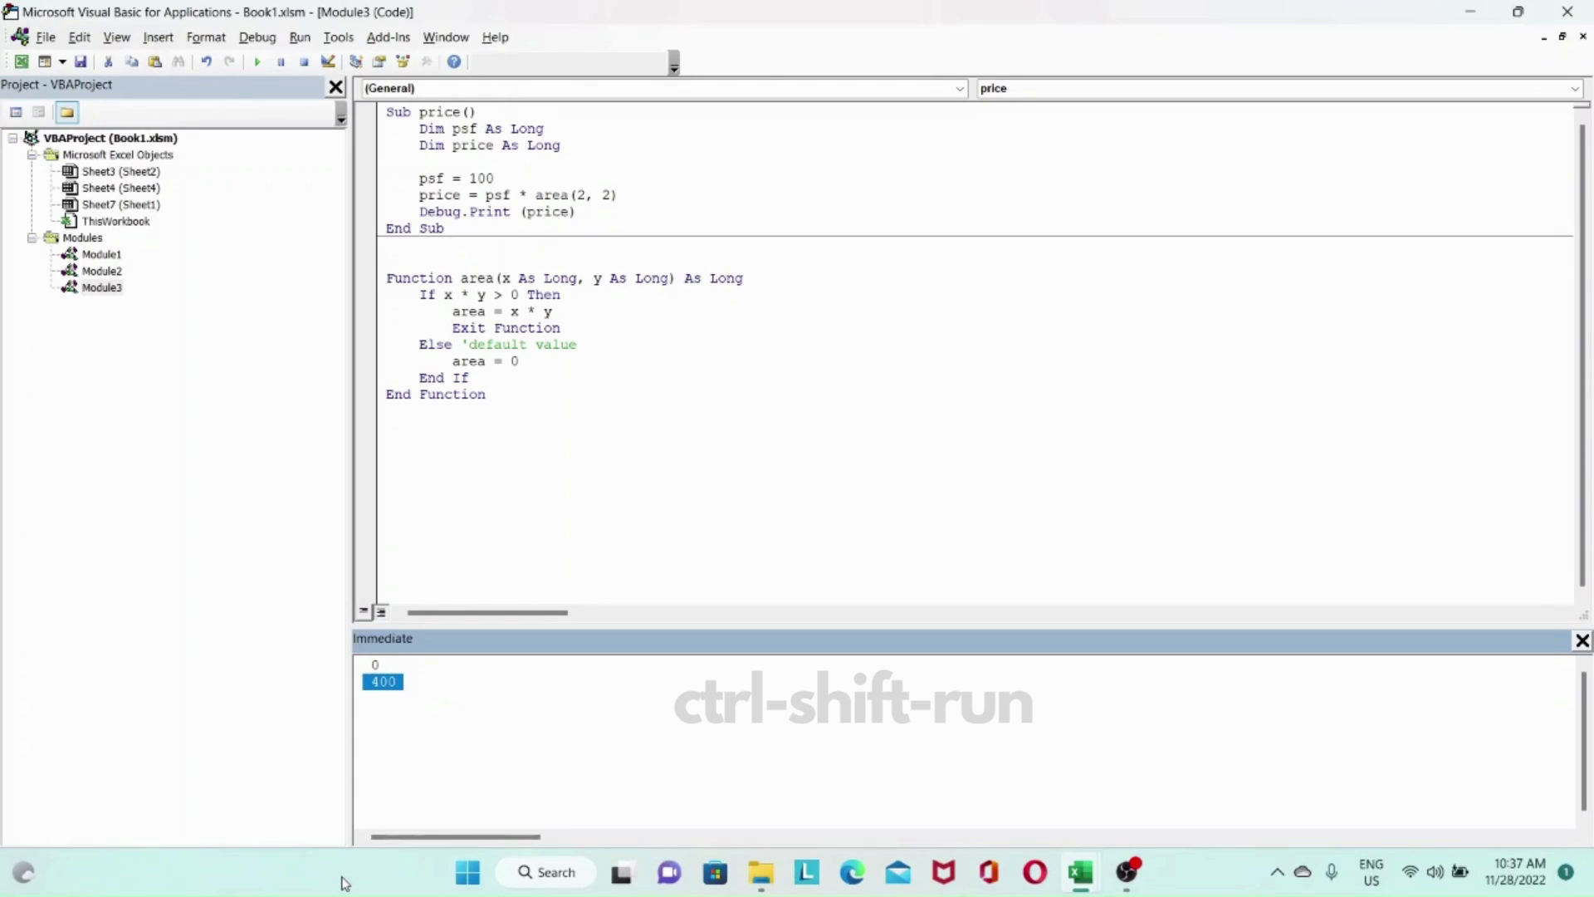
mouse_move(424, 877)
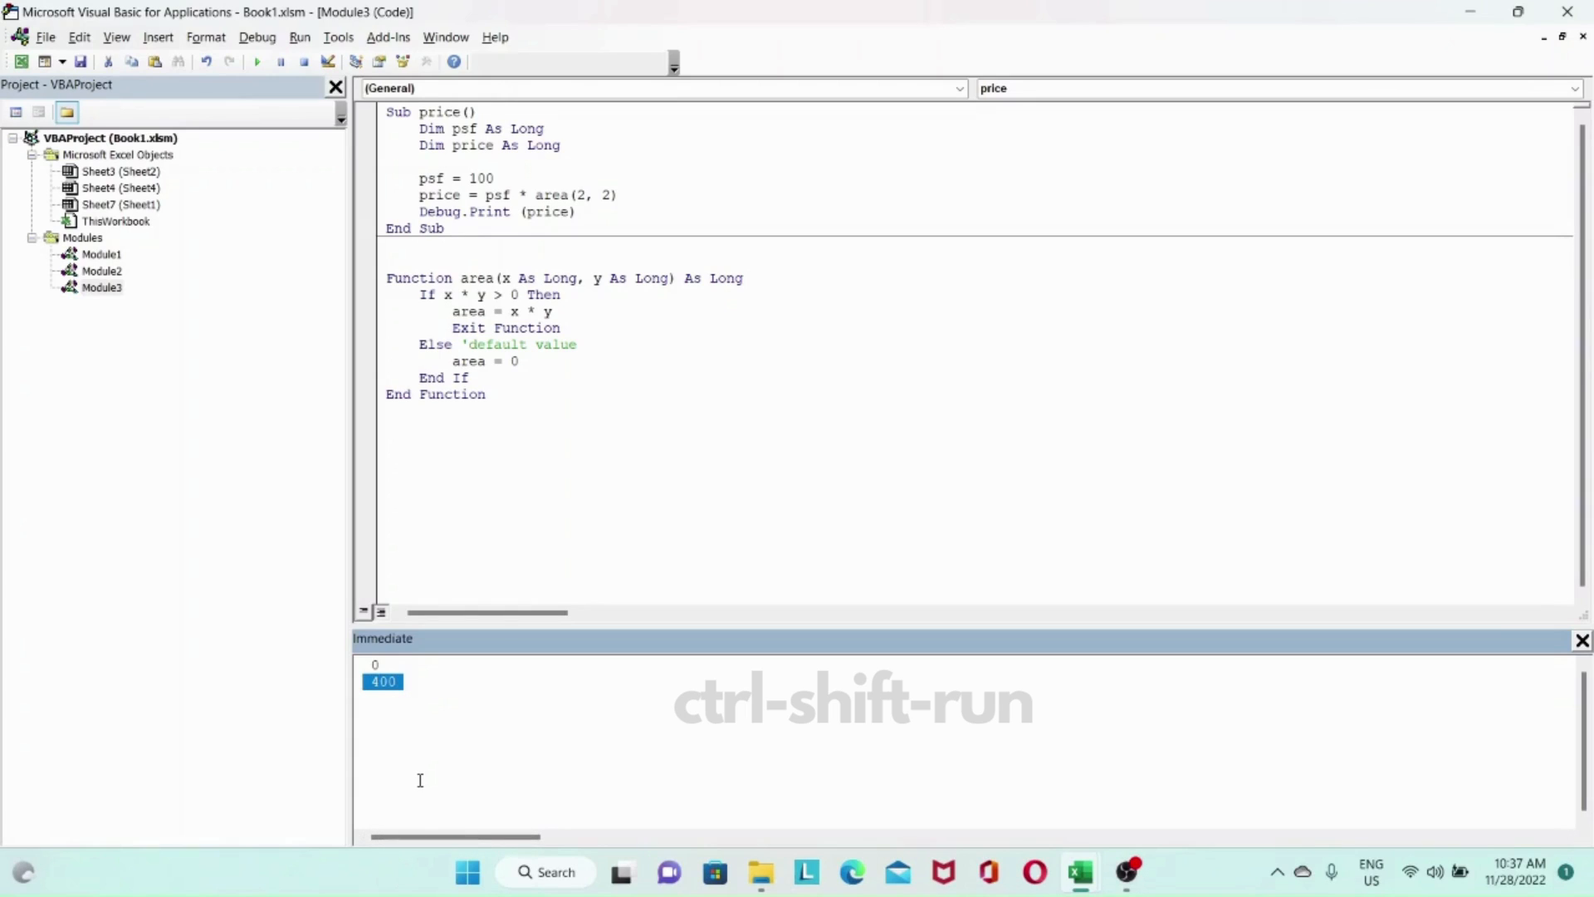
mouse_move(413, 516)
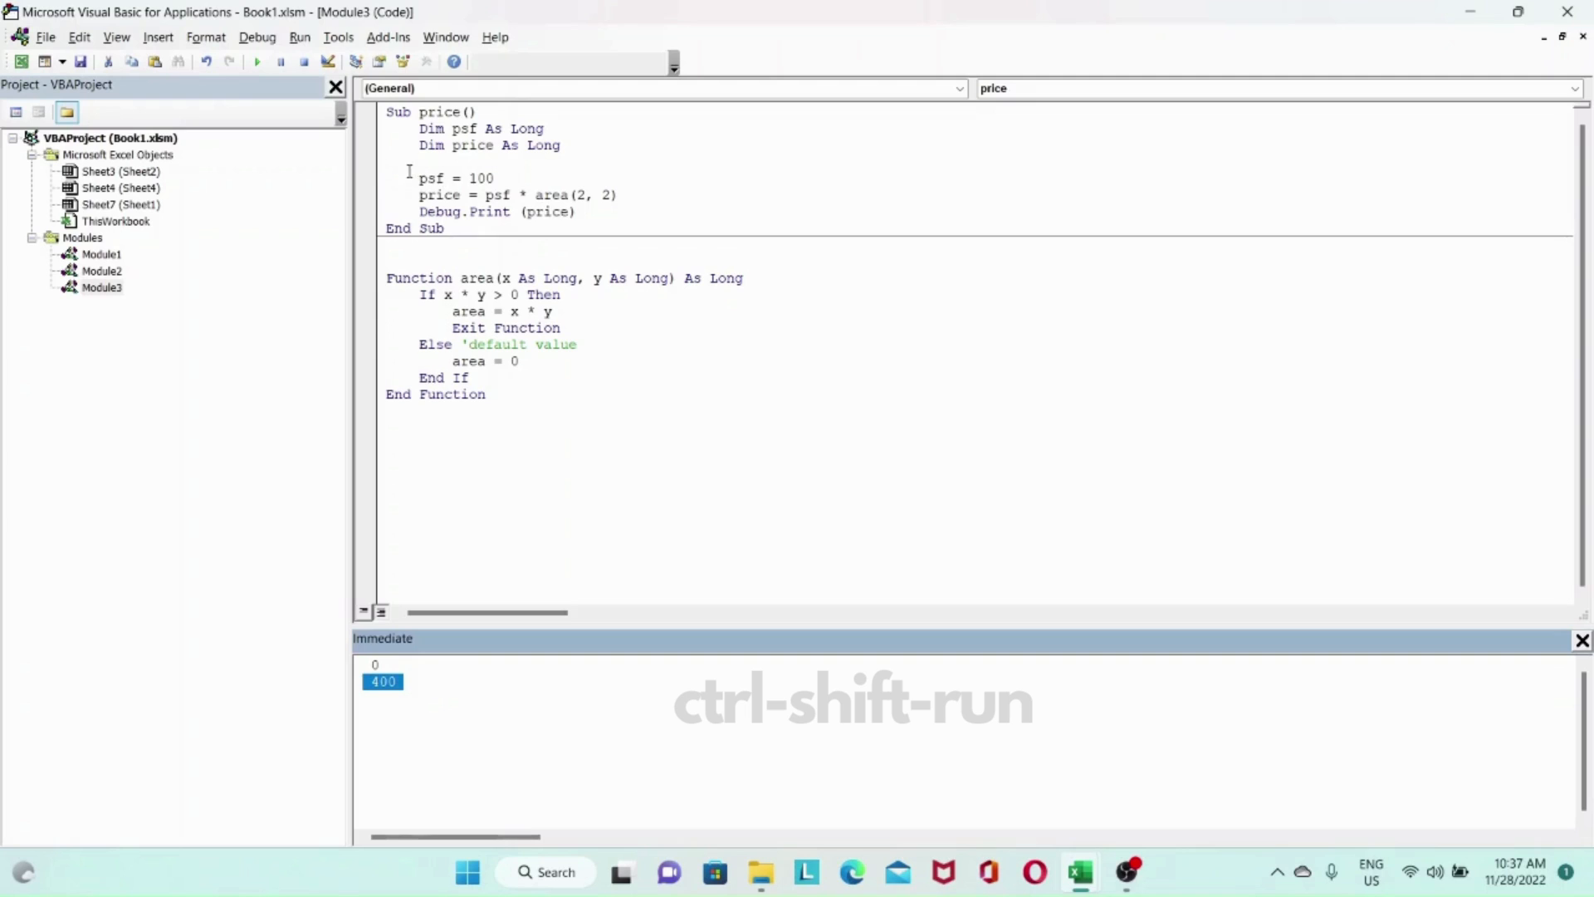
mouse_move(361, 351)
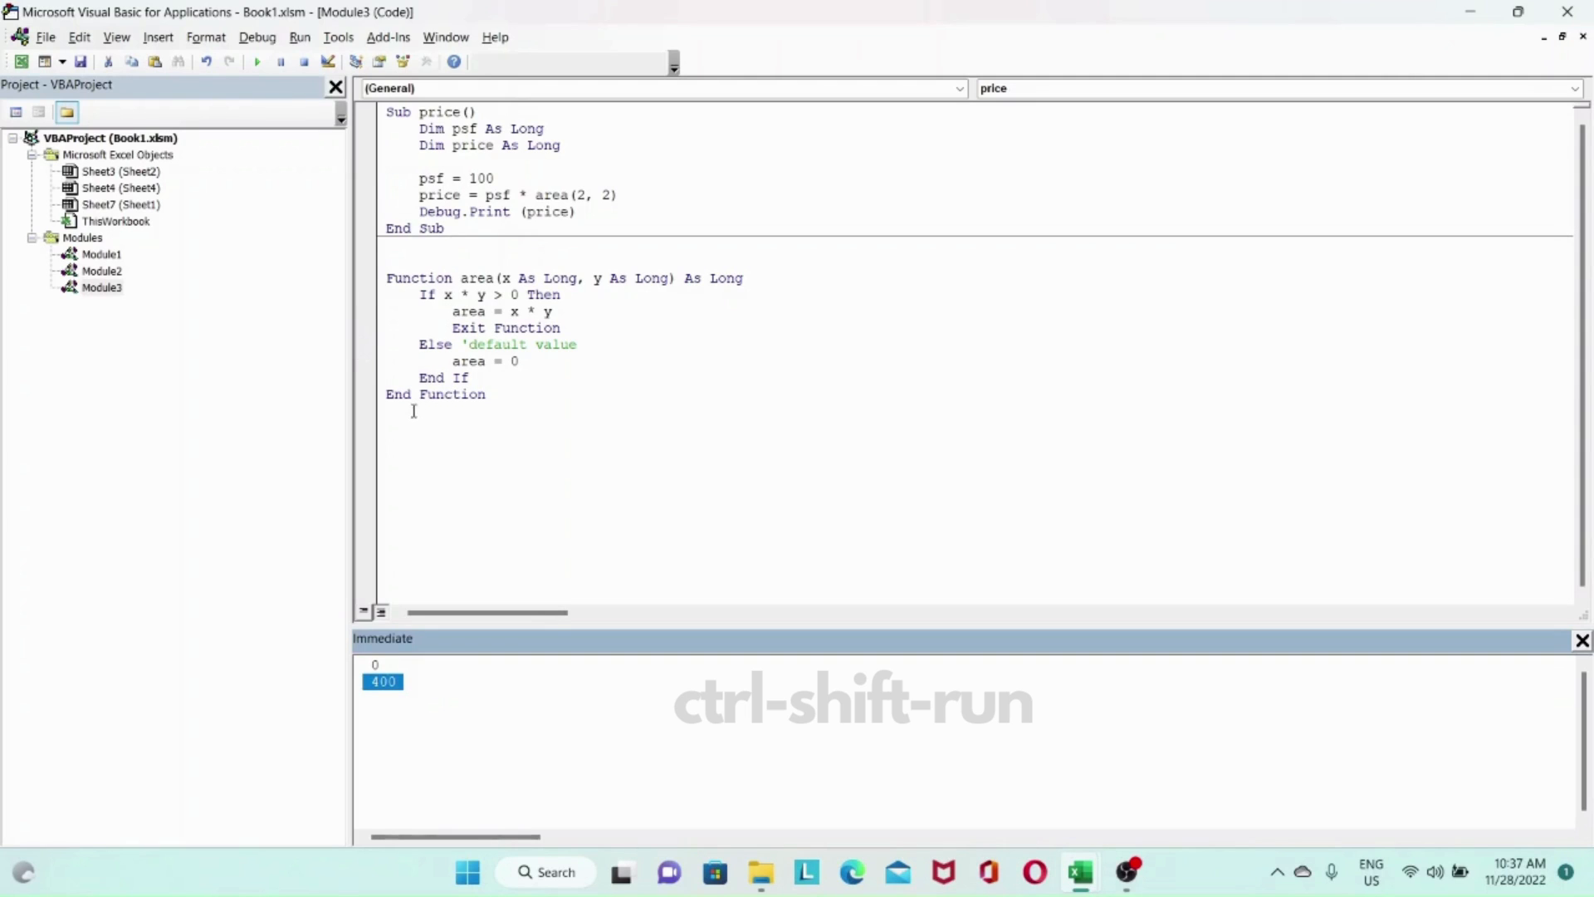
mouse_move(362, 461)
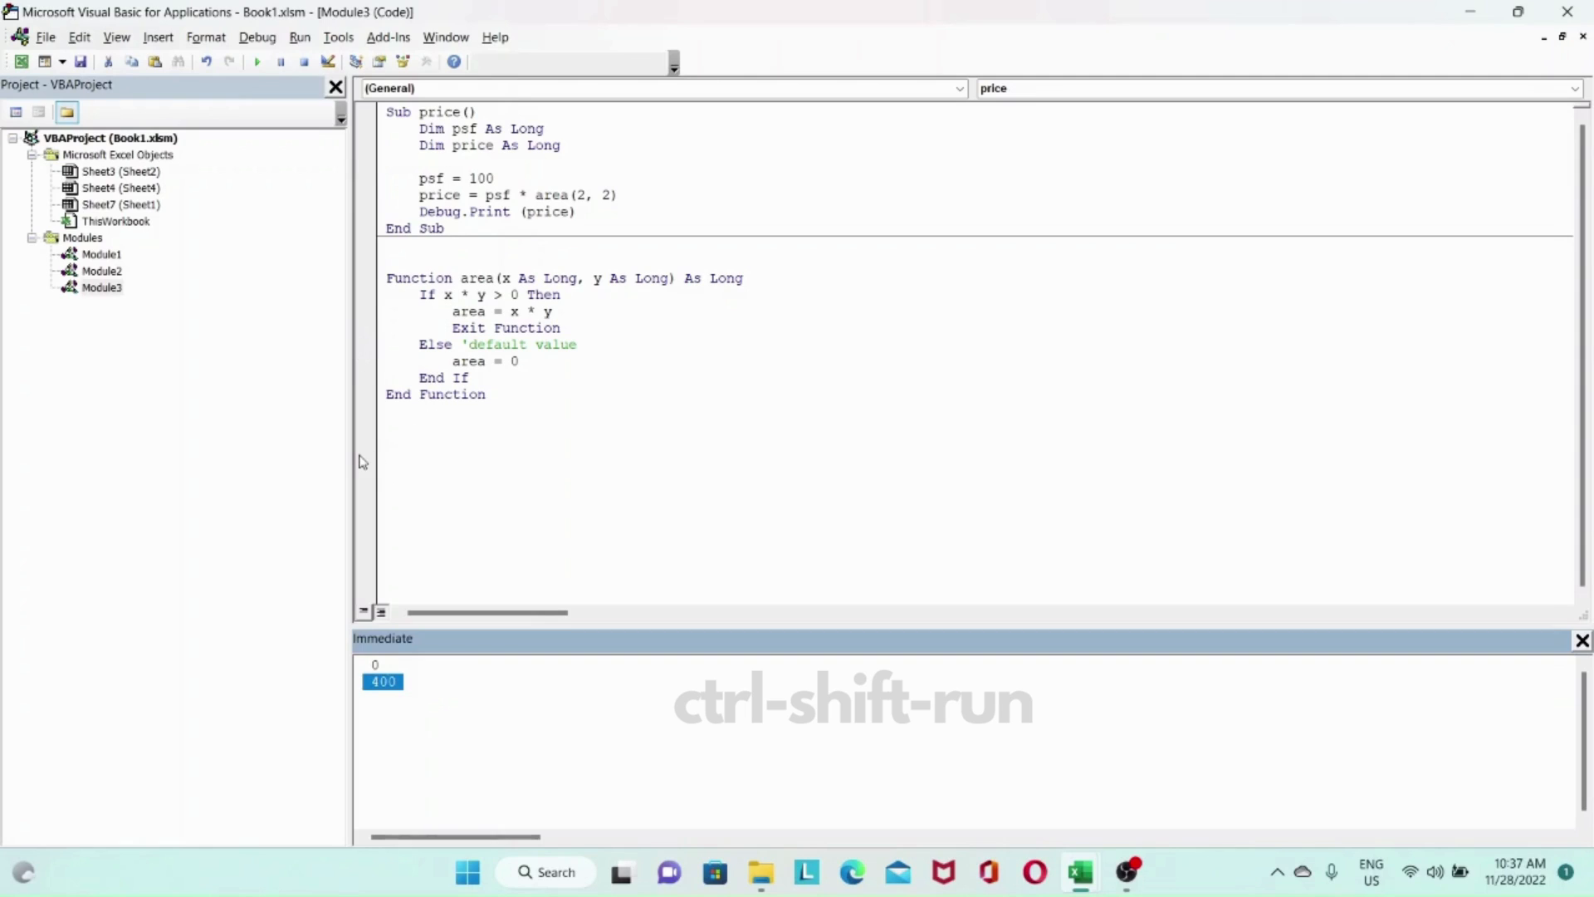
left_click(486, 395)
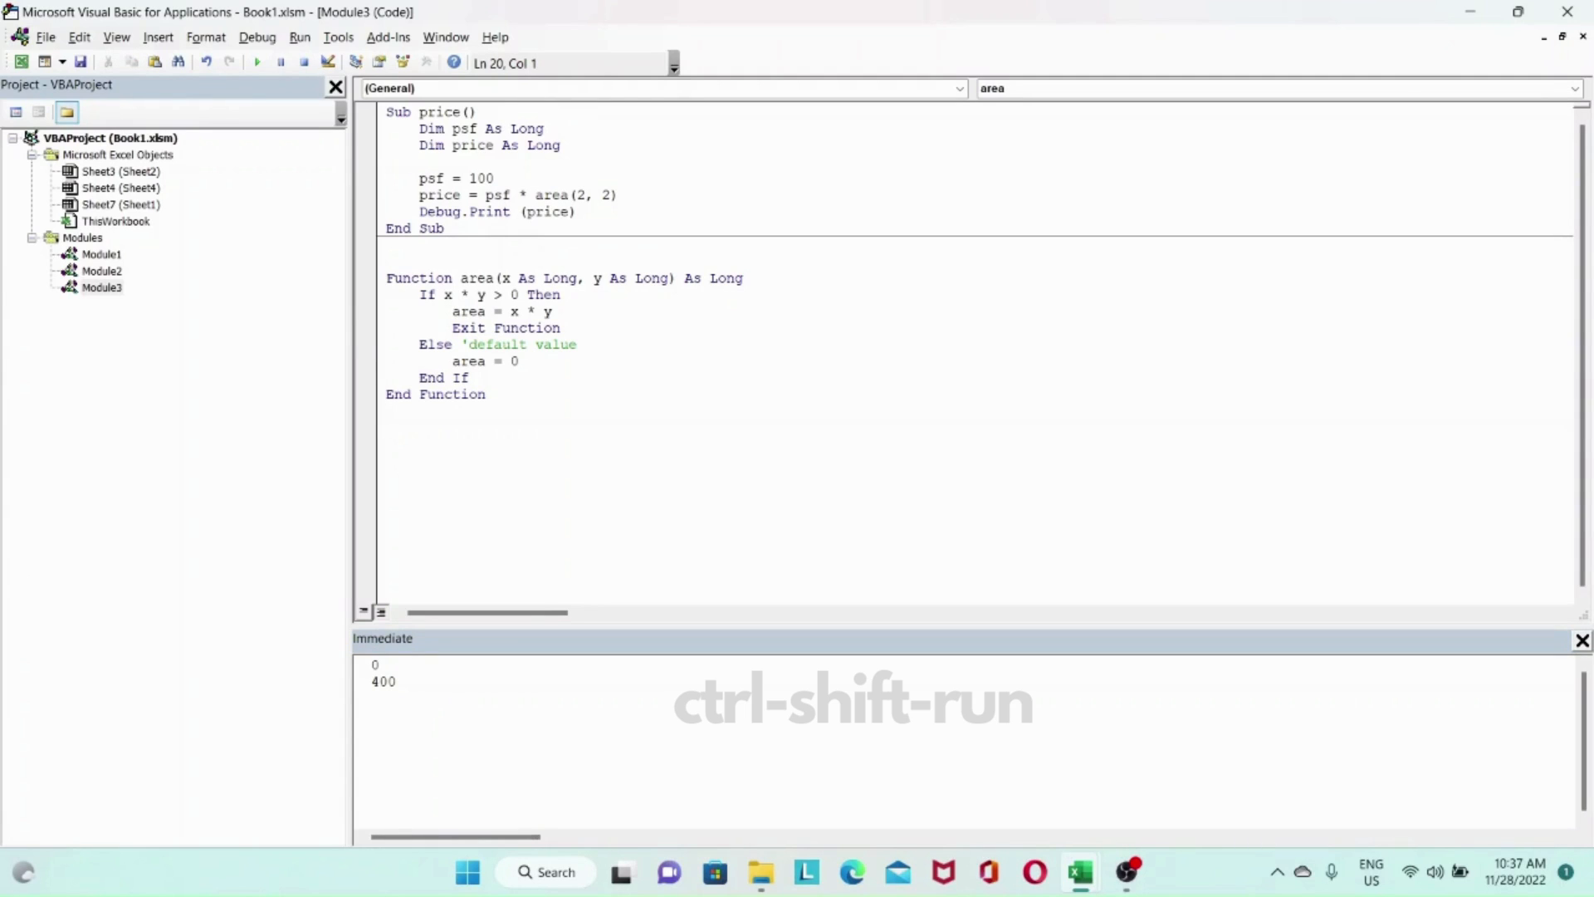
Declare Public Function test() As Range.
type("E")
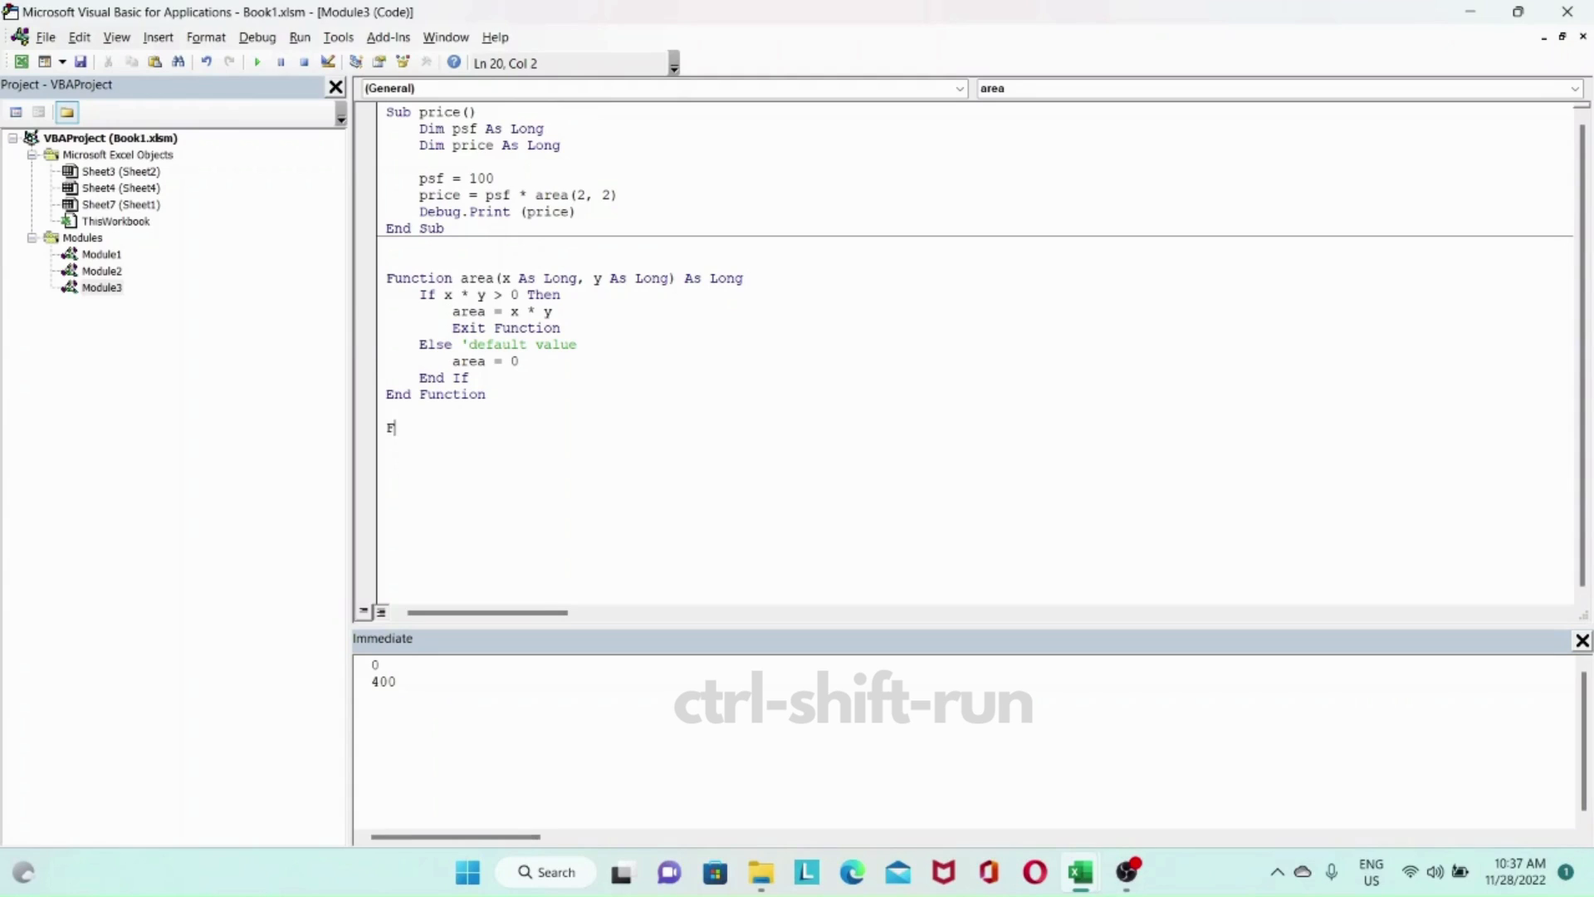
type("ublic")
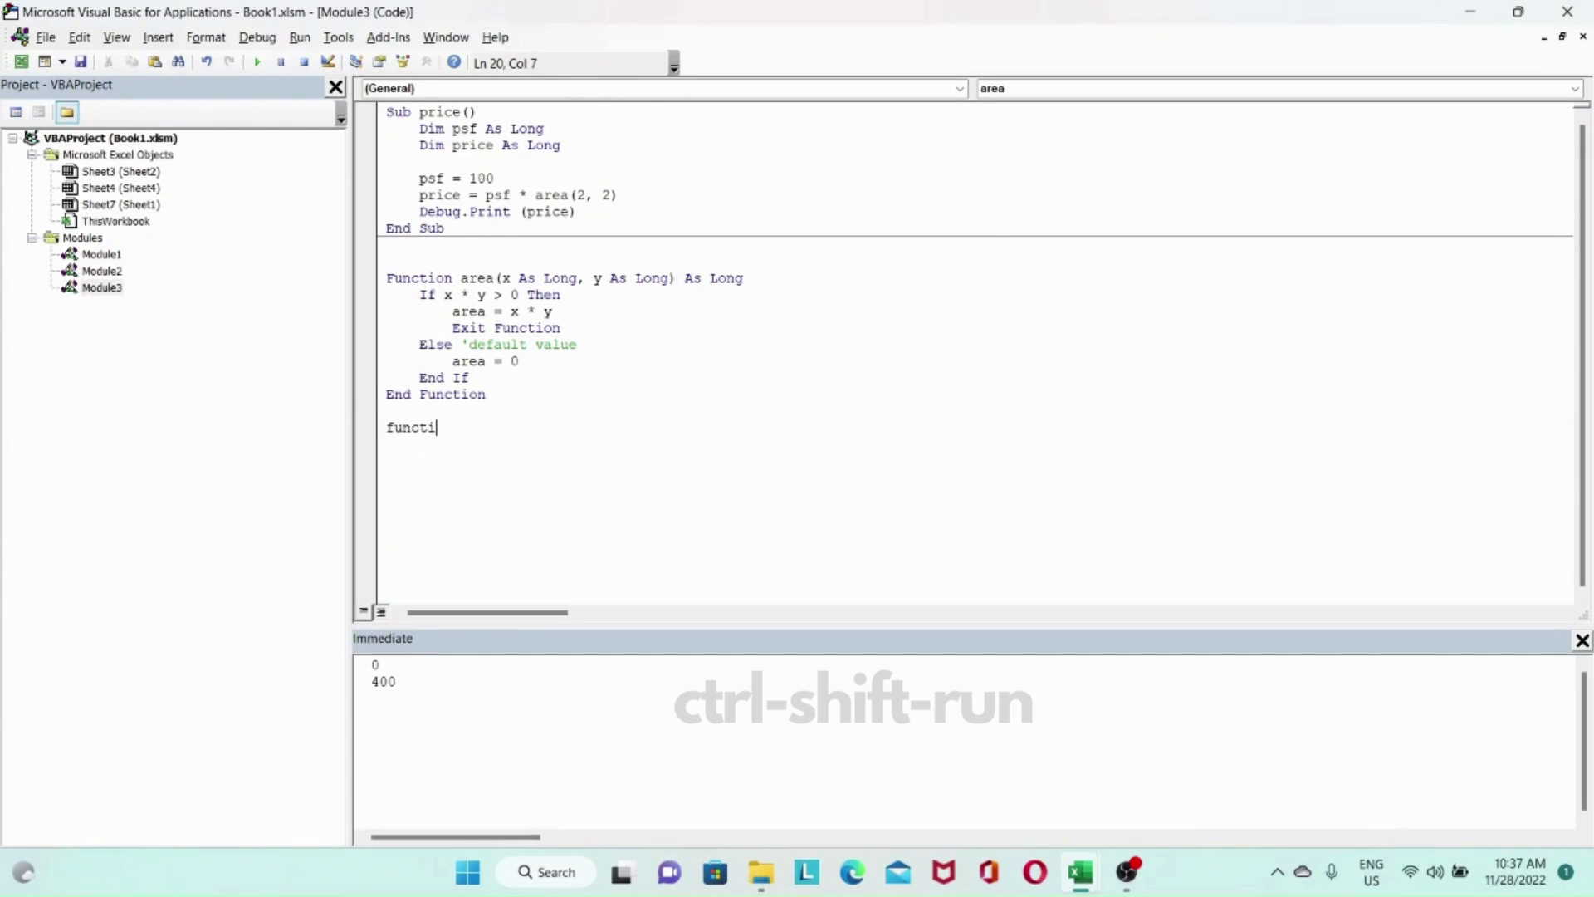
type("on tes")
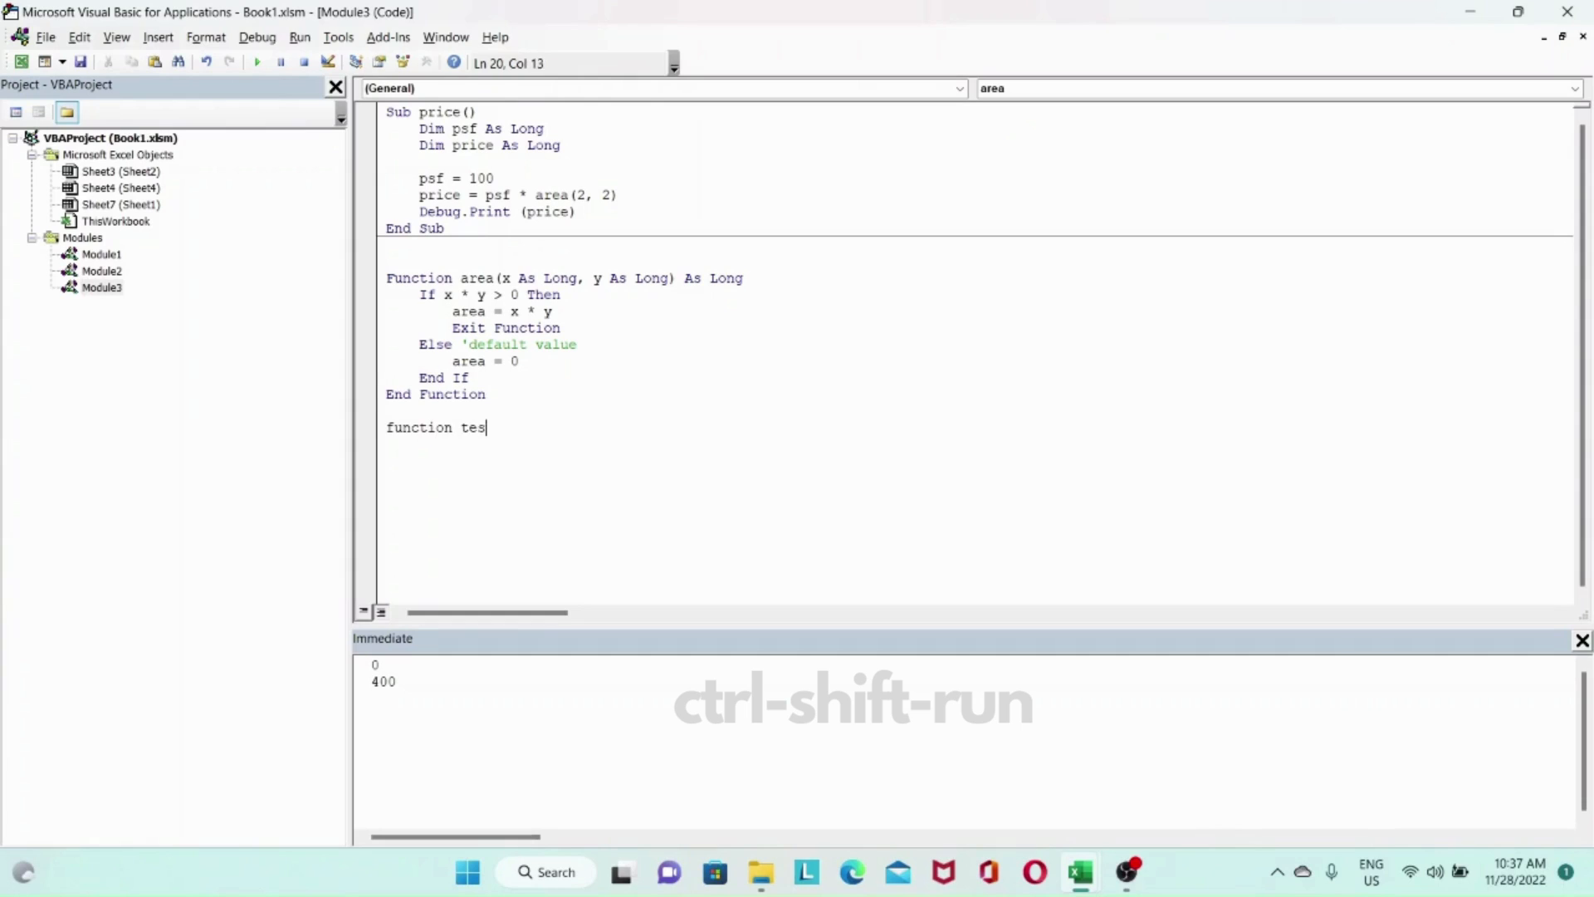
type("t() as")
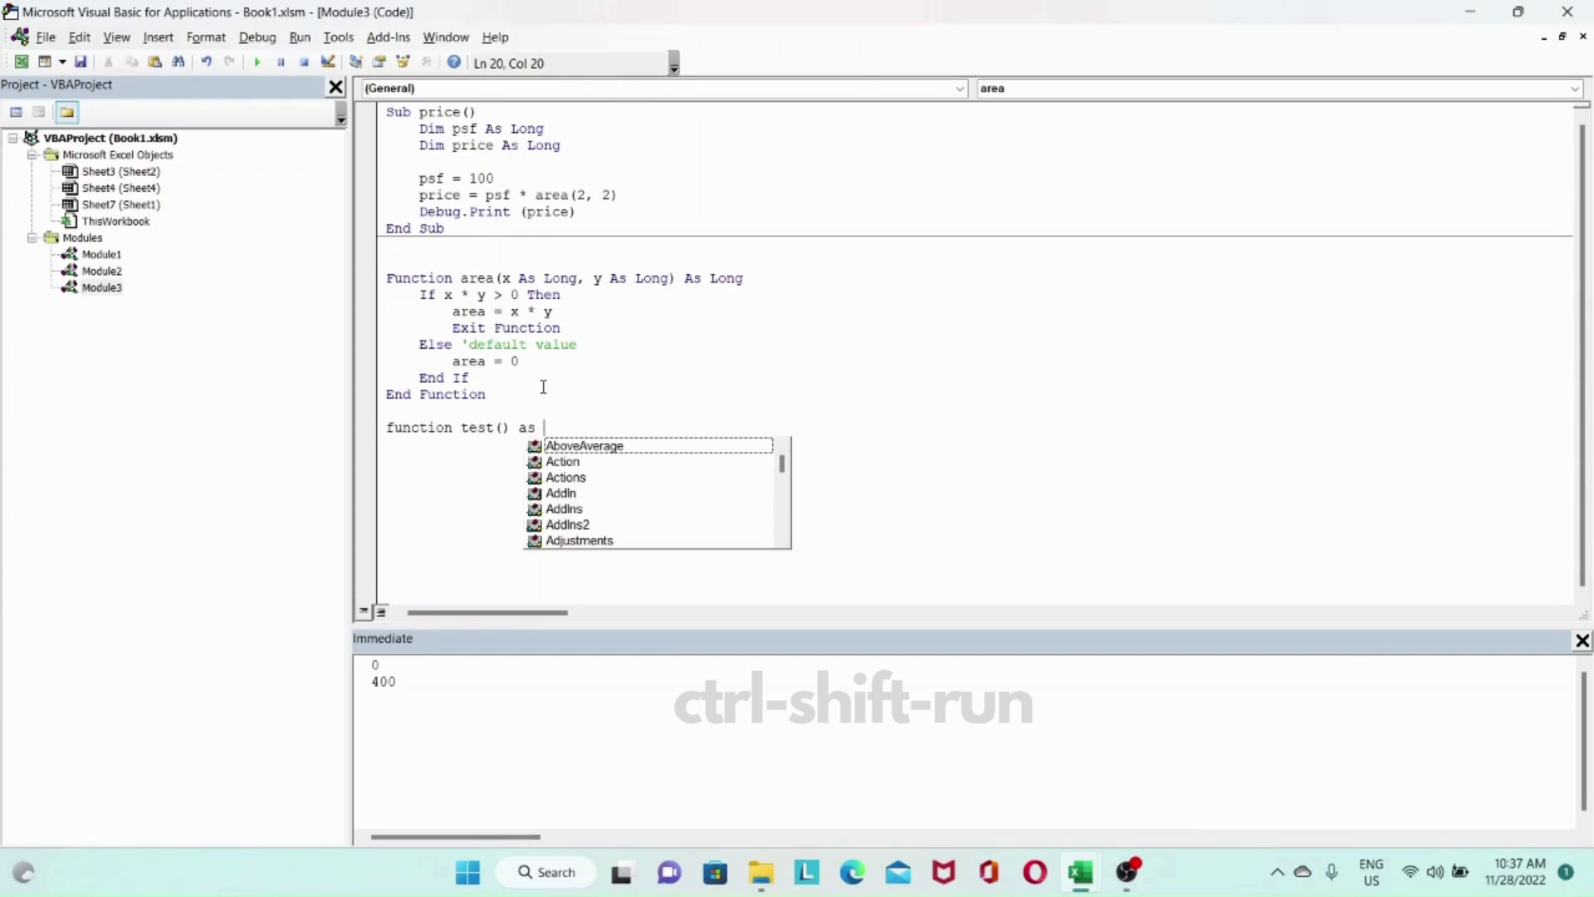
type("range")
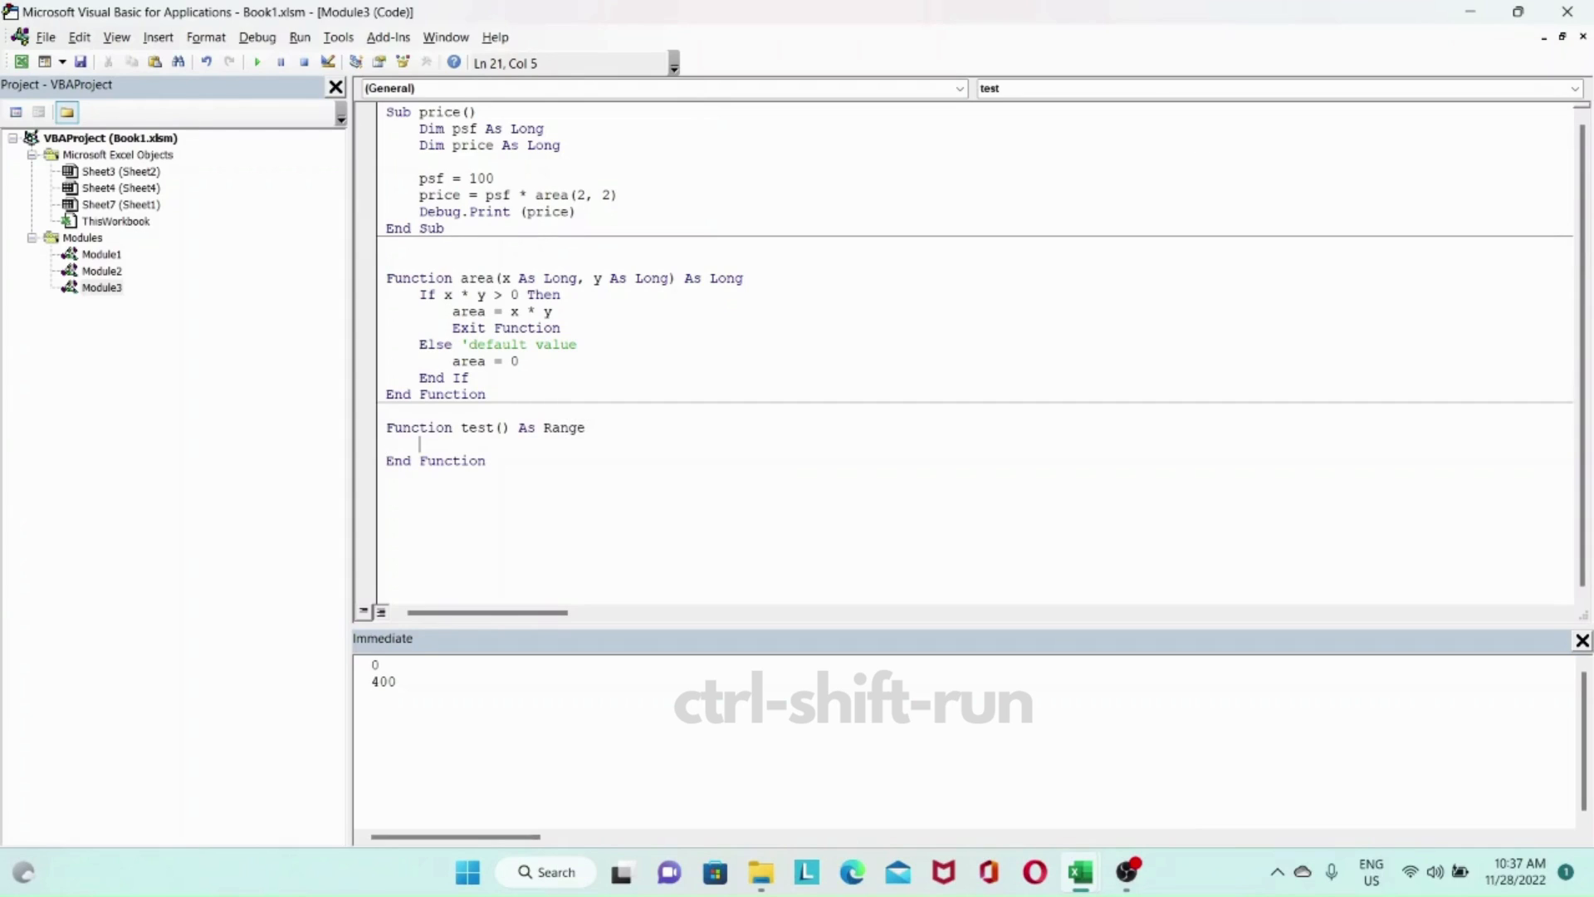
Make test return cell A1 with Set test = Range("A1").
type("s")
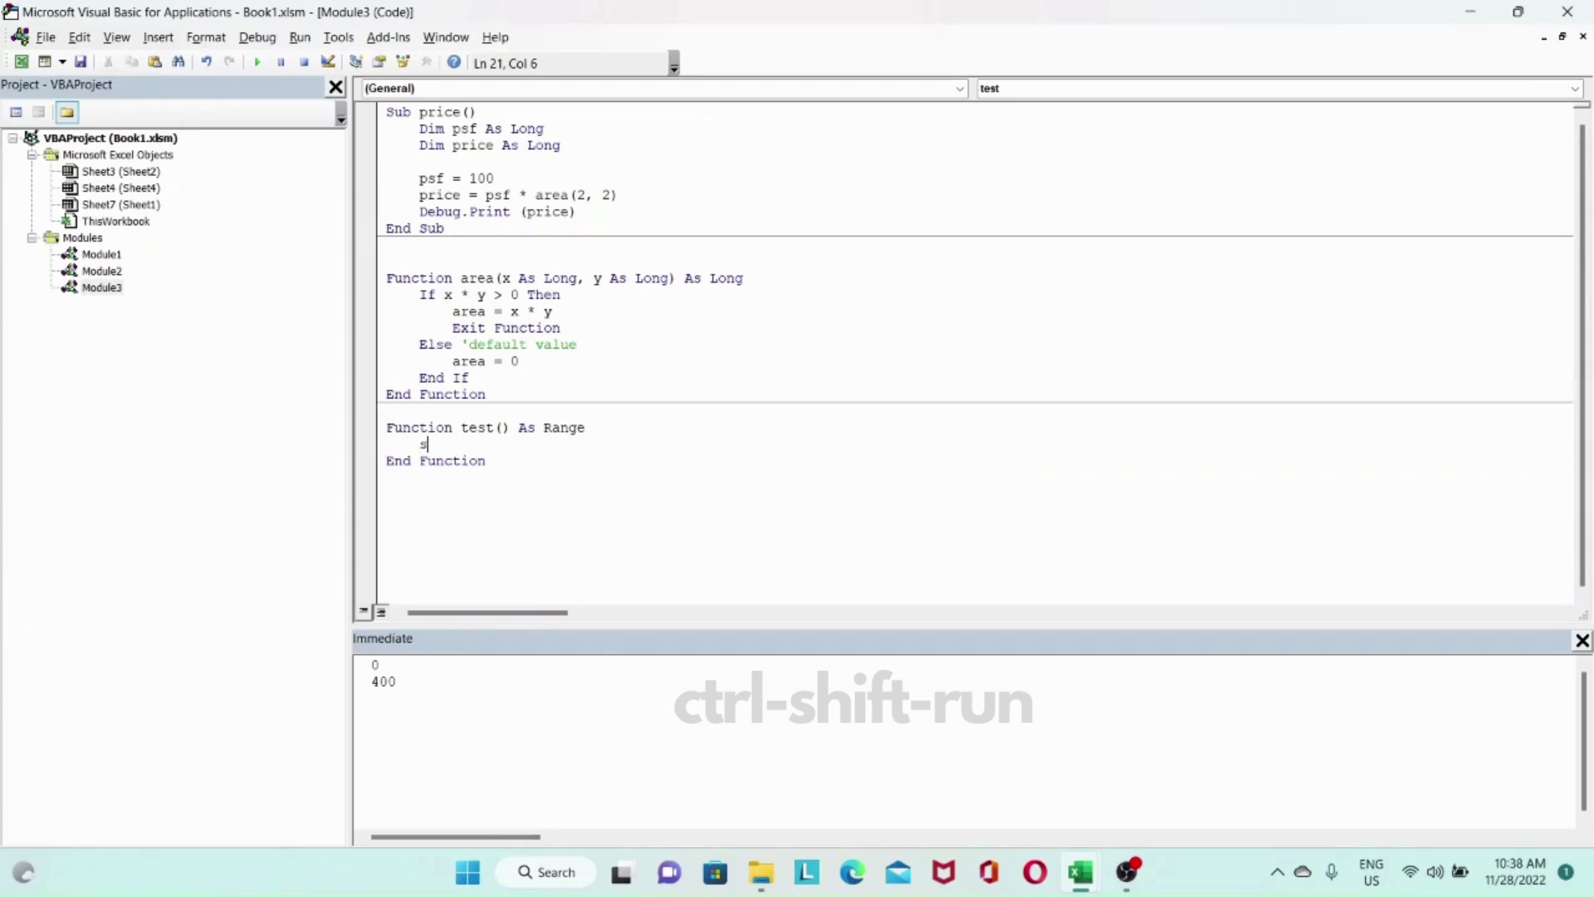
type("et test =")
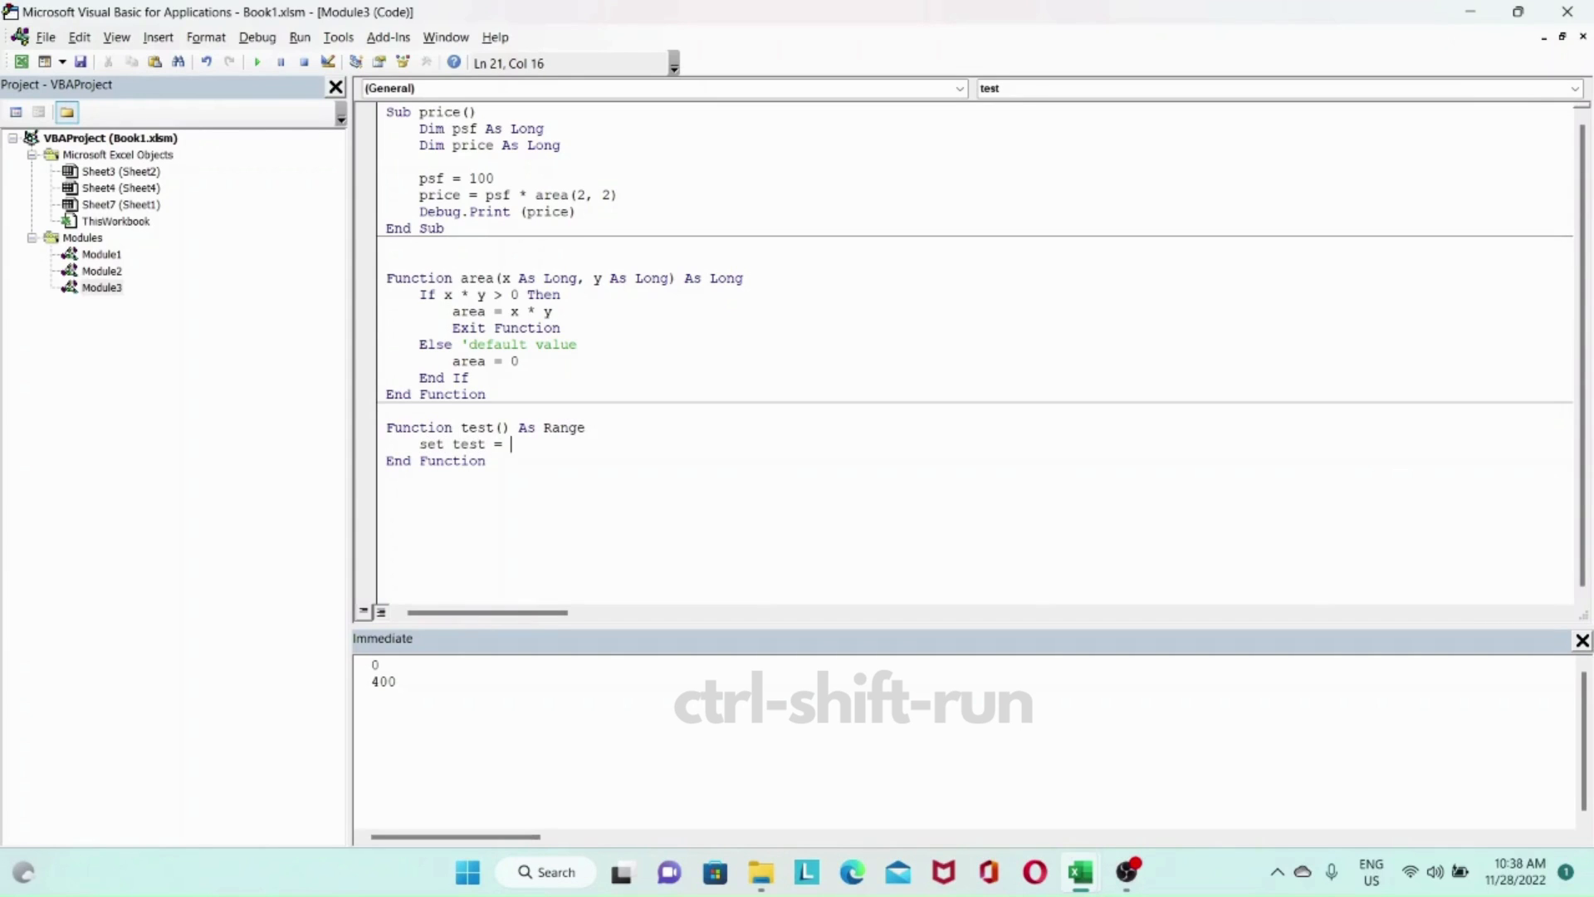
type("Range (")
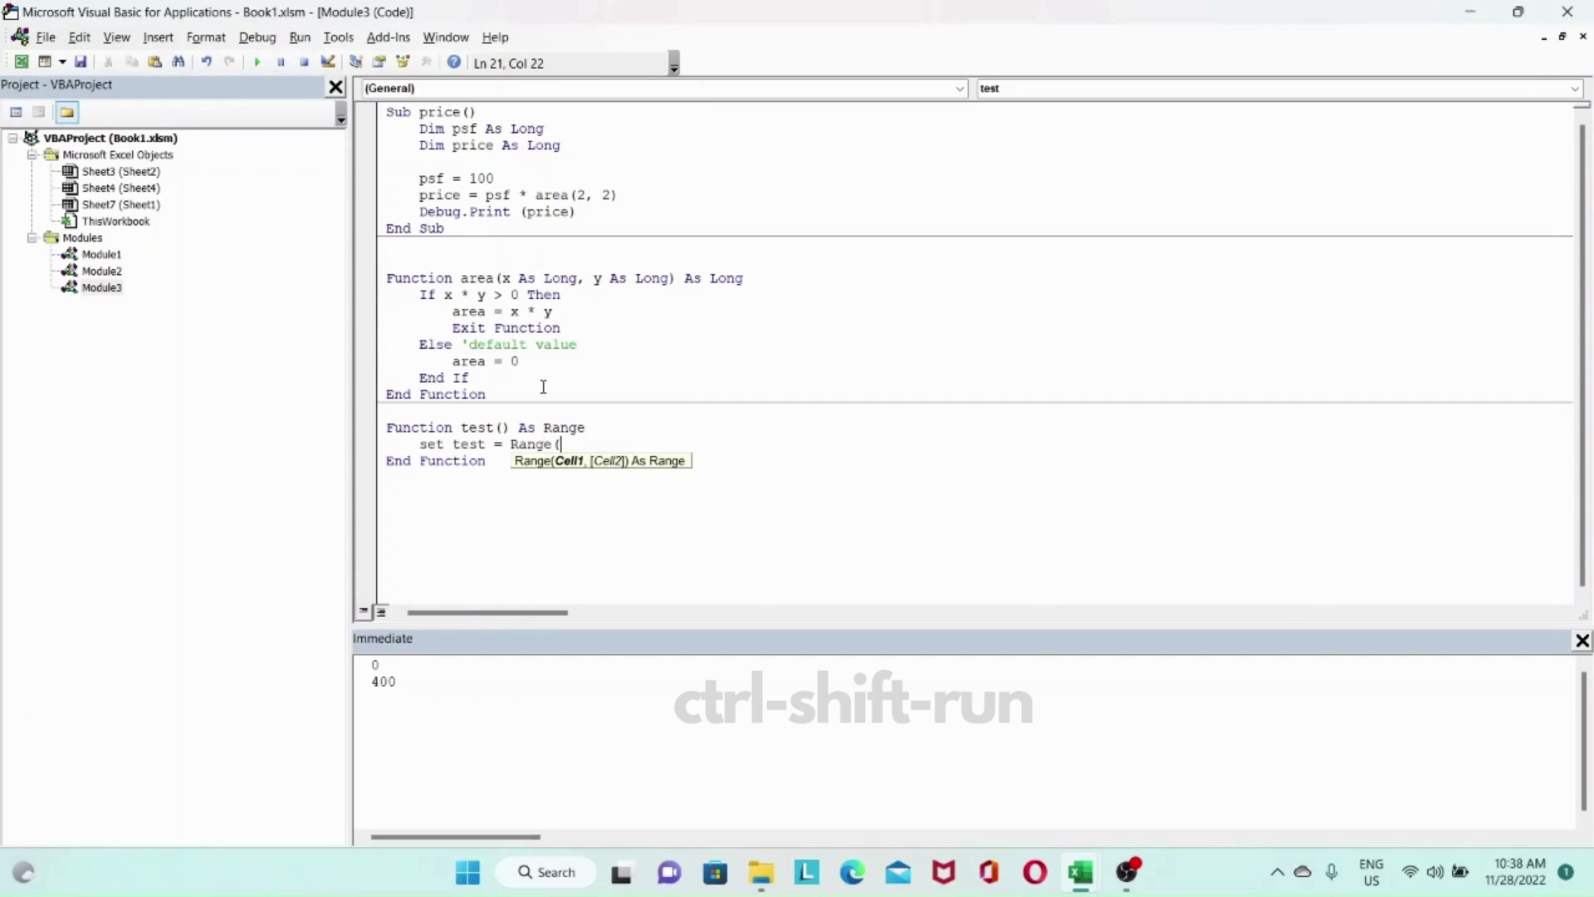
type("\"A")
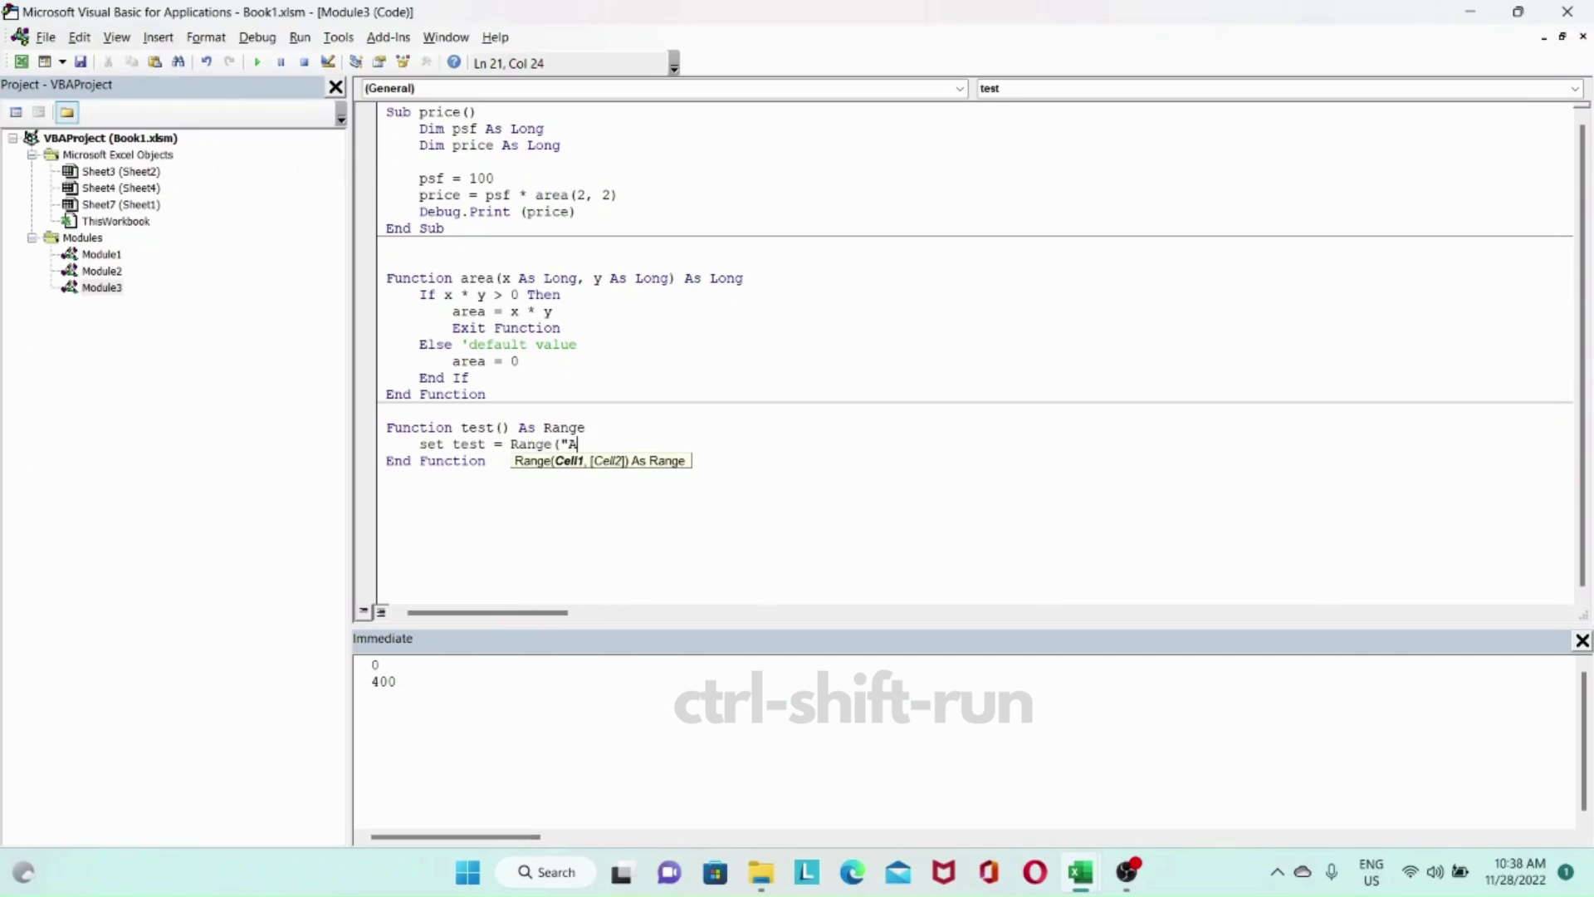
type("1\")")
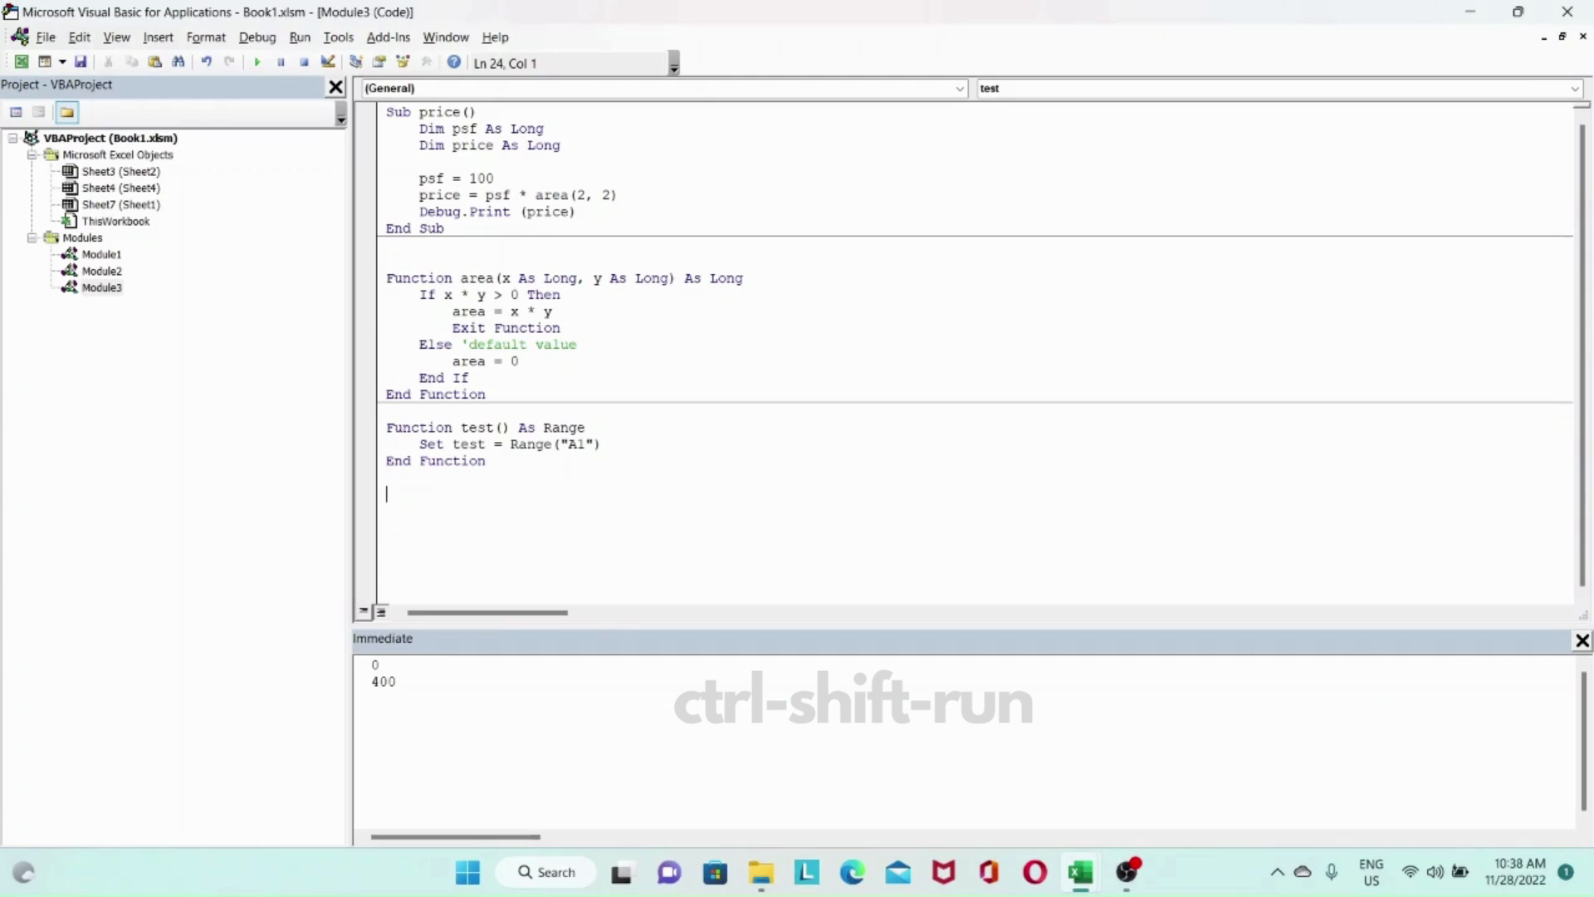
Start Sub test2() with Dim r As Range and Set r = test().
type("Sub")
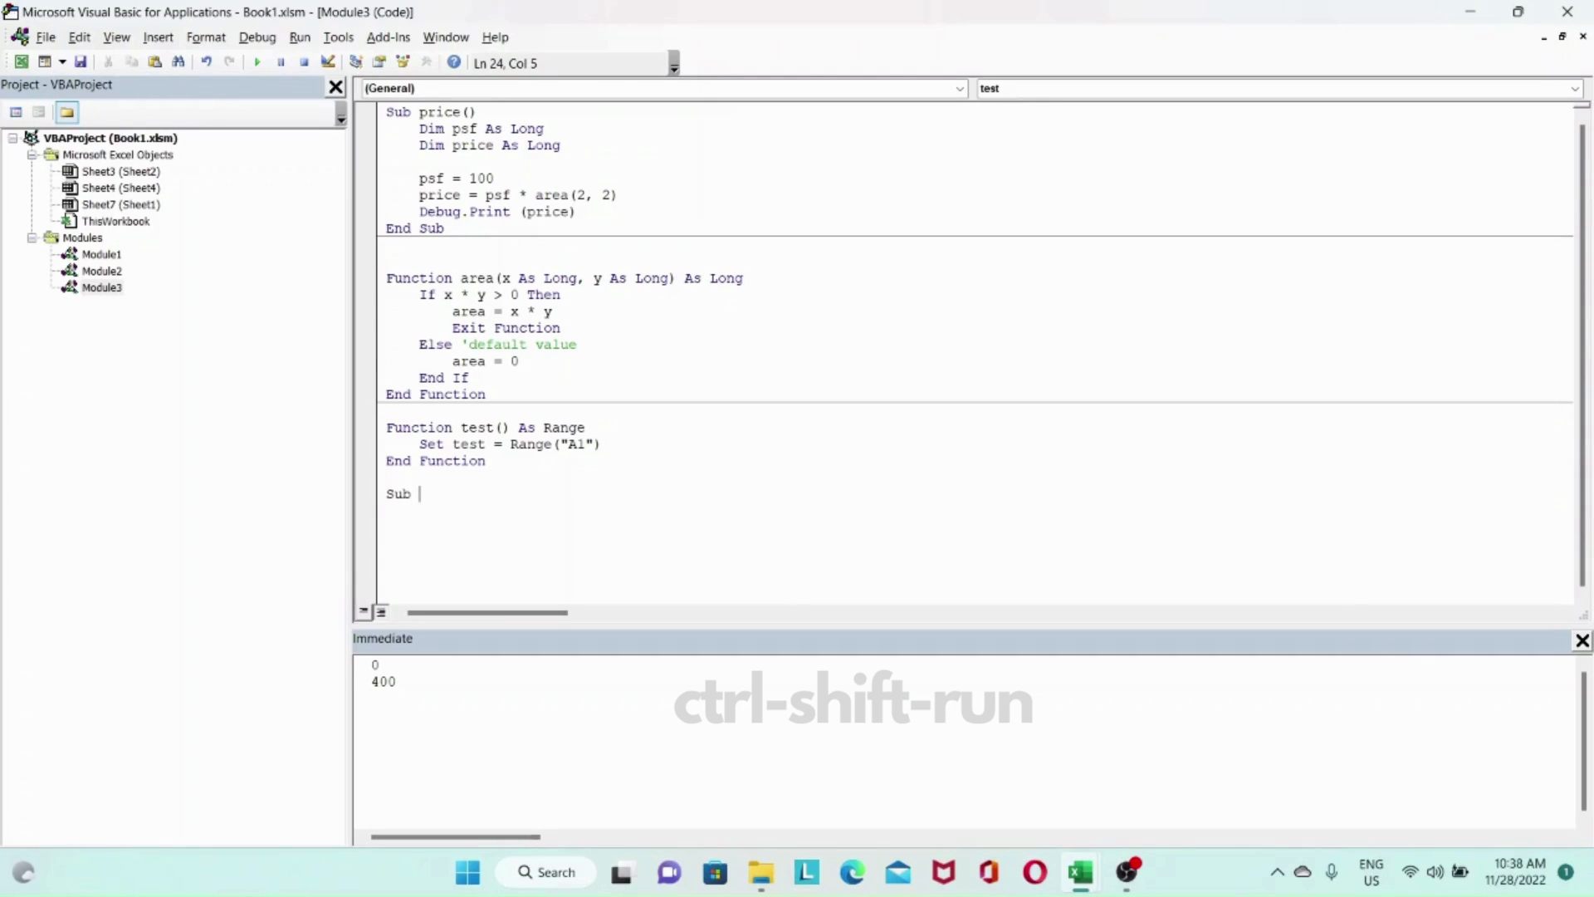
type("test")
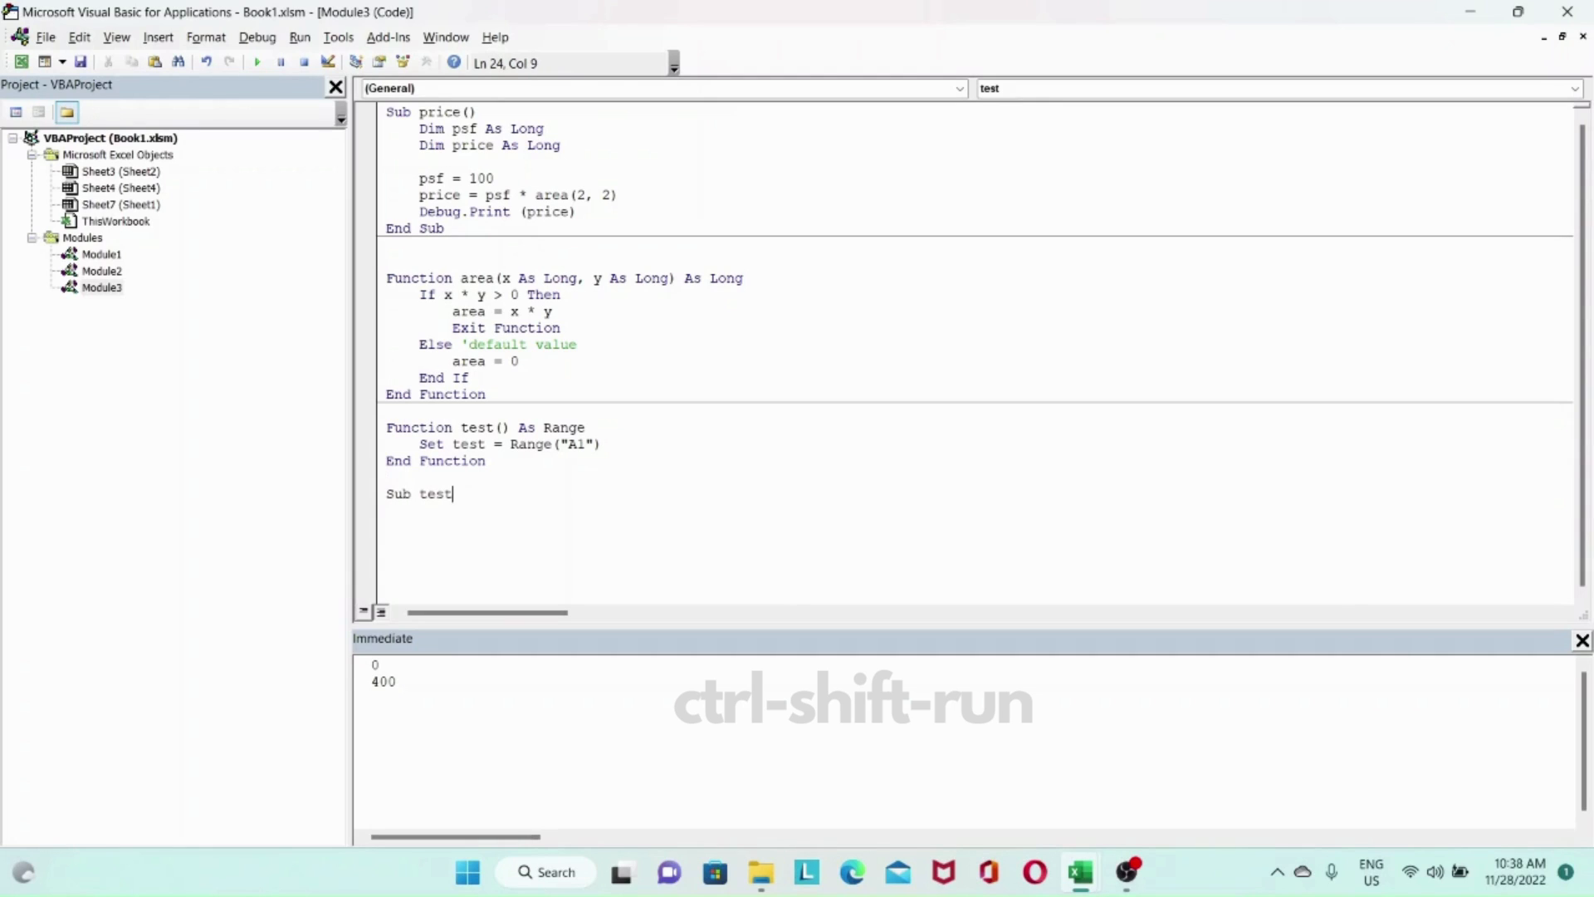
type("2()")
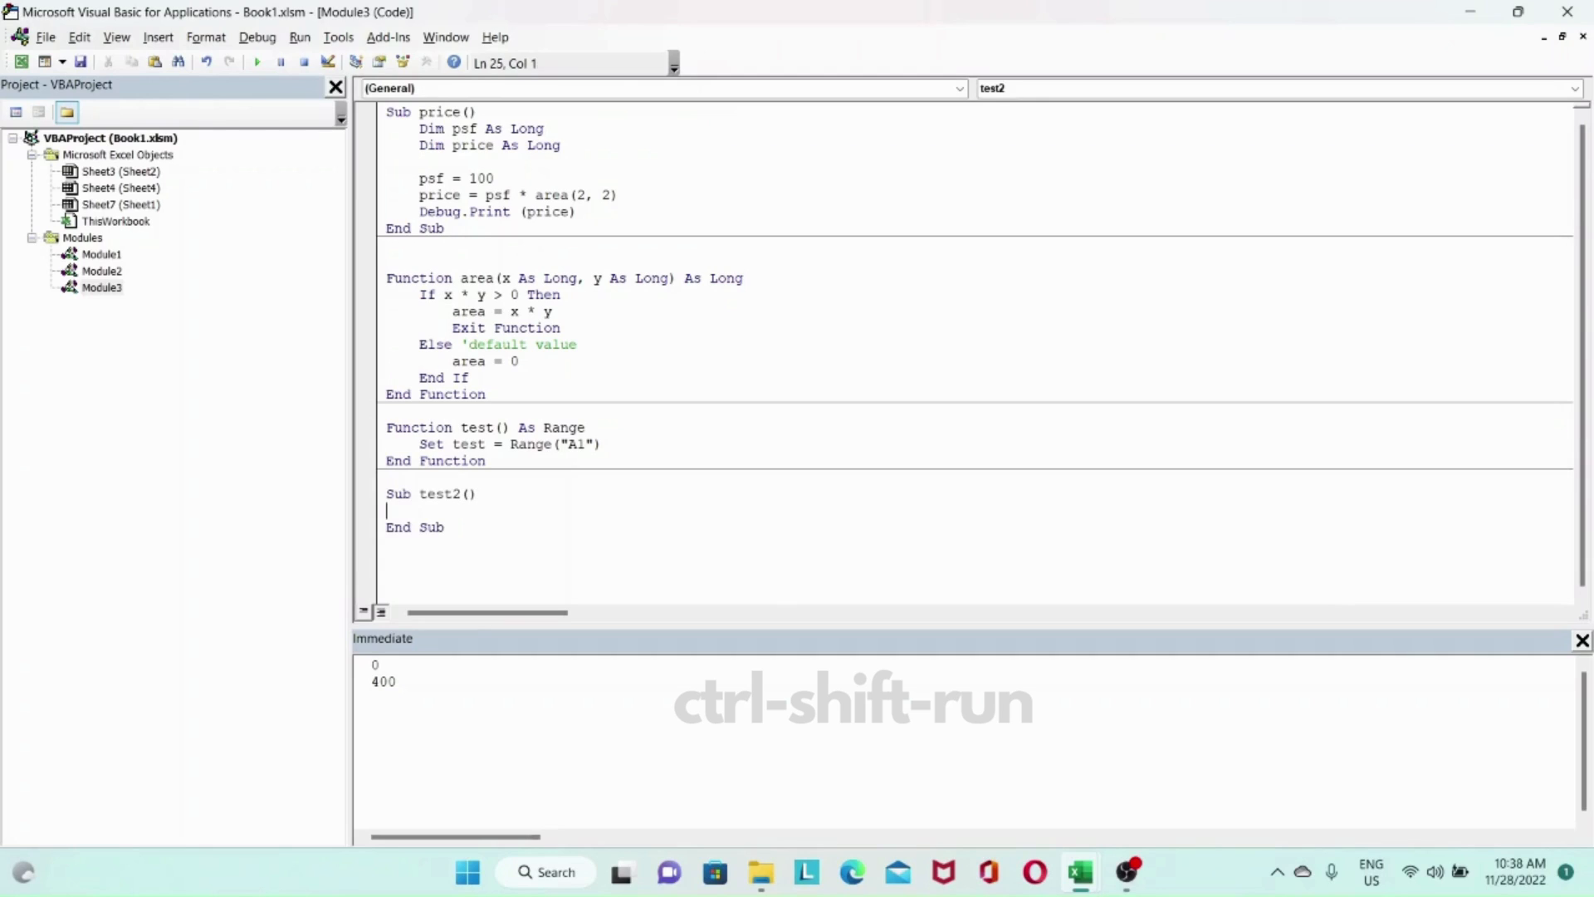
type("D")
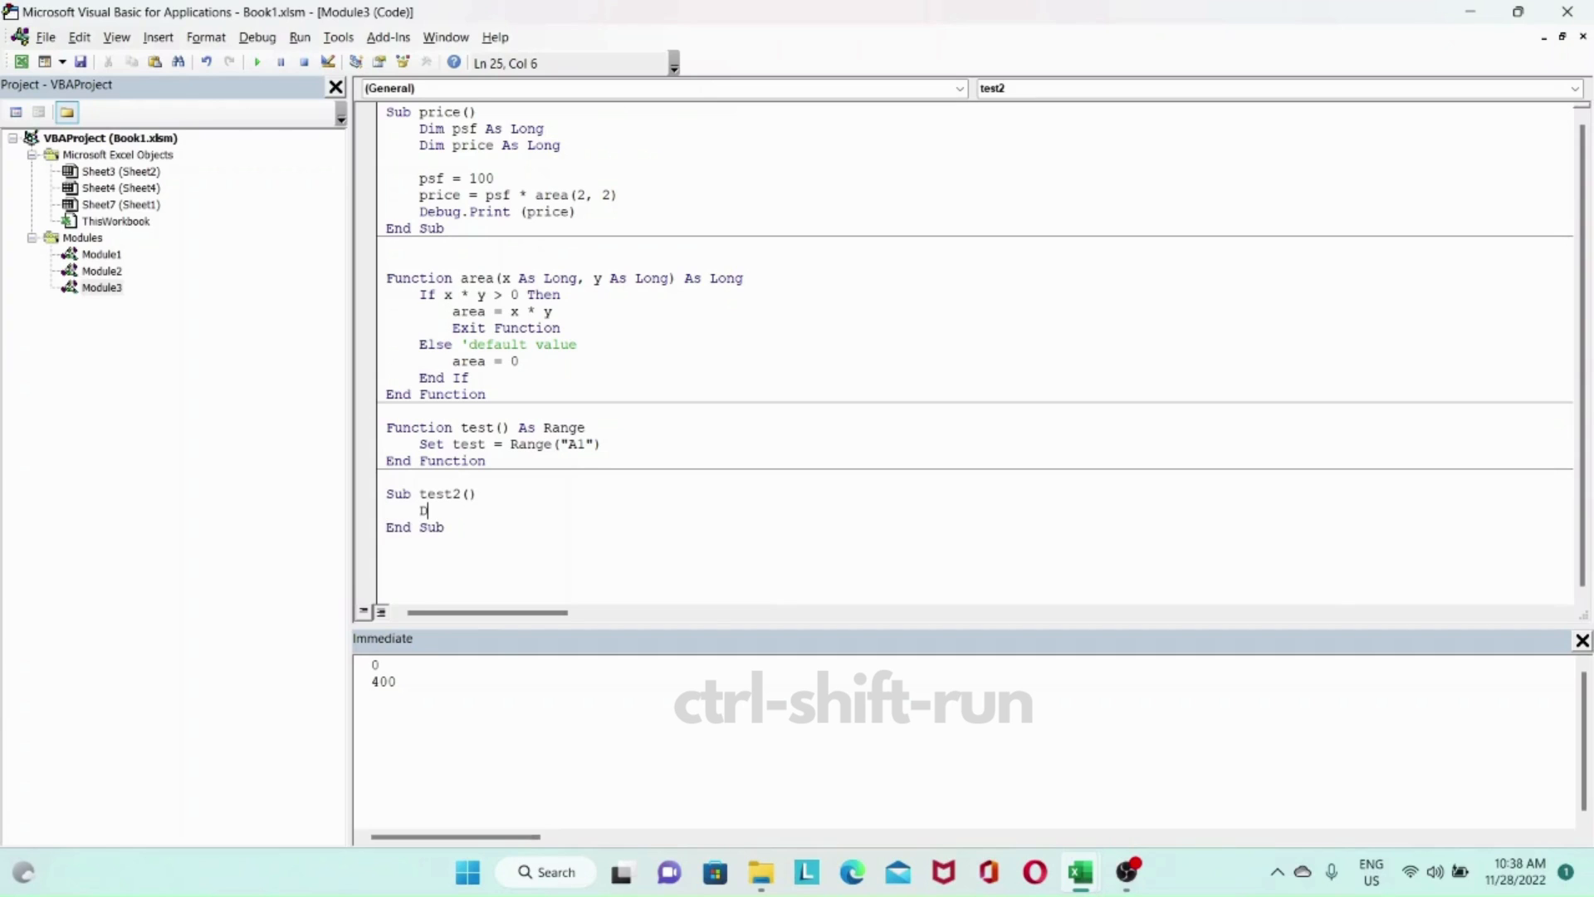
type("Dim r as r")
type("set r =")
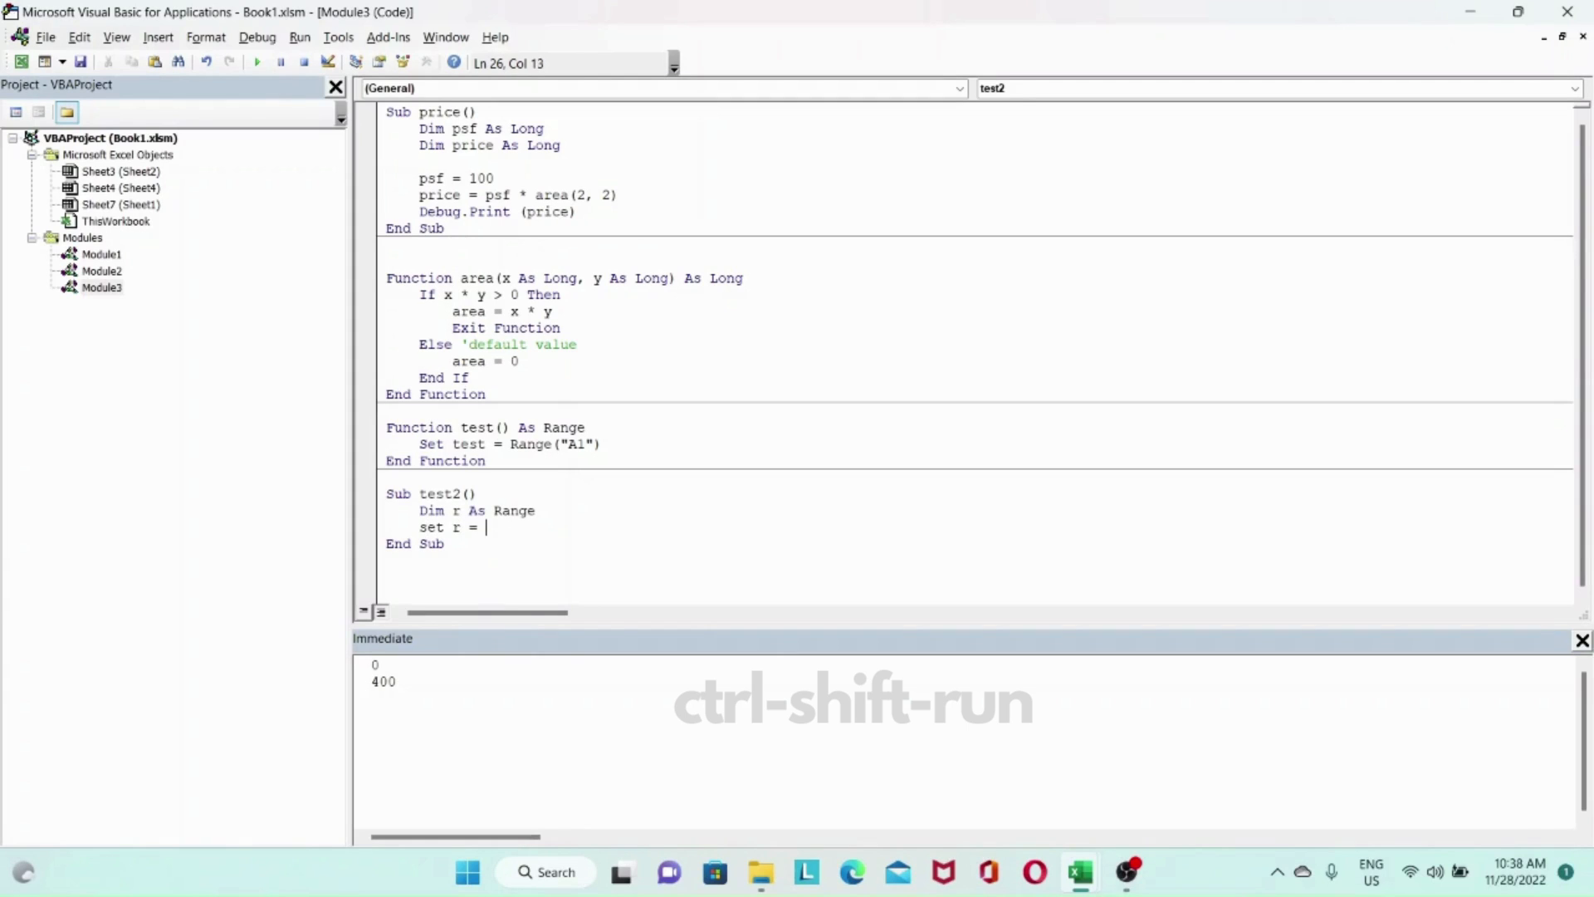
type("test()")
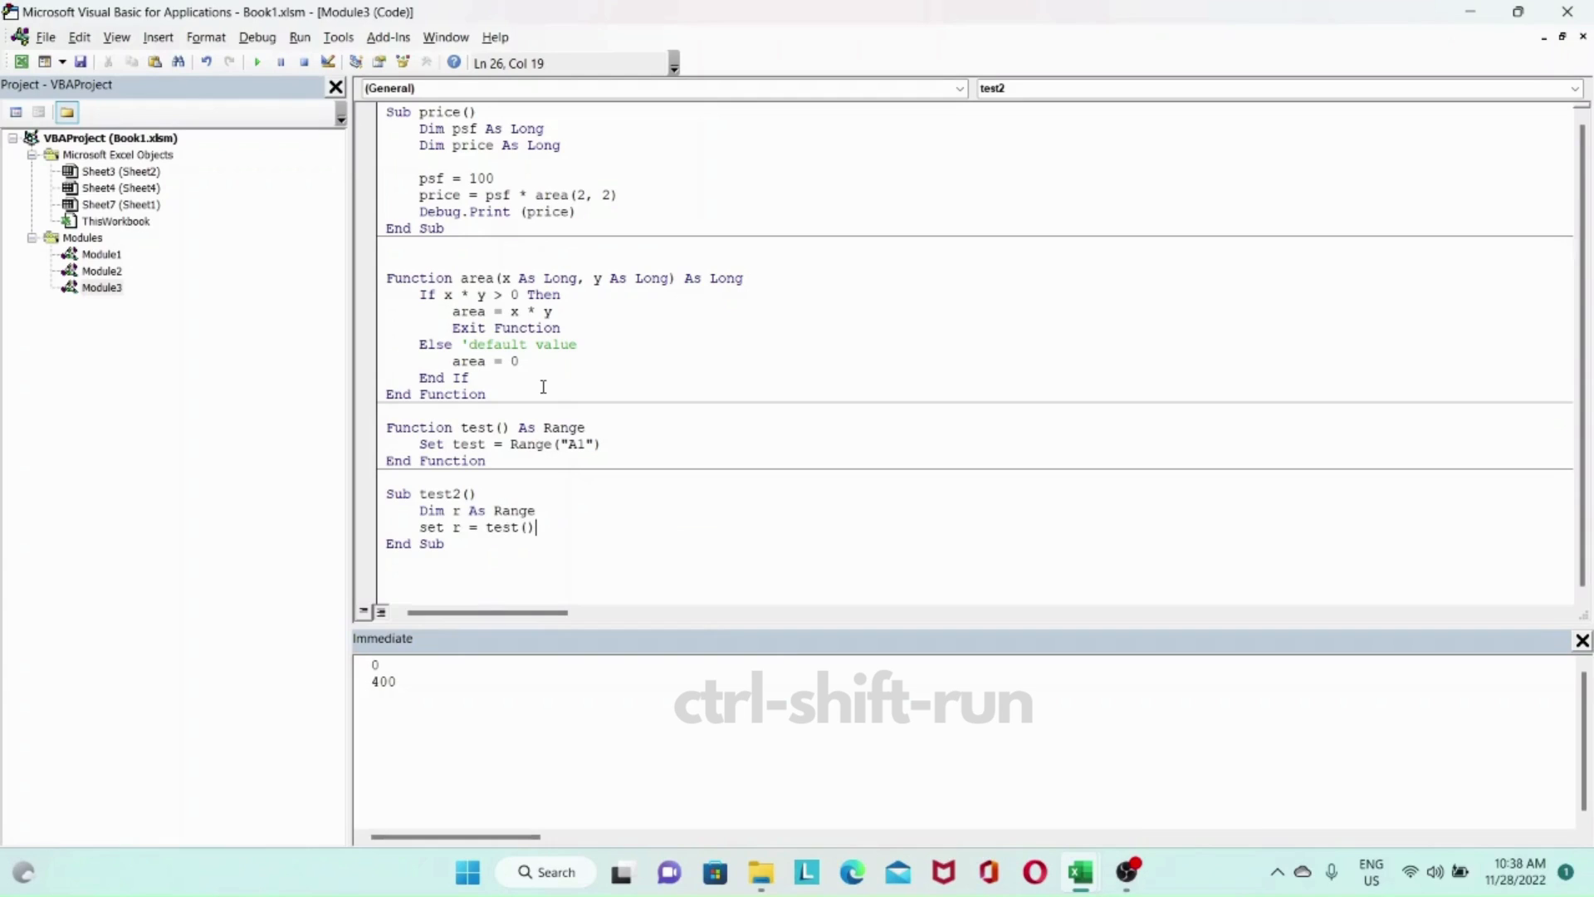
key("enter")
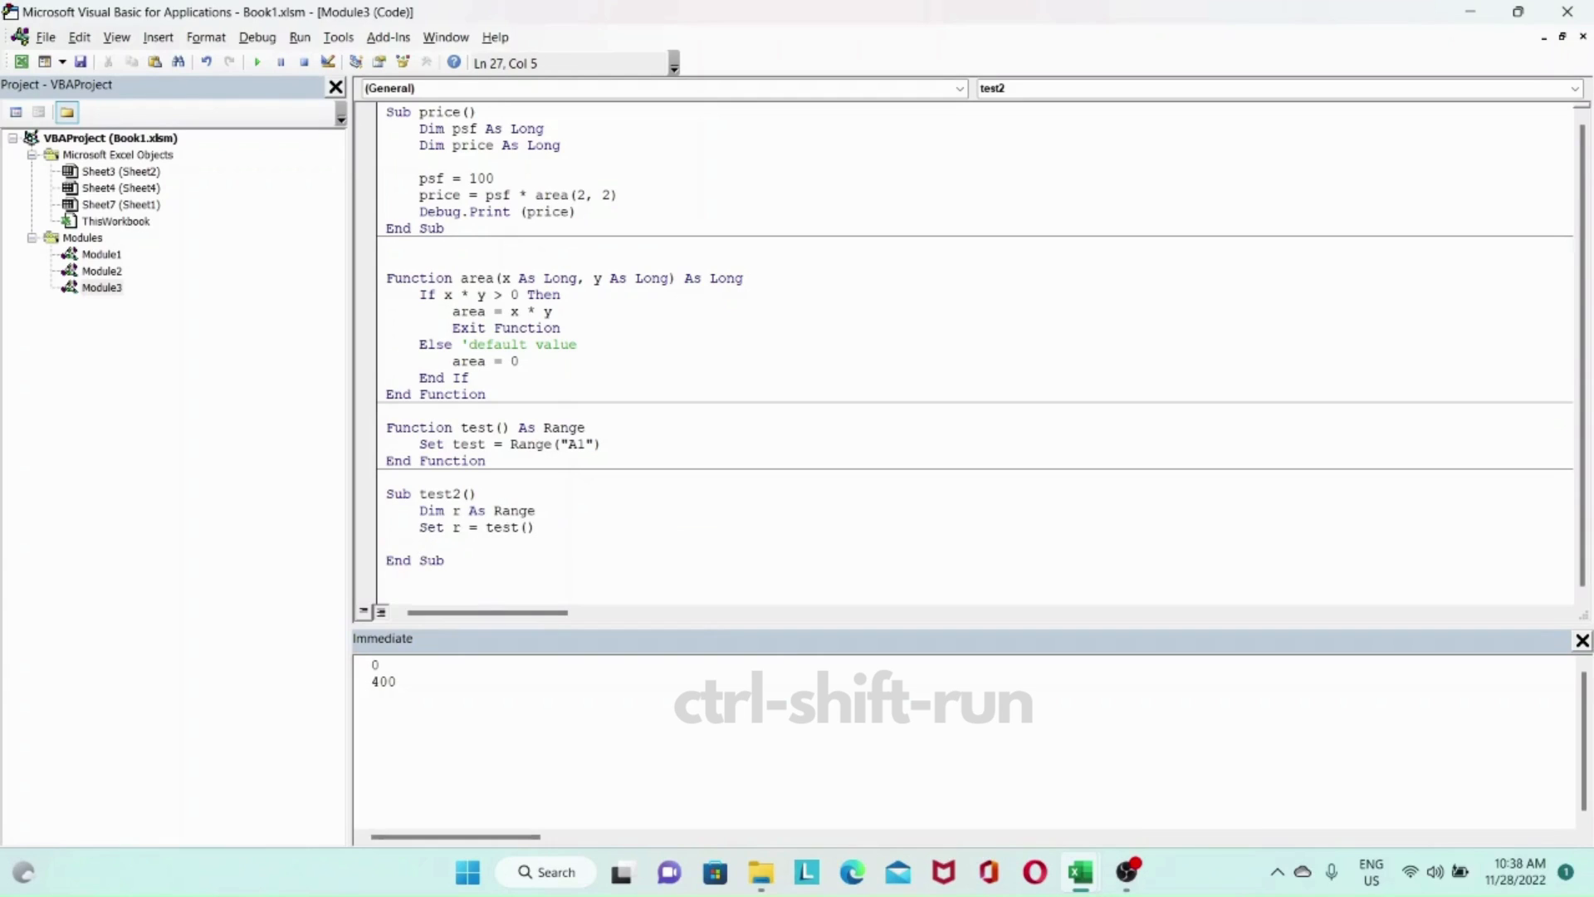
Add Debug.Print r.Address, accepting Address from IntelliSense.
type("debu")
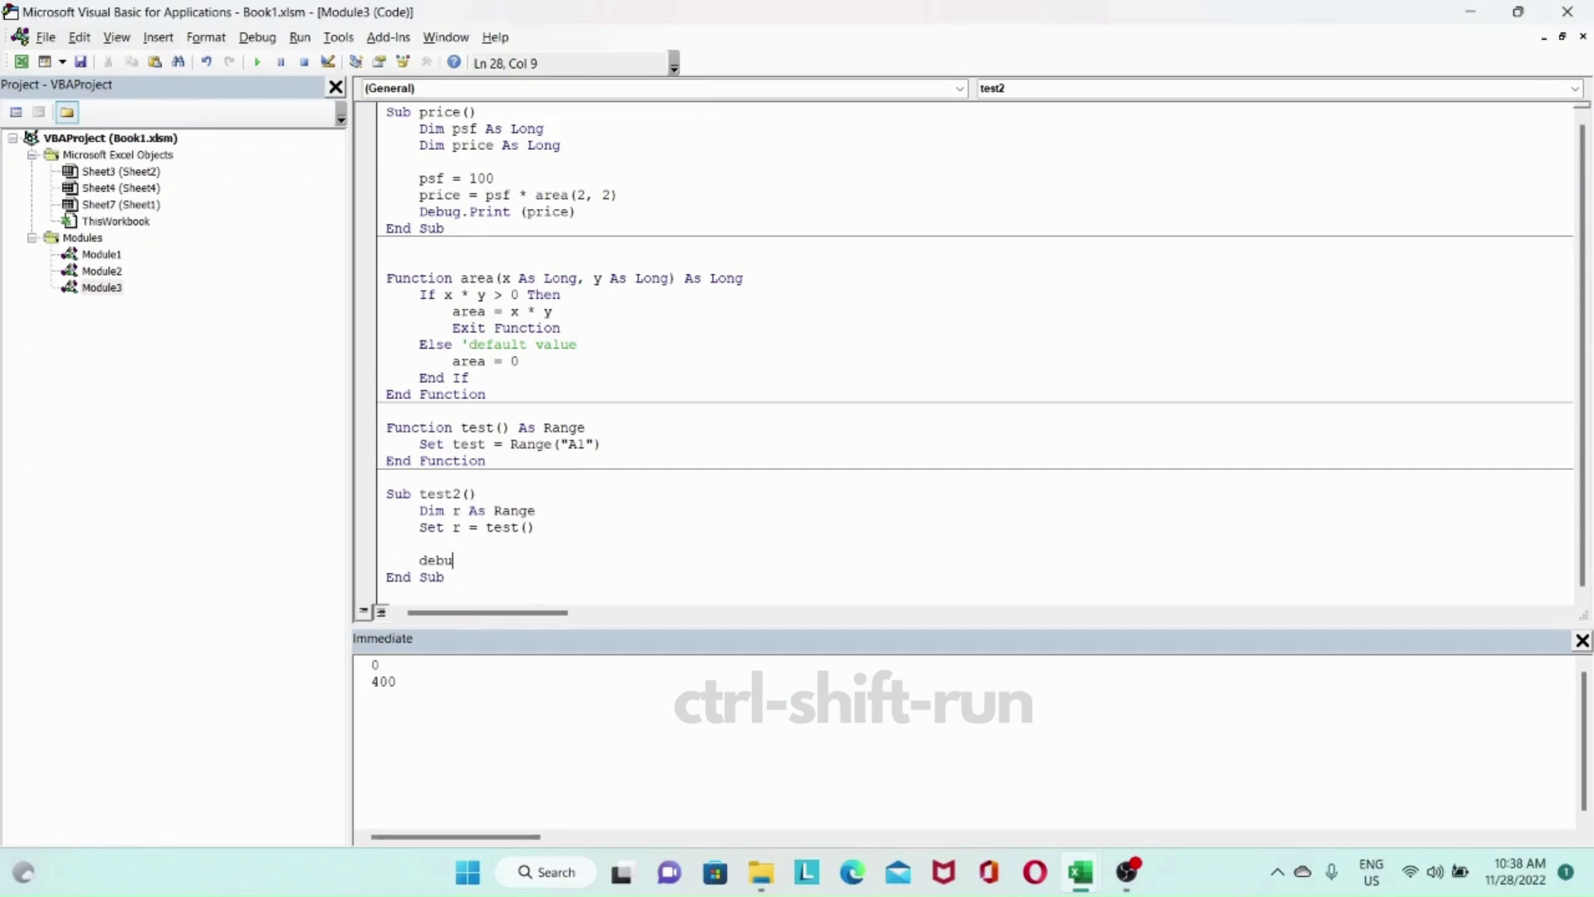
type("g.print")
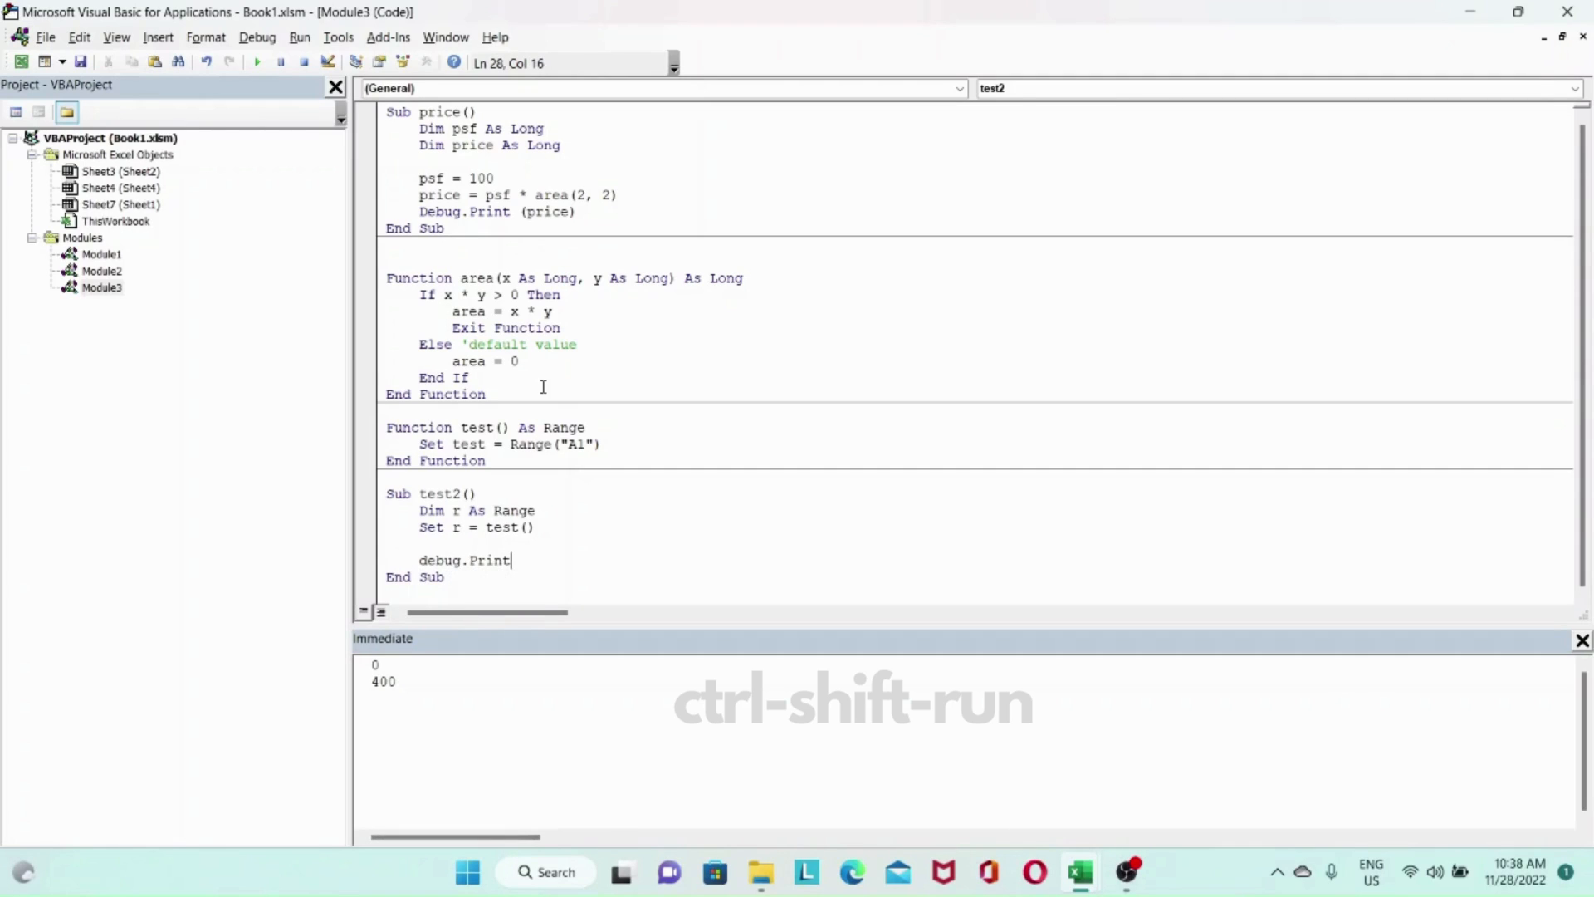
type("r.add")
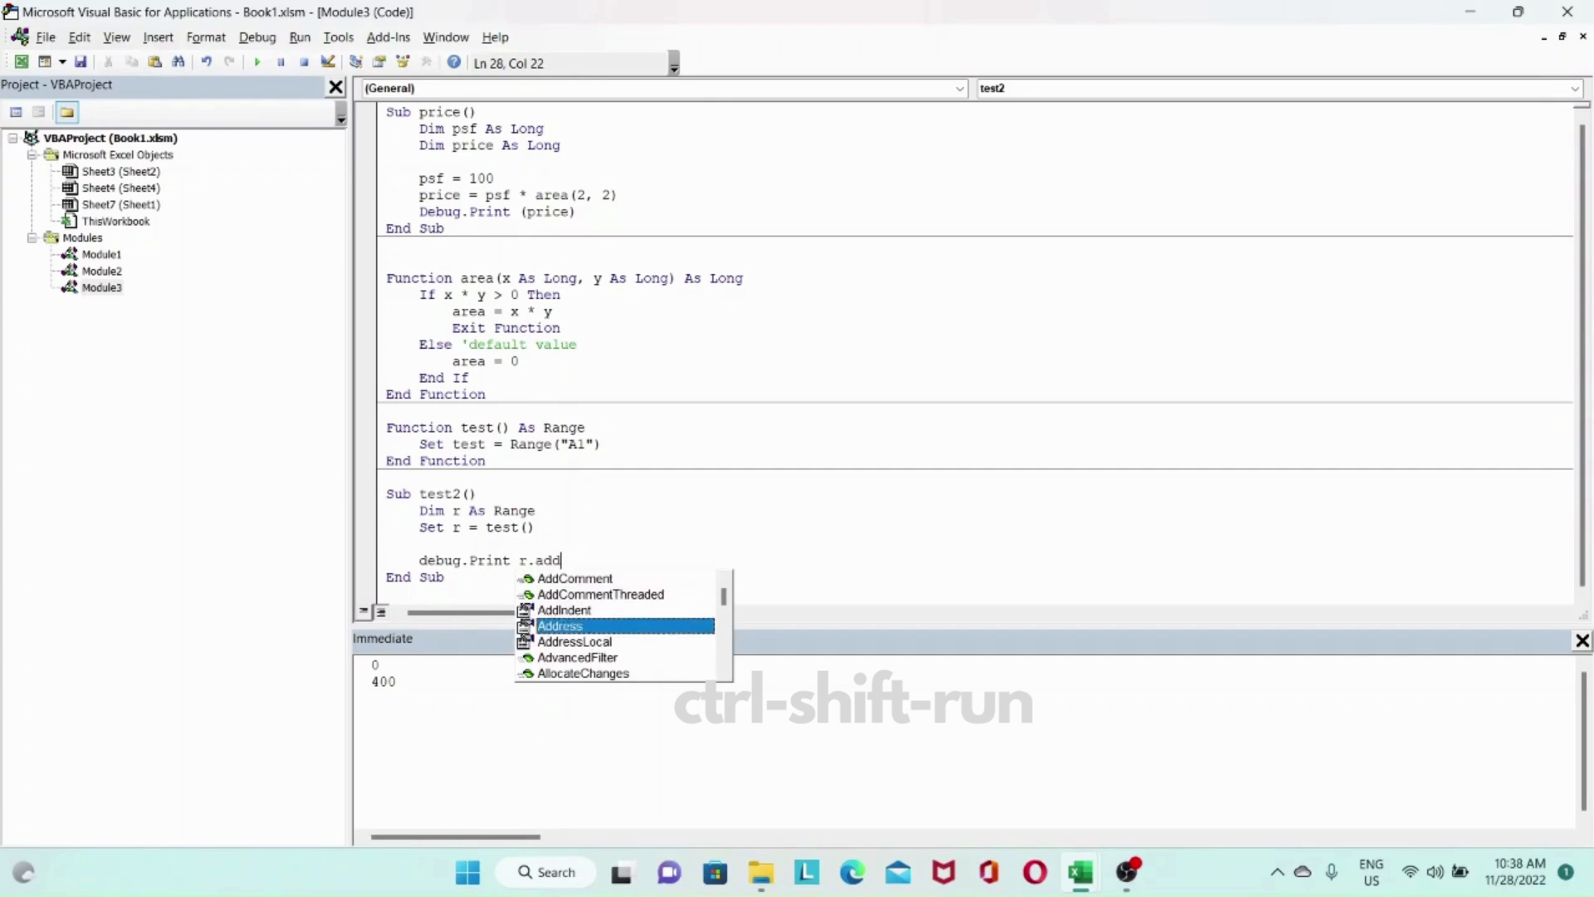
key("tab")
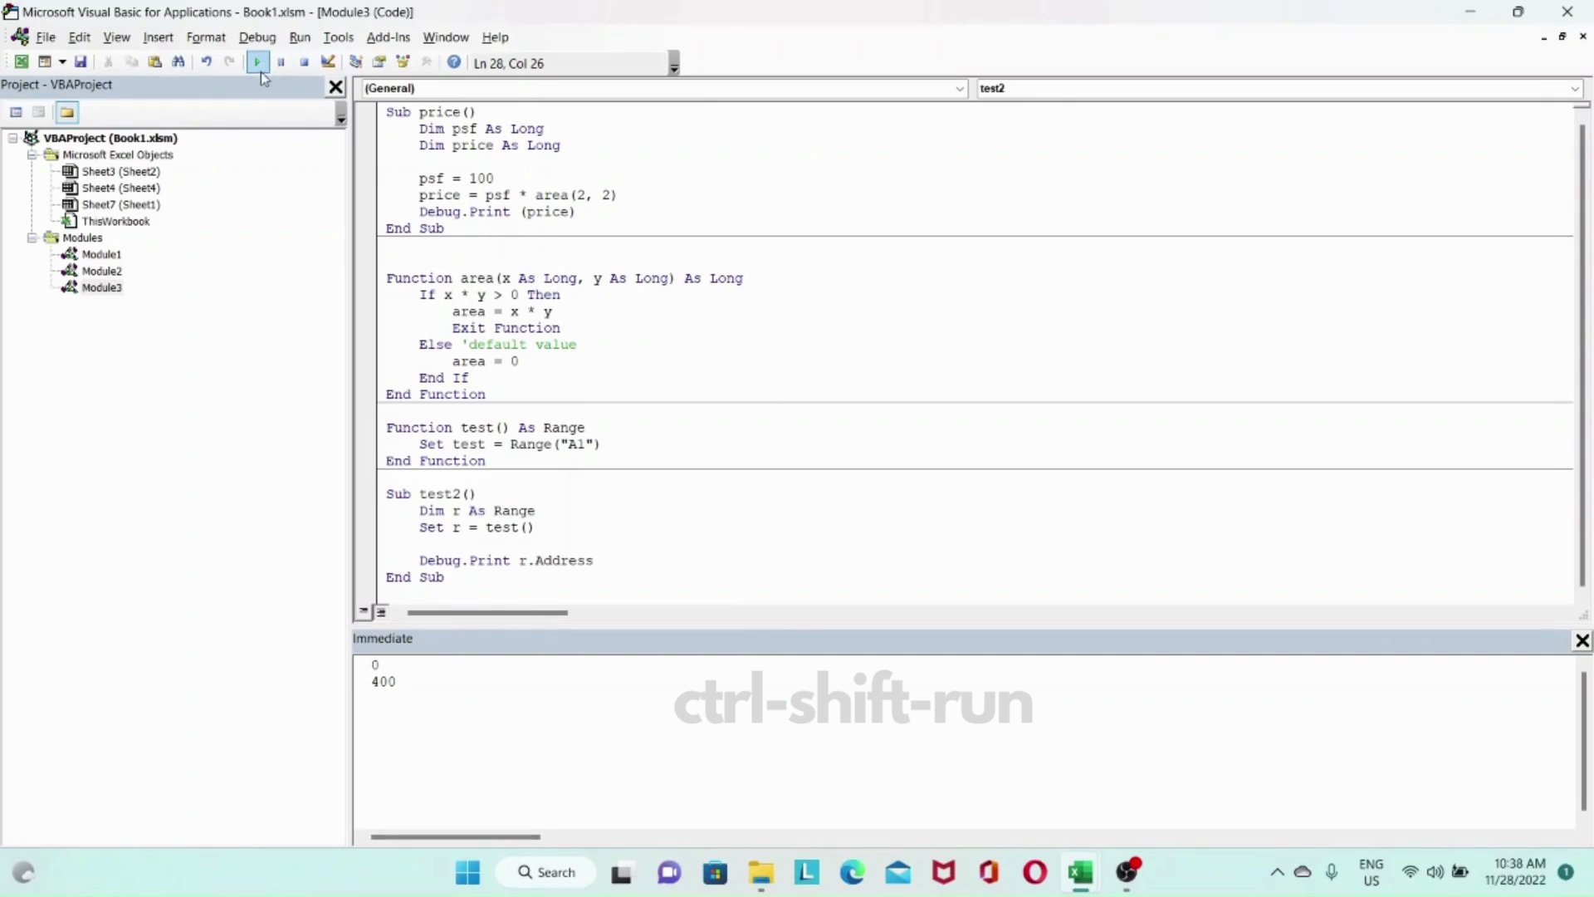
Clear the old output and run test2 so the Immediate window shows $A$1.
left_click(257, 63)
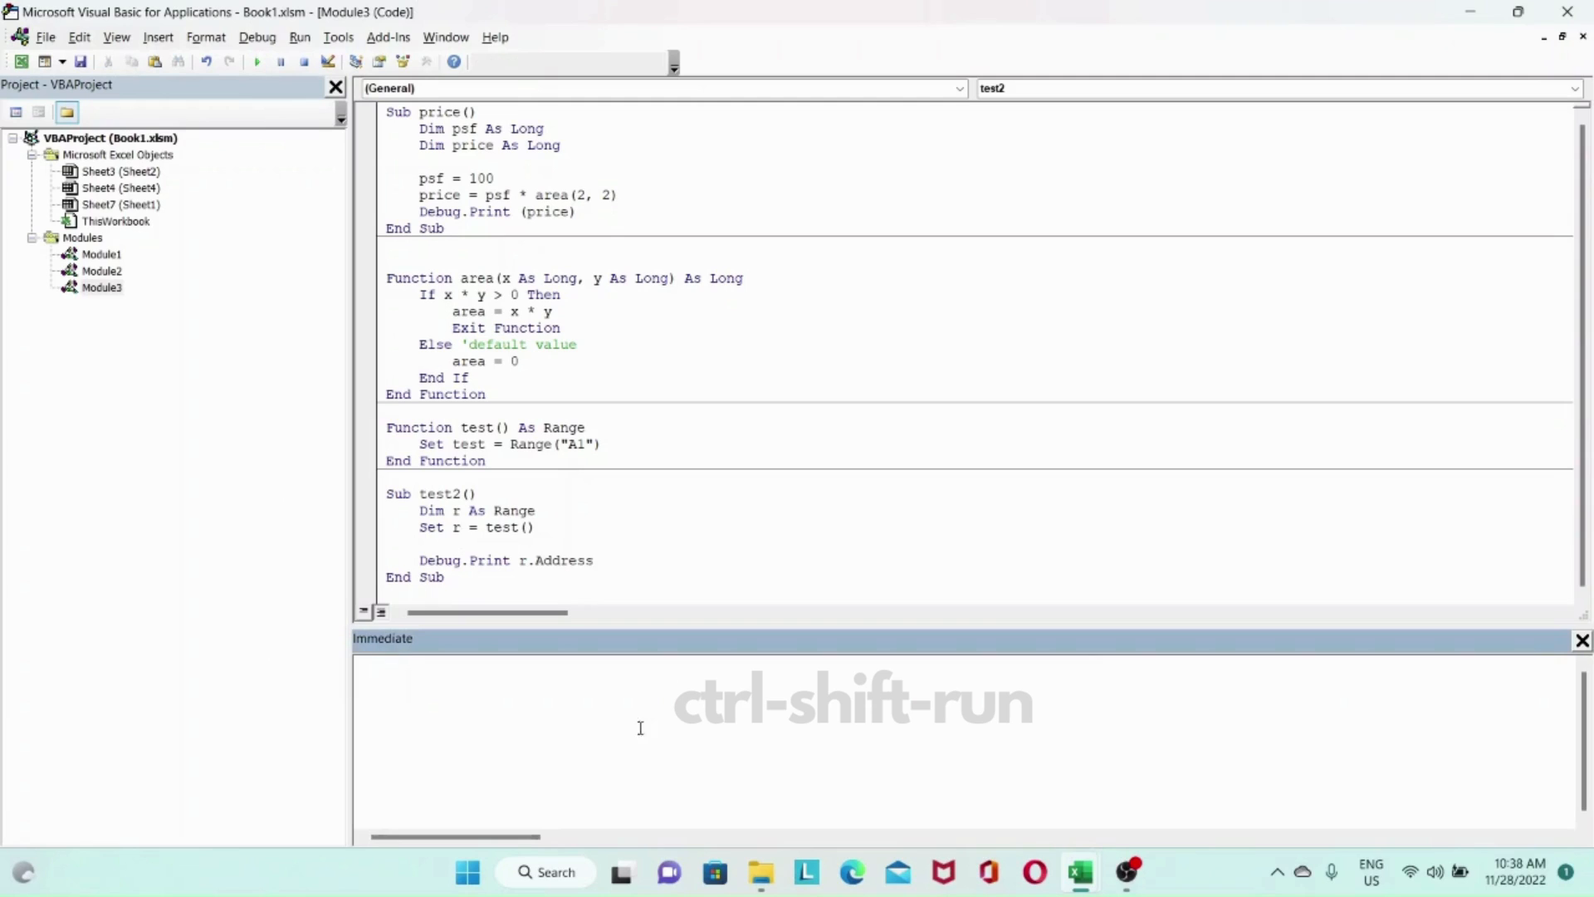
left_click(258, 63)
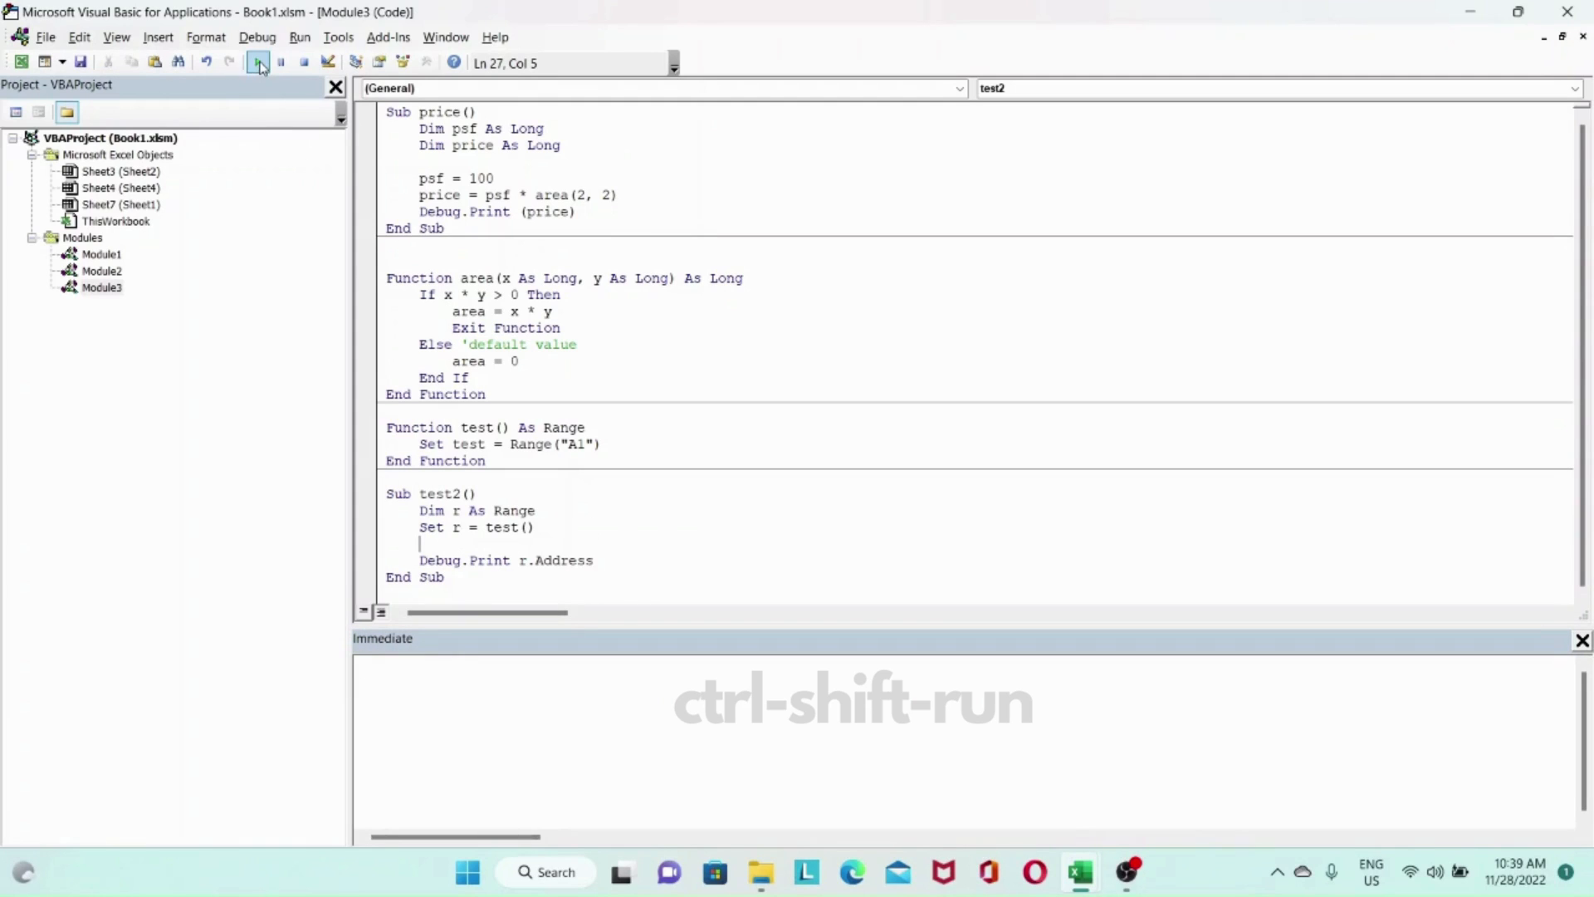
left_click(257, 62)
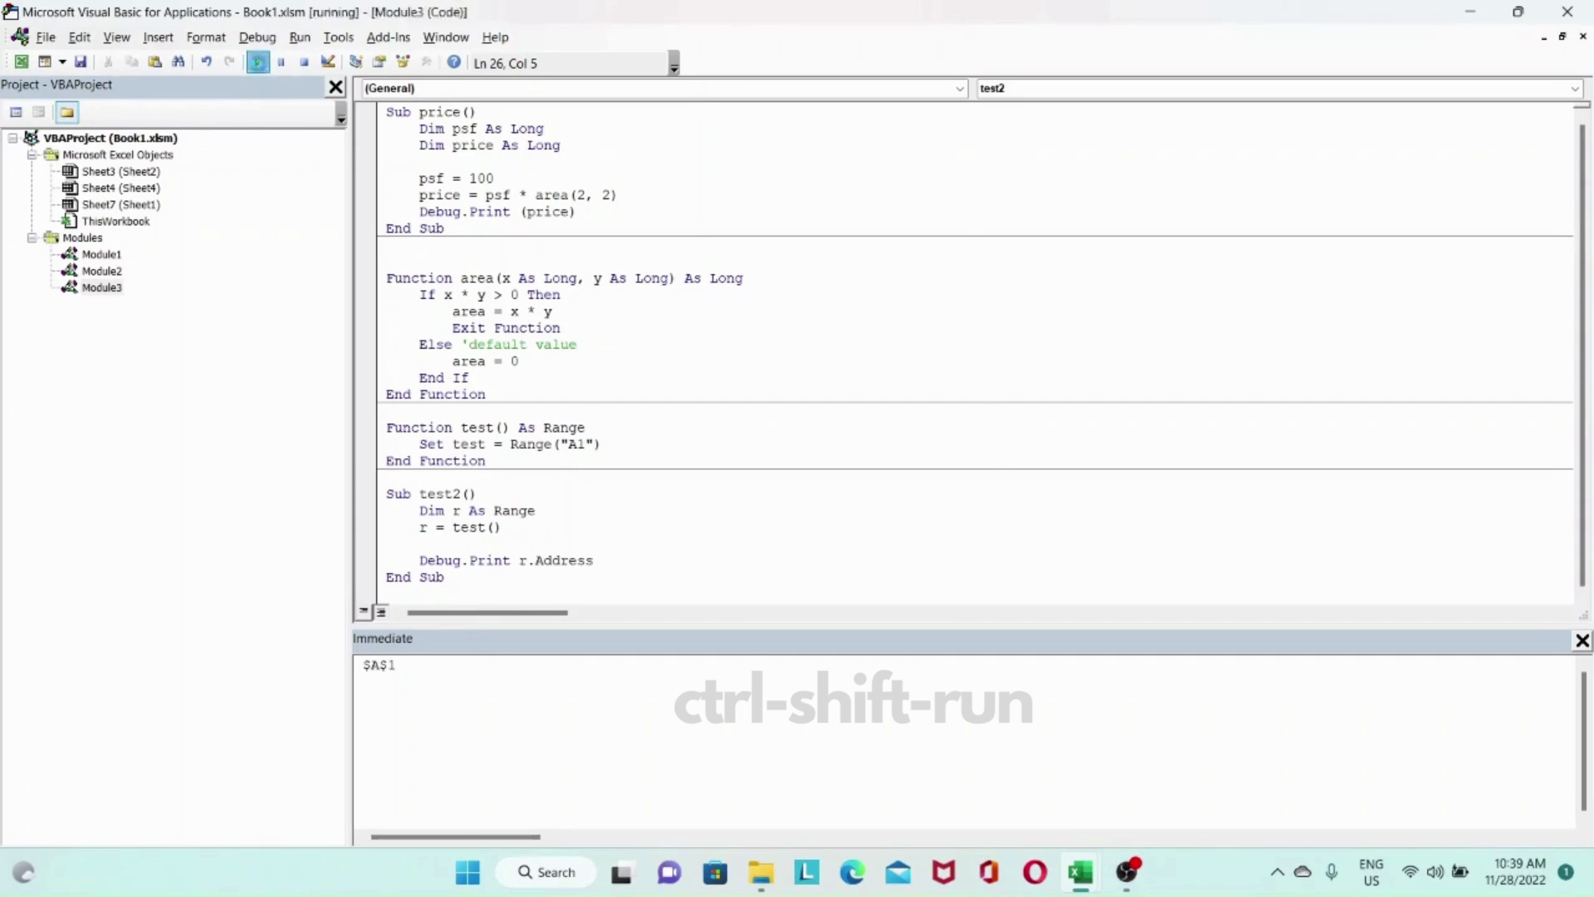
Run test2 without Set, end the run at run-time error 91, and return to the r = test() line.
left_click(257, 62)
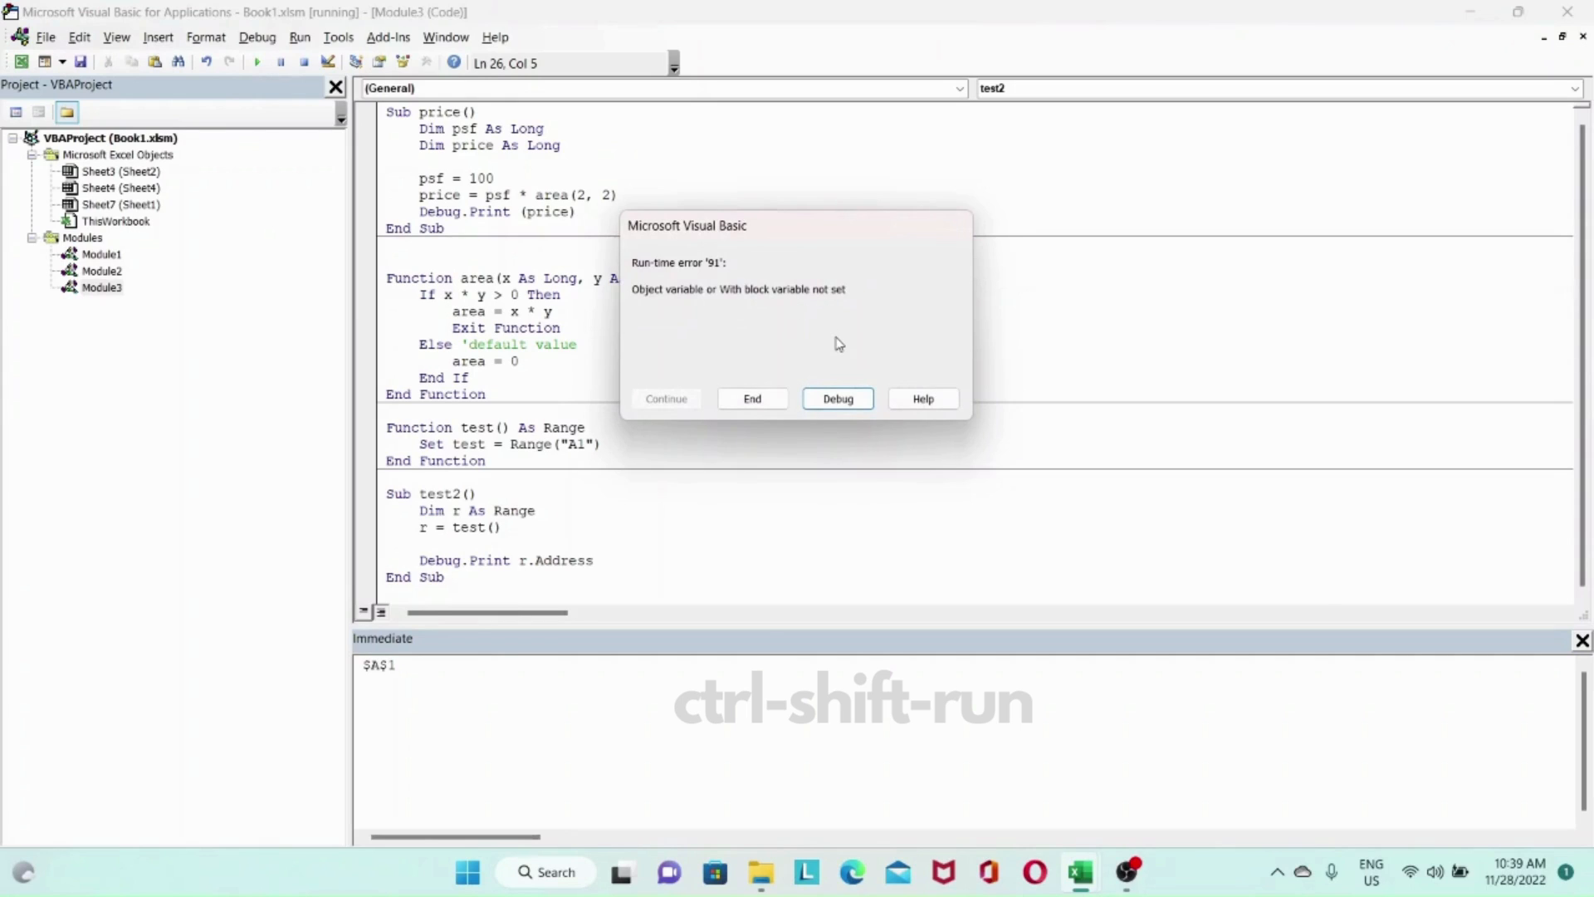
left_click(751, 398)
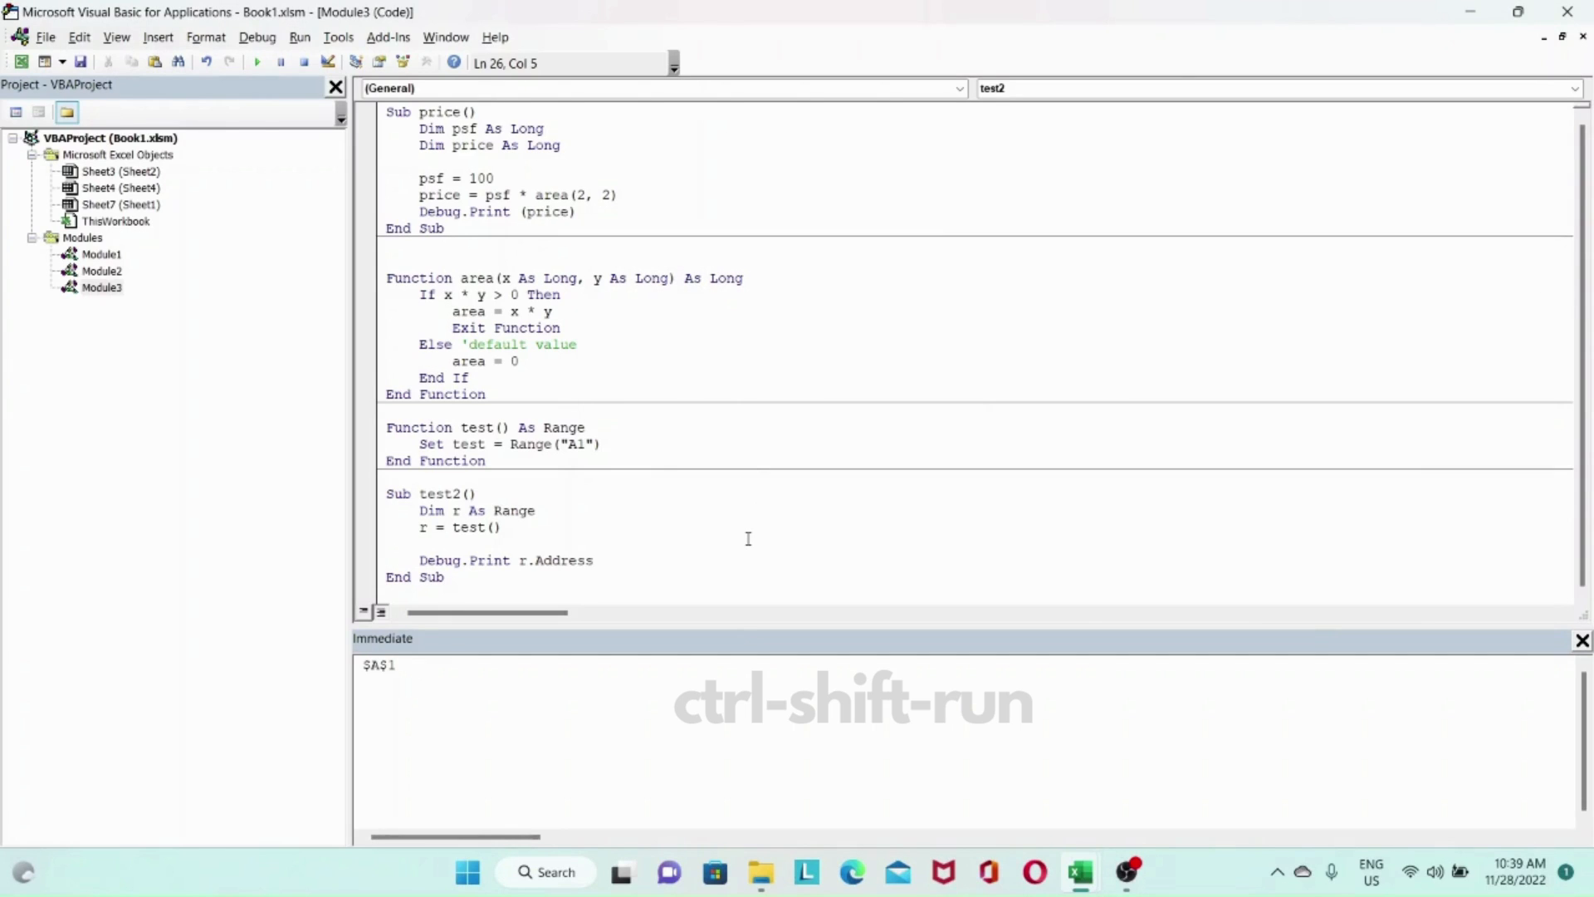
left_click(420, 526)
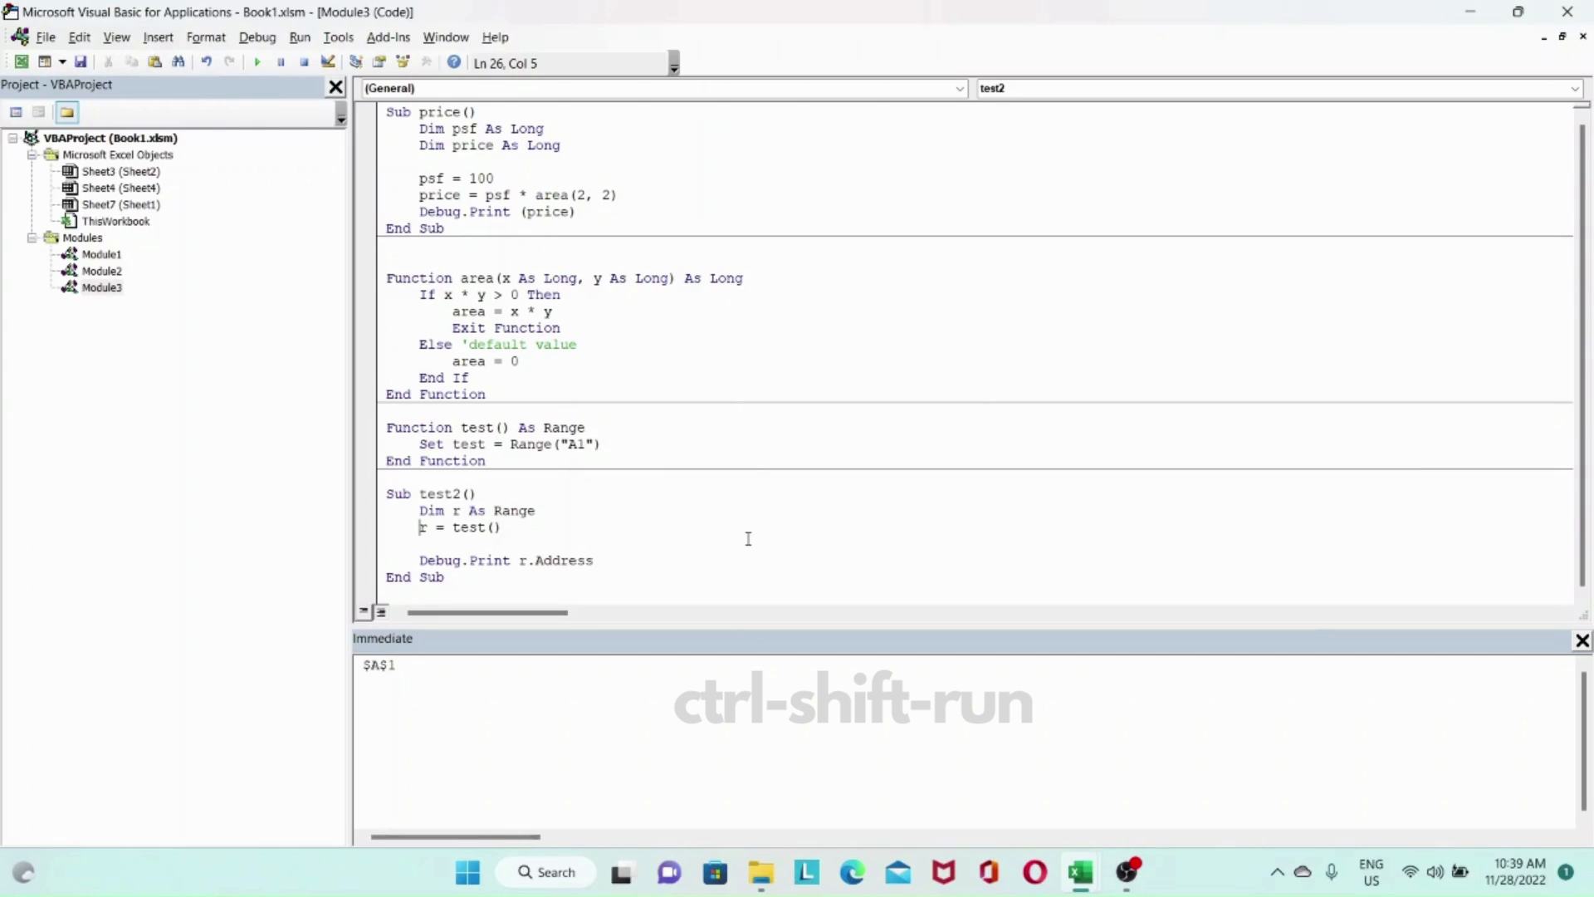